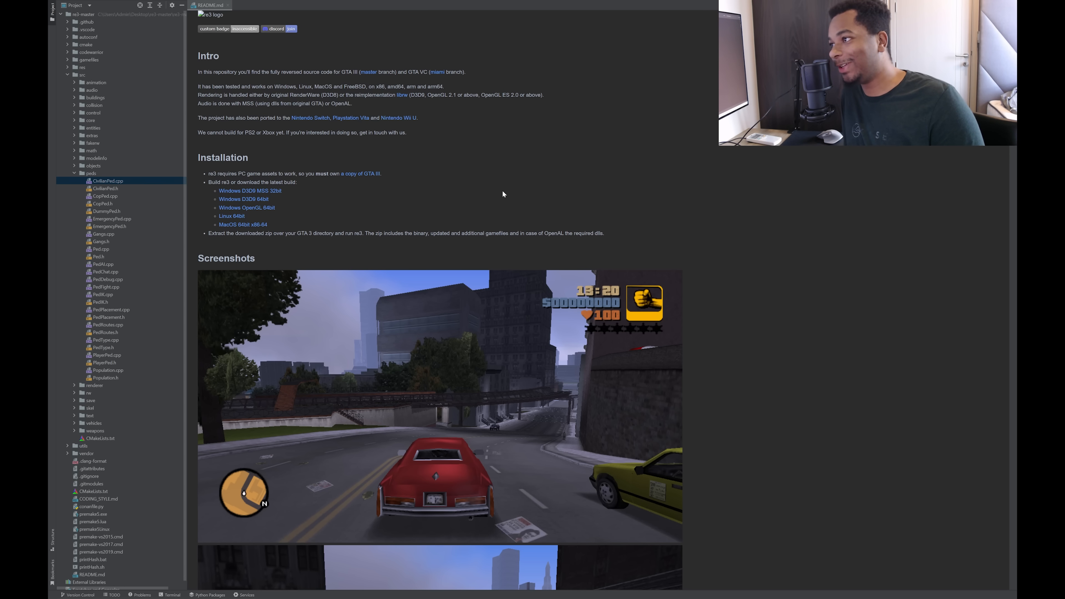
Expand the src/weapons folder in the Project tree and reach Weapon.h.
scroll("down", 3)
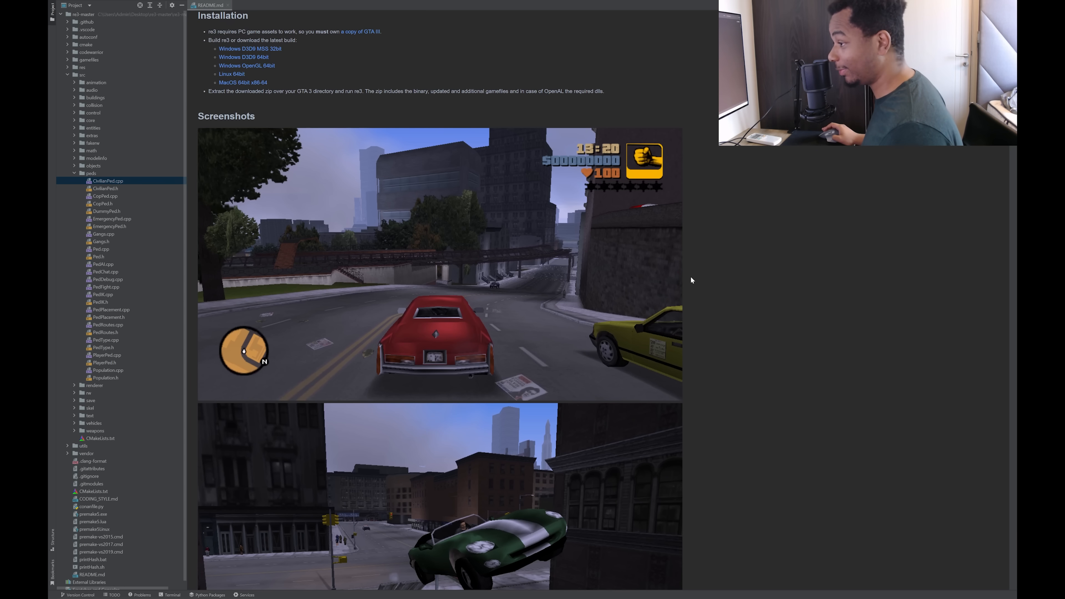
scroll("down", 3)
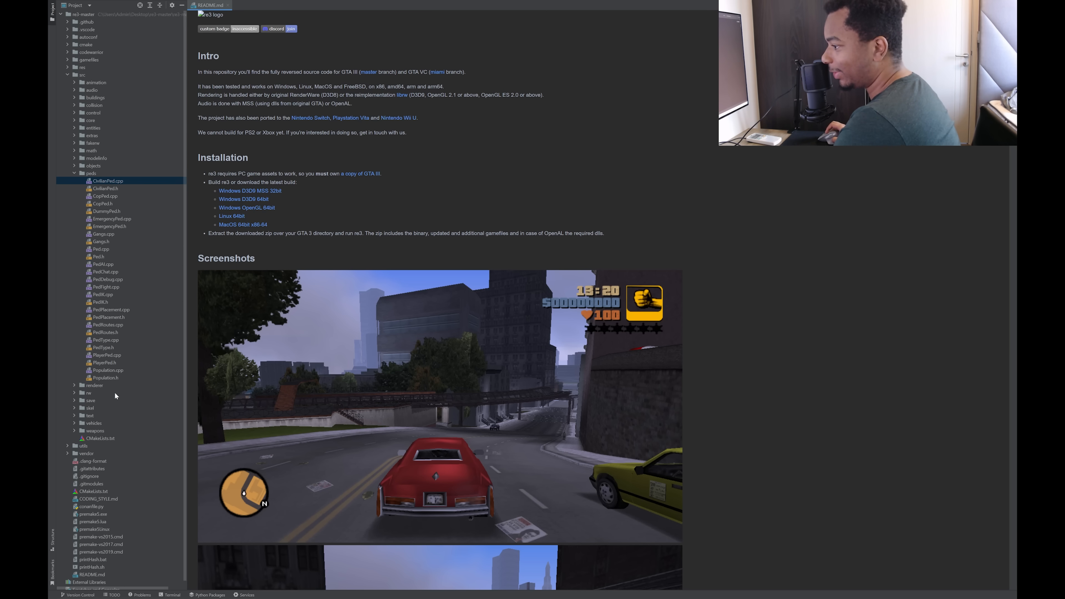
left_click(74, 430)
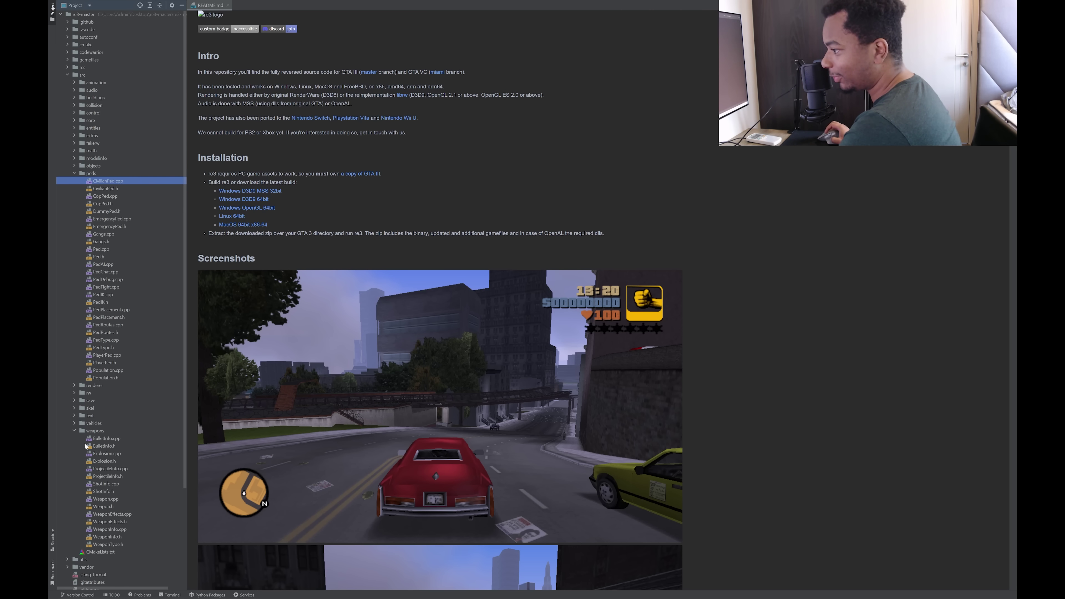
scroll("down", 3)
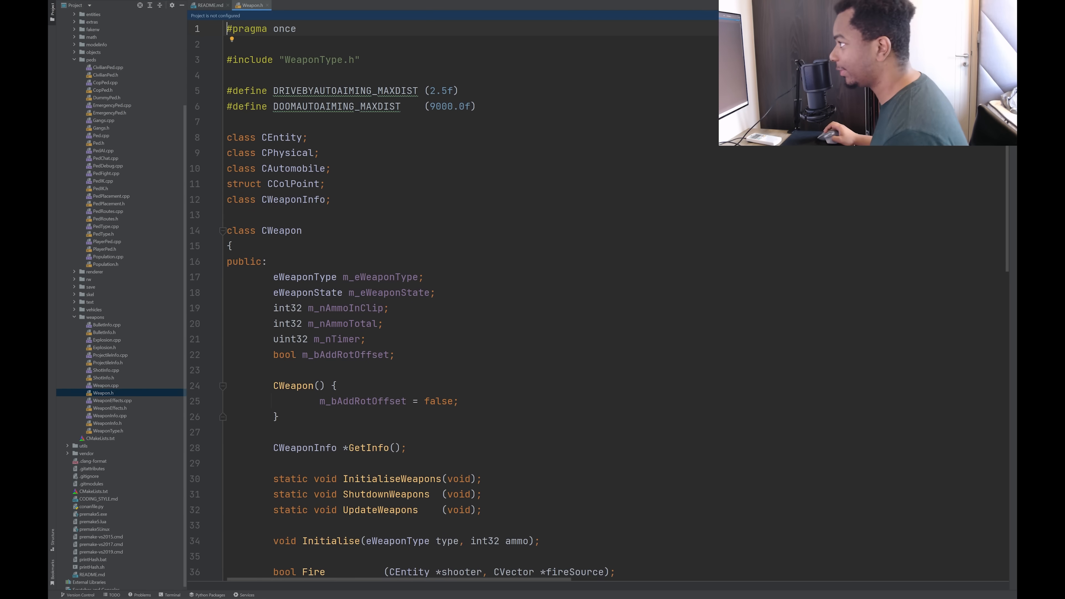
scroll("down", 3)
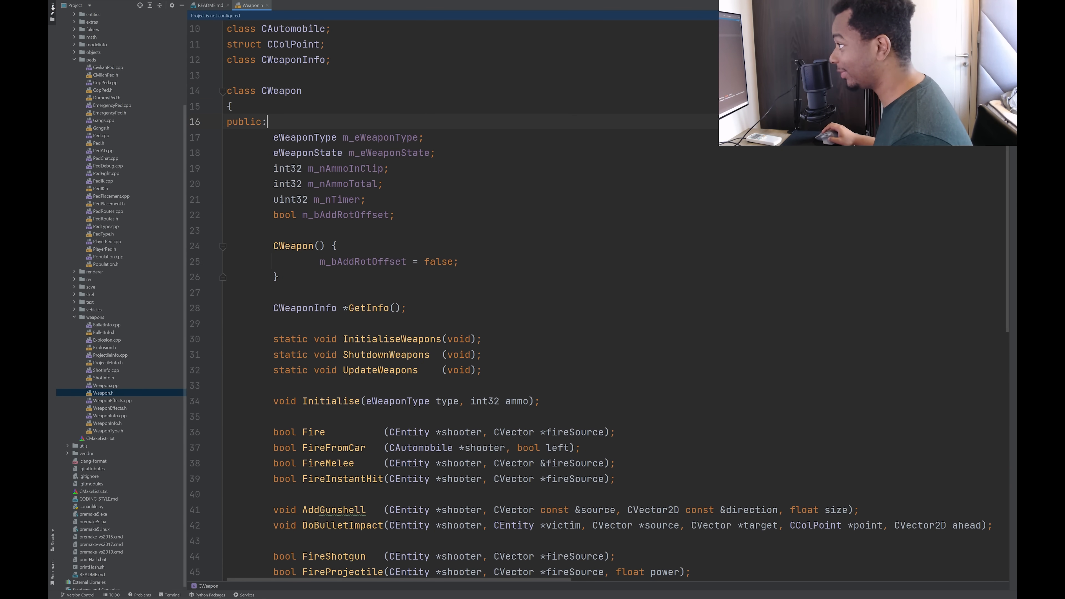
scroll("down", 3)
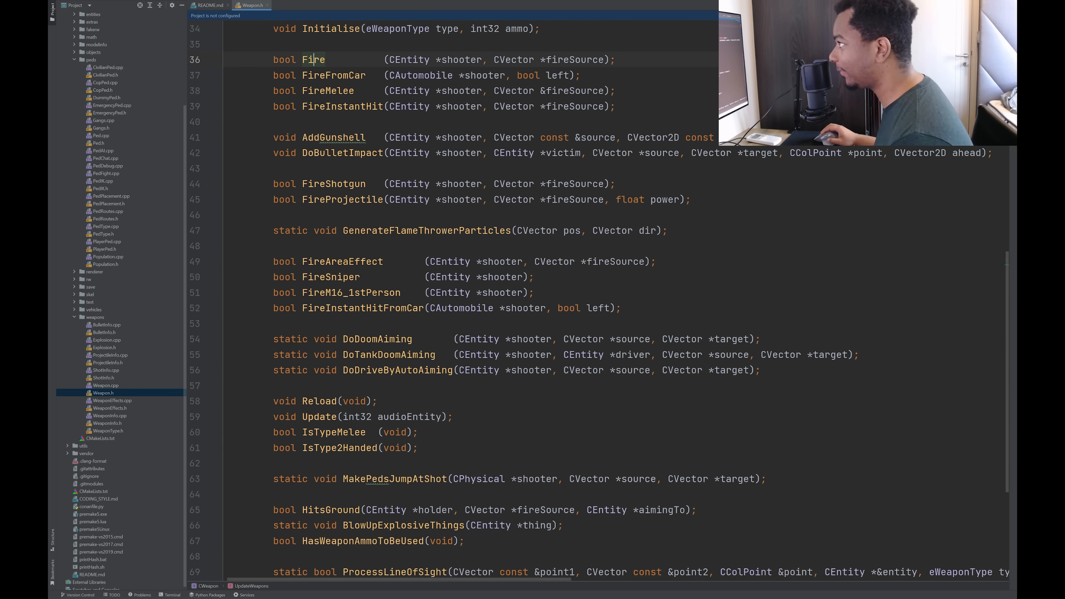
Review the CWeapon AddGunshell and FireProjectile declarations in Weapon.h.
left_click(334, 137)
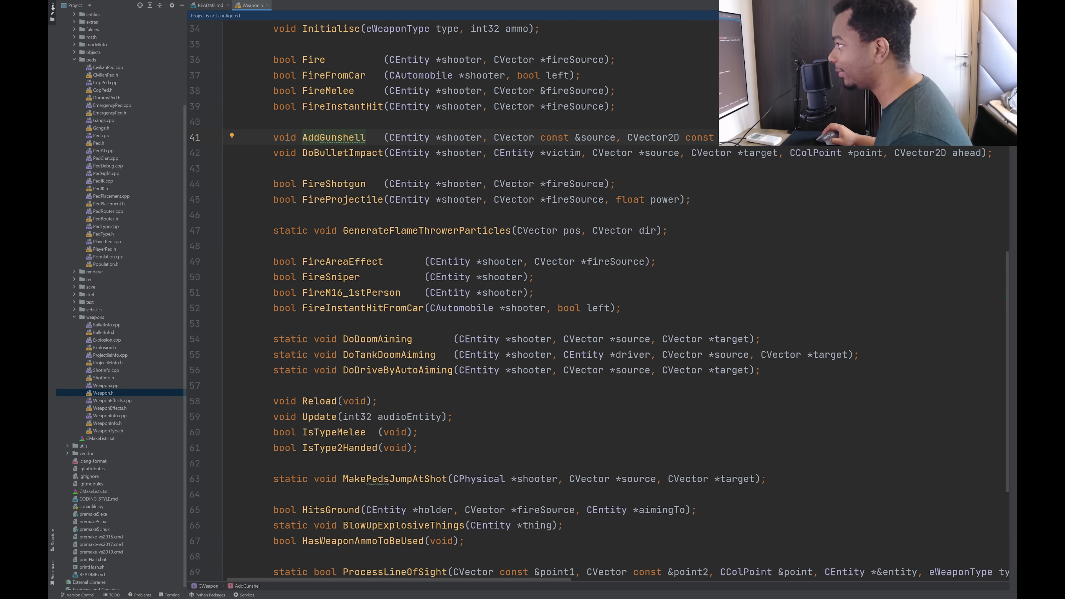
left_click(337, 199)
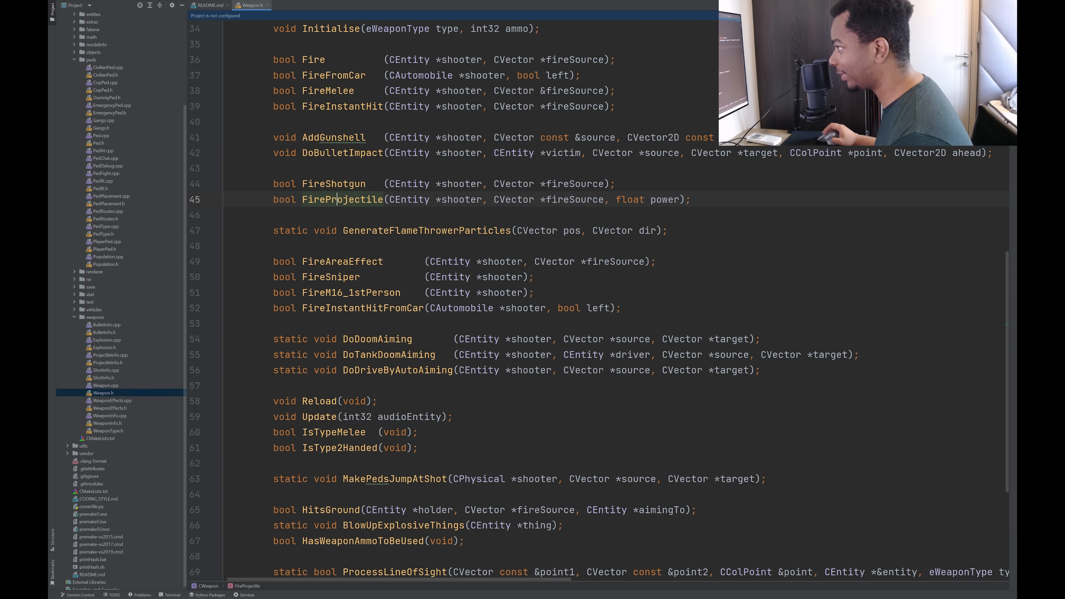
scroll("down", 3)
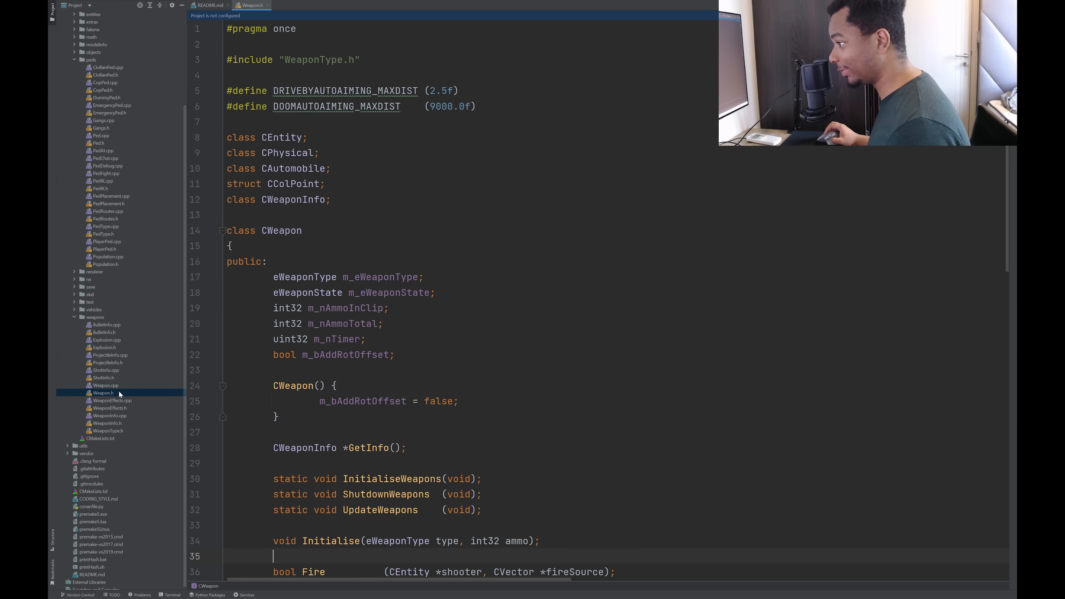
Open Weapon.cpp and highlight the first reload sample time table entries.
left_click(106, 385)
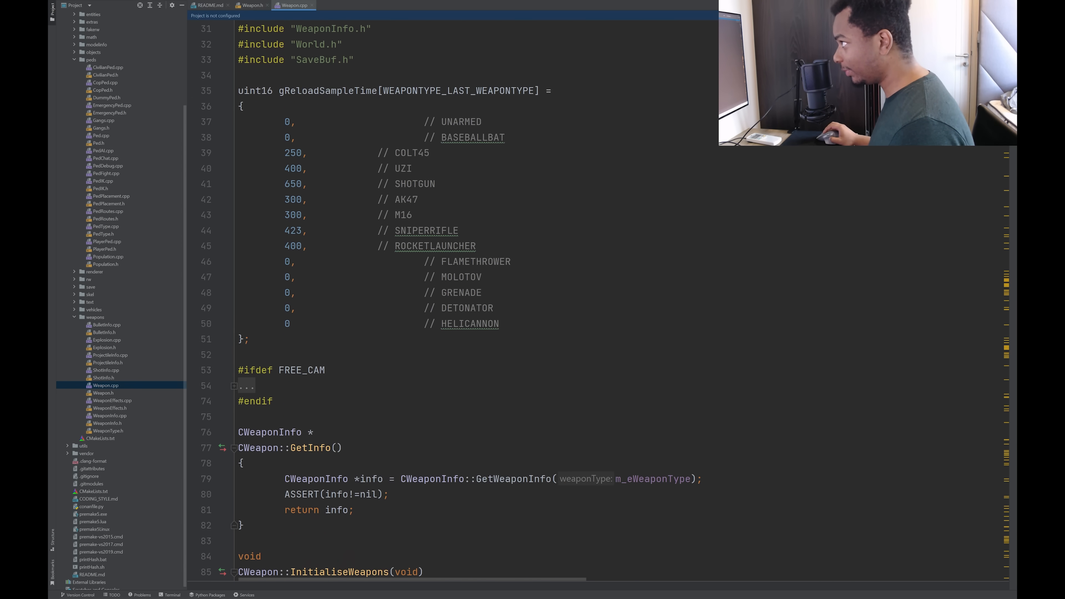
left_click_drag(284, 121, 292, 214)
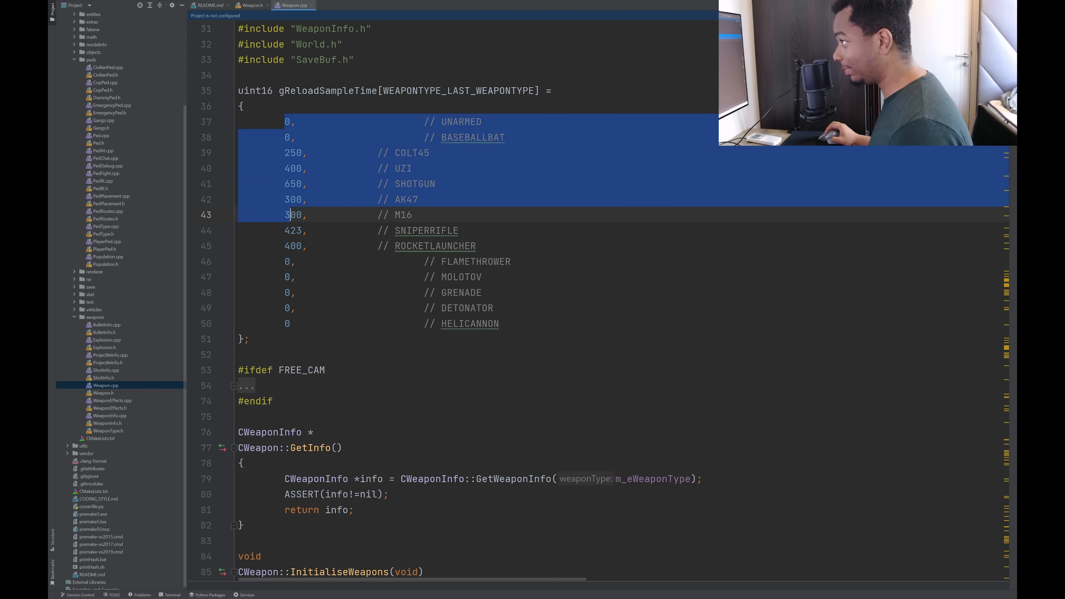
left_click(331, 277)
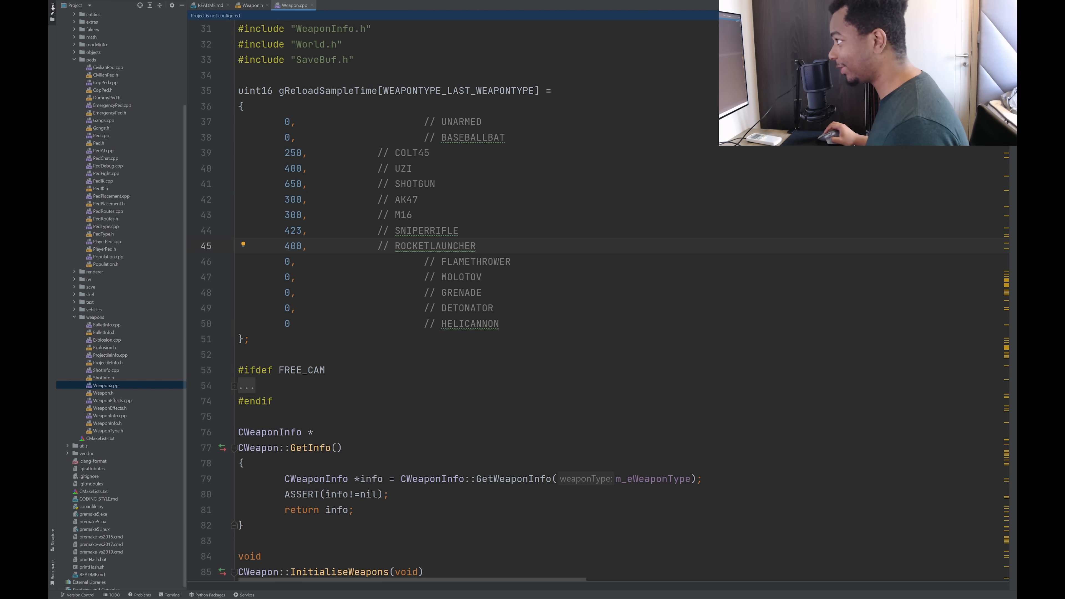
scroll("down", 3)
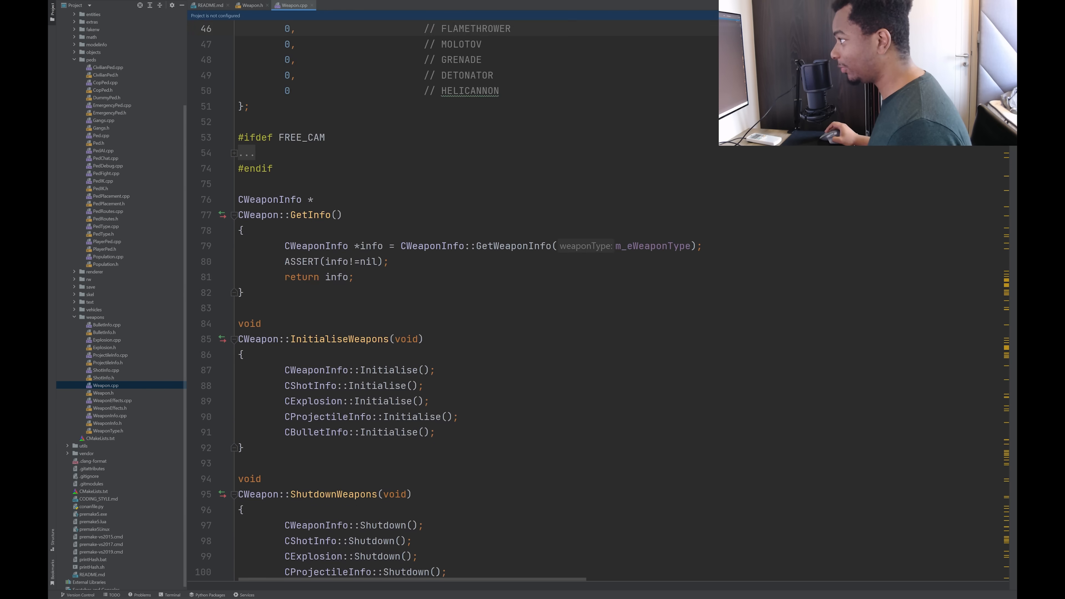
scroll("down", 3)
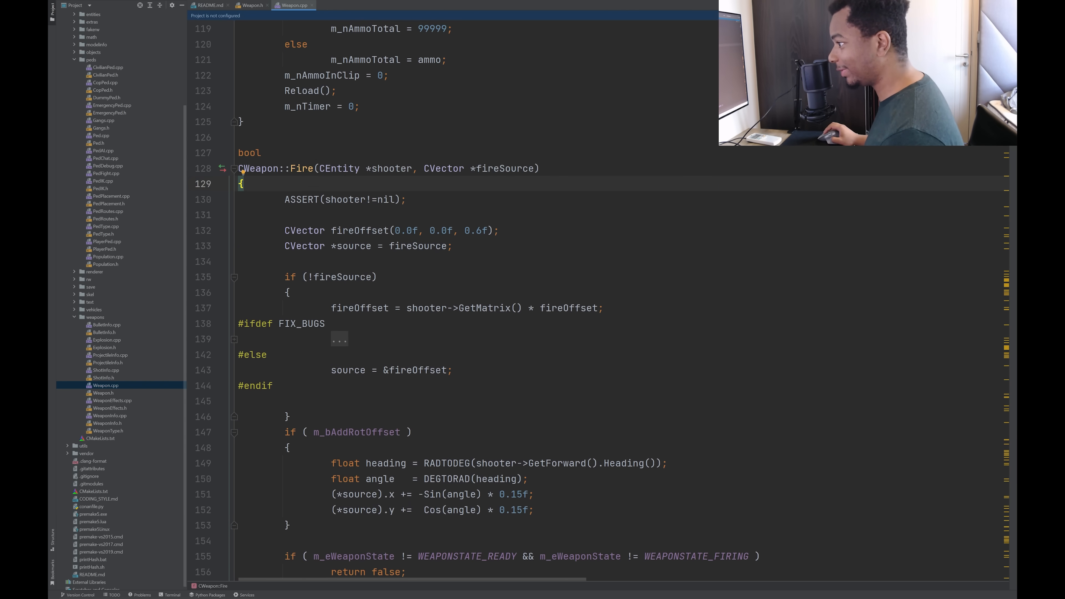
left_click_drag(320, 168, 382, 167)
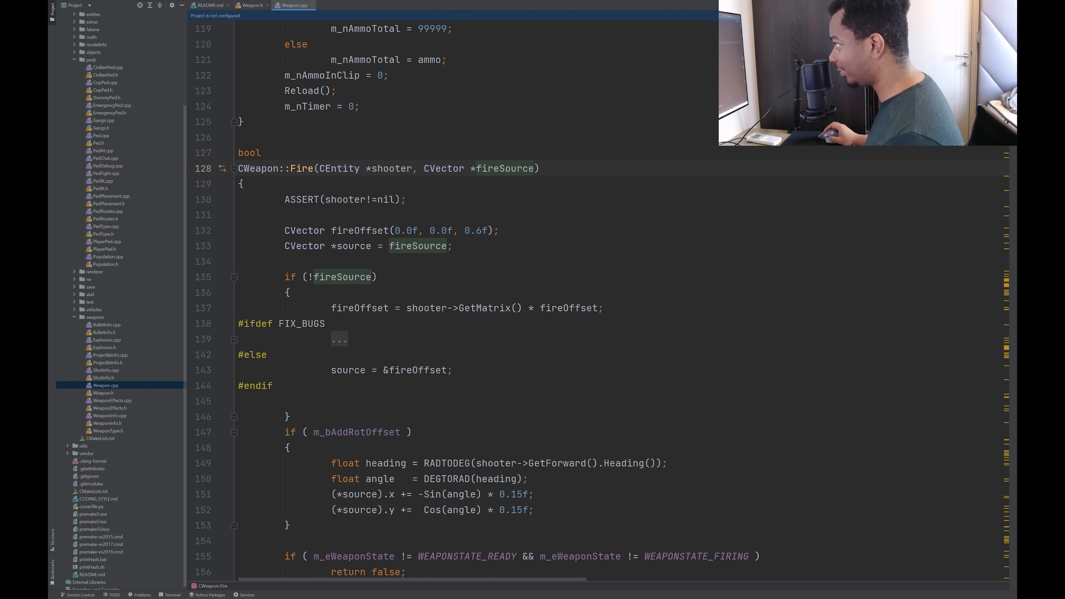
scroll("down", 3)
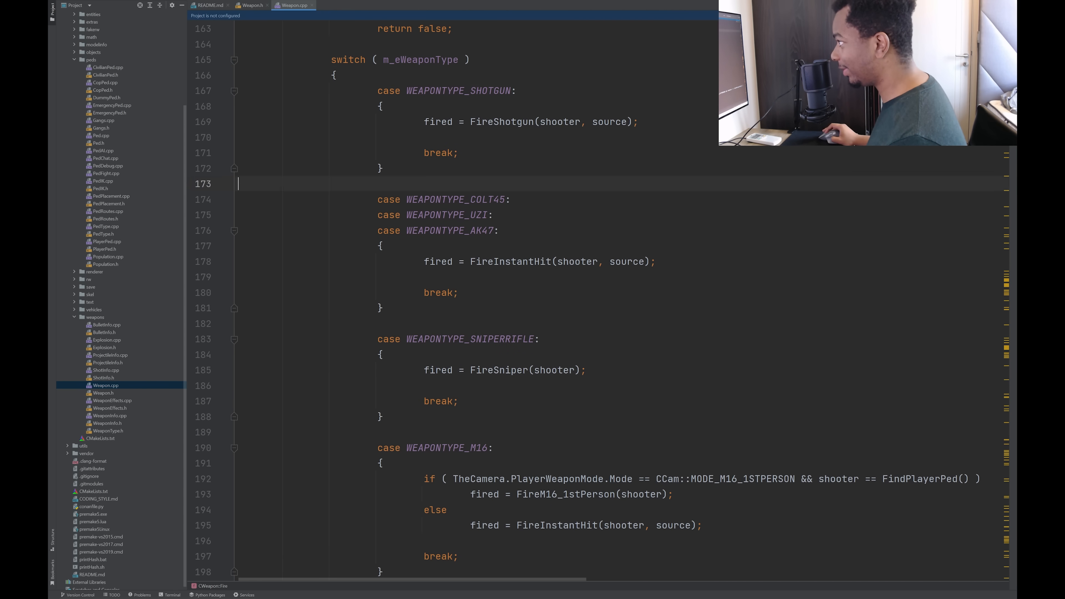
scroll("down", 3)
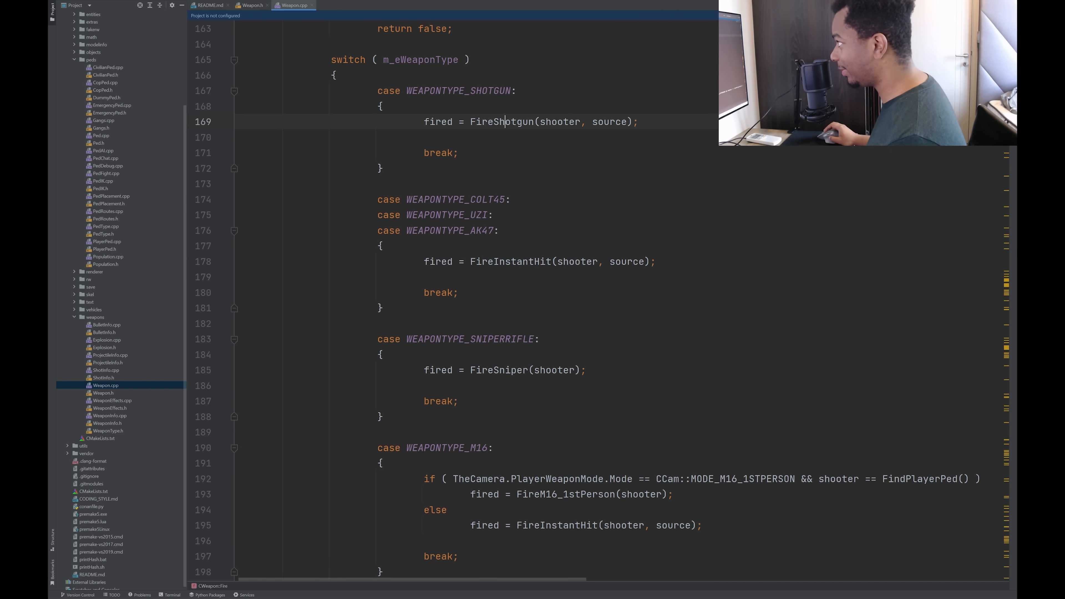
scroll("down", 3)
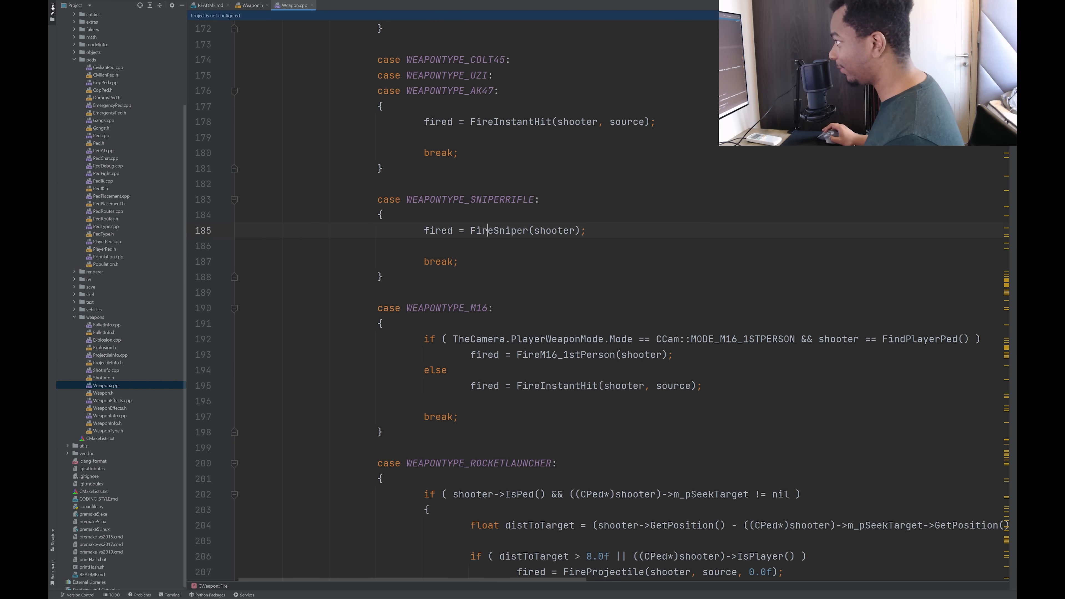
scroll("down", 3)
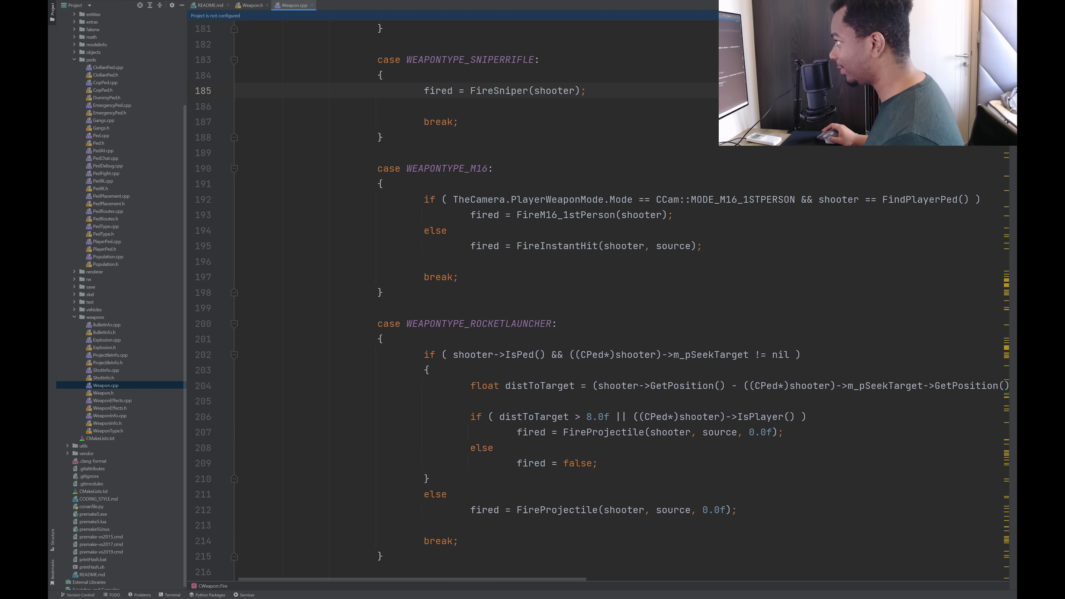
left_click_drag(551, 200, 754, 199)
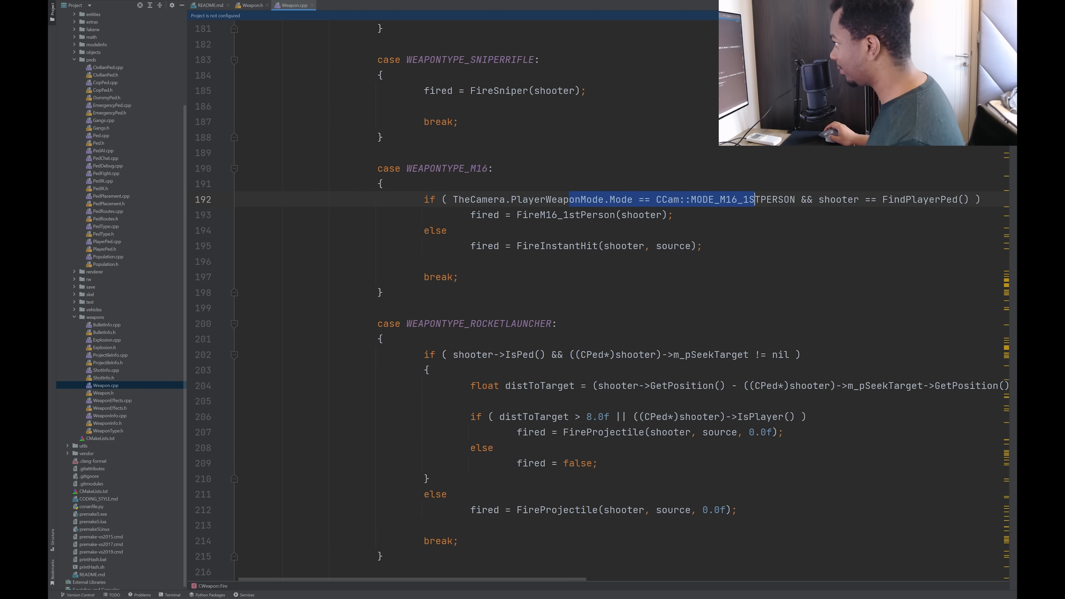
left_click(754, 199)
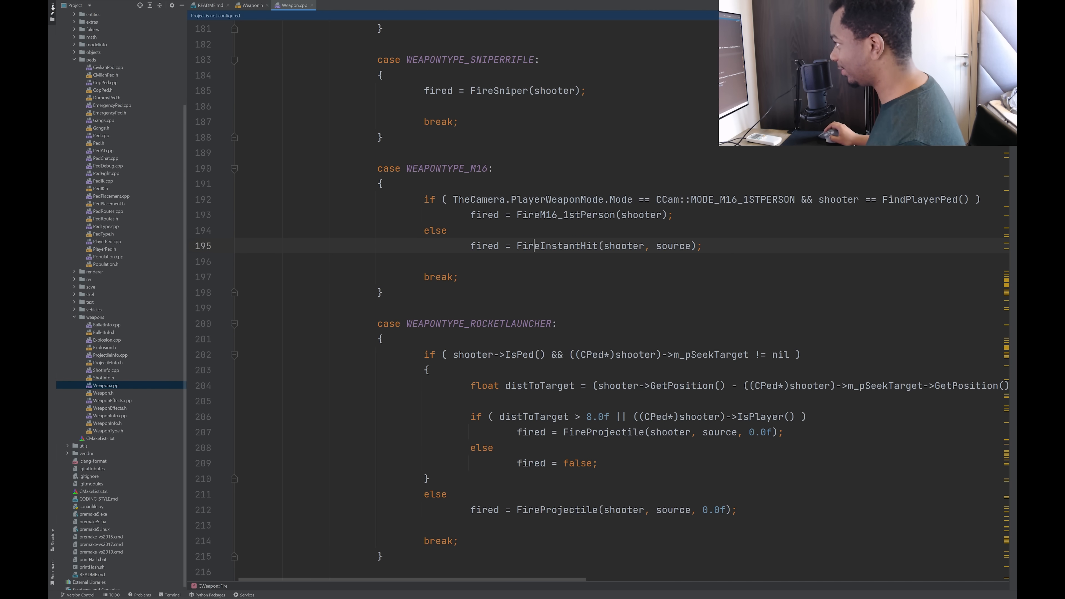
scroll("down", 3)
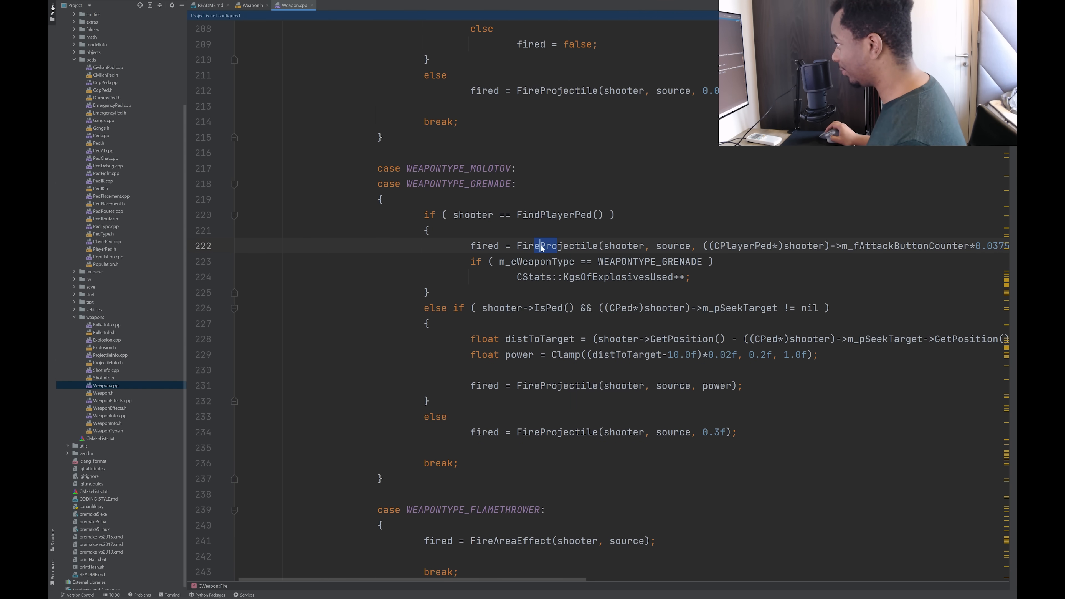
scroll("down", 3)
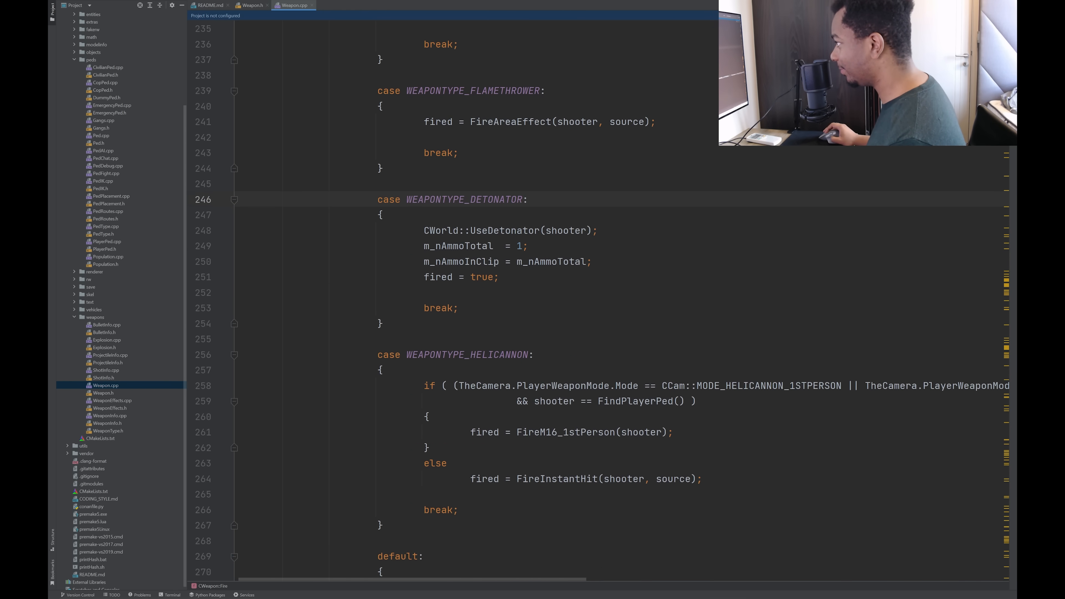
scroll("down", 3)
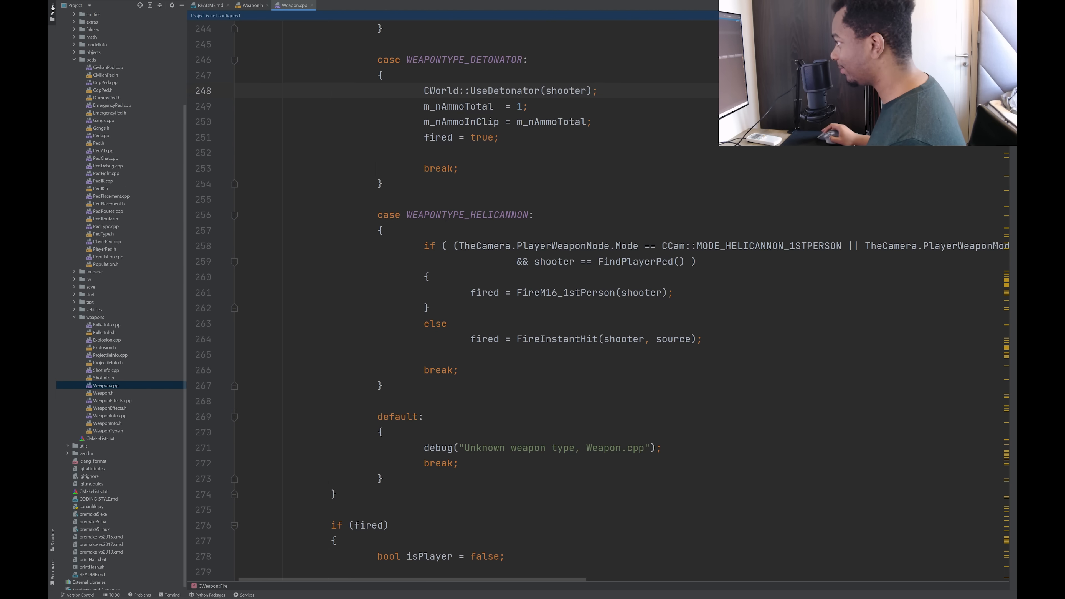
scroll("down", 3)
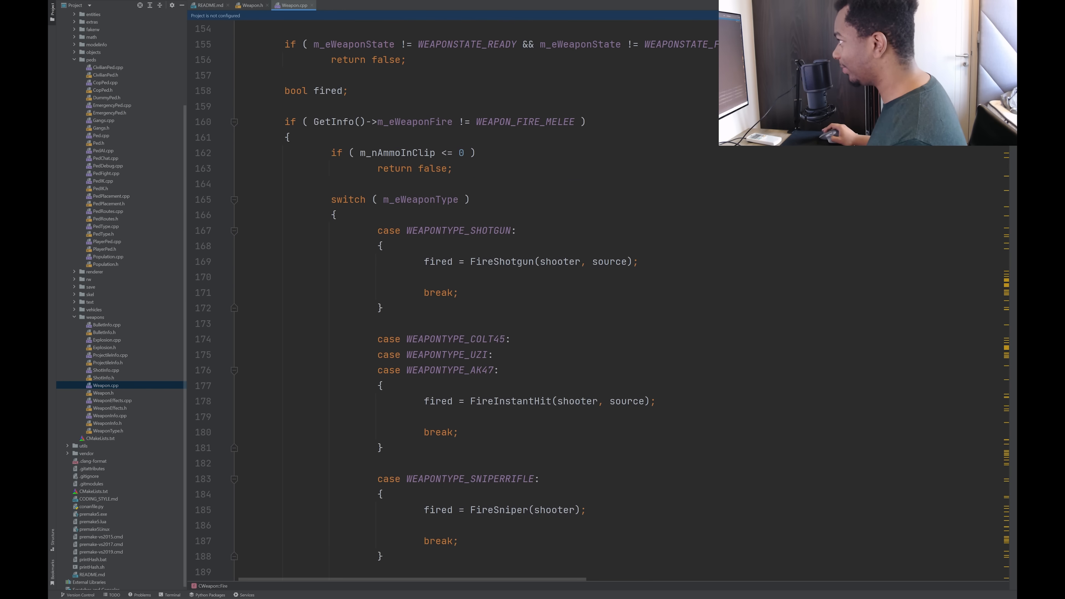
scroll("down", 3)
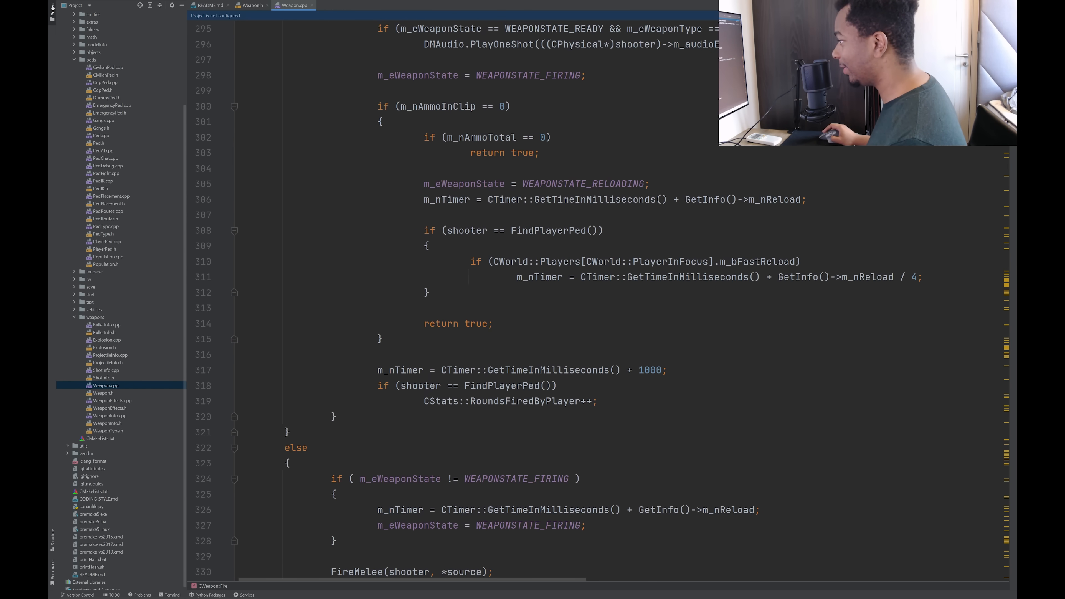
scroll("down", 3)
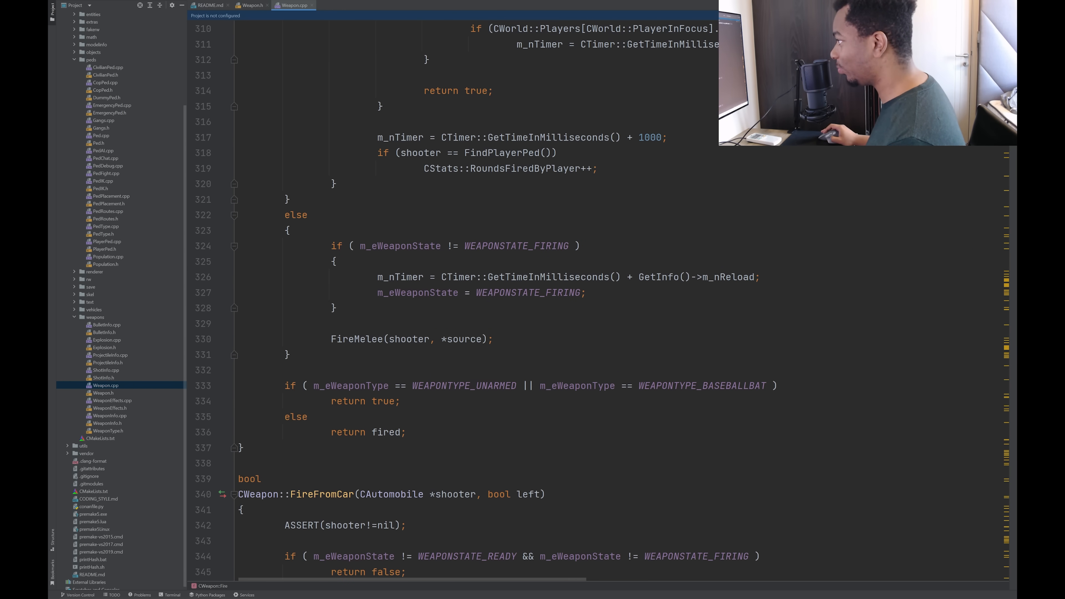
scroll("down", 3)
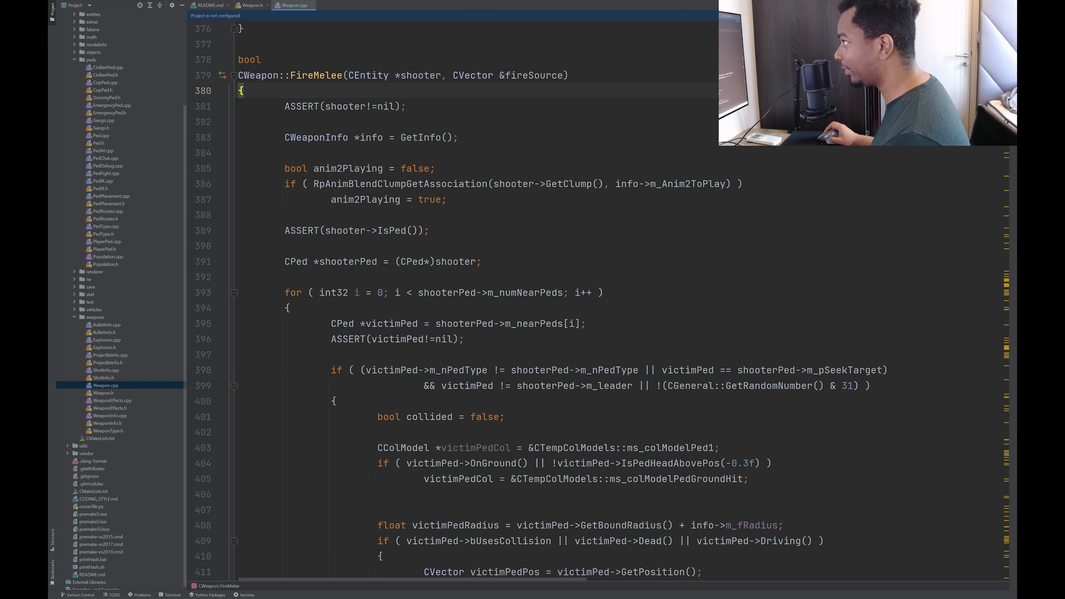
scroll("down", 3)
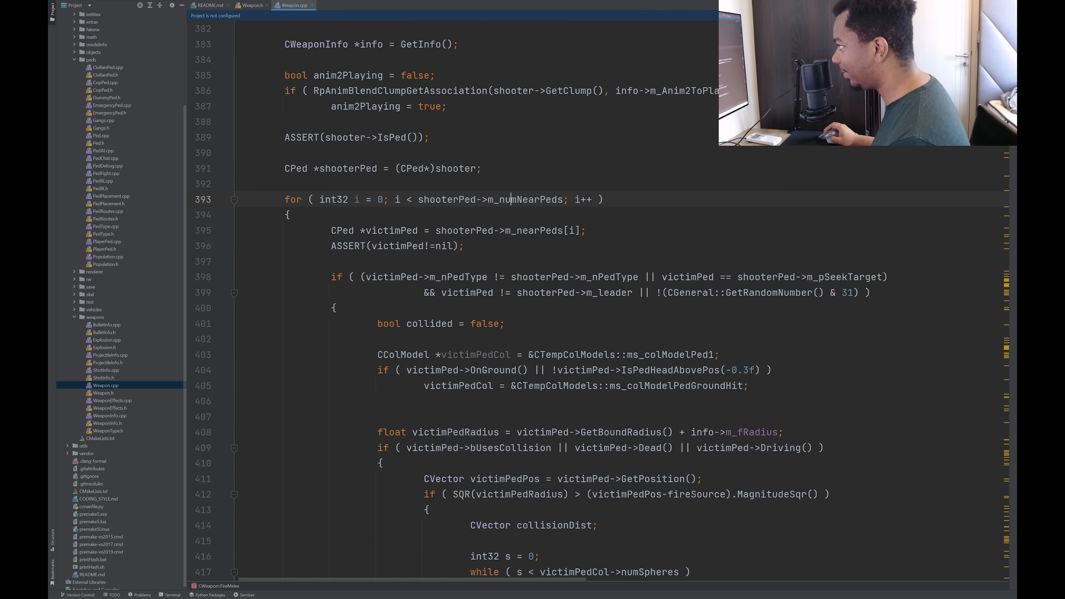
double_click(387, 230)
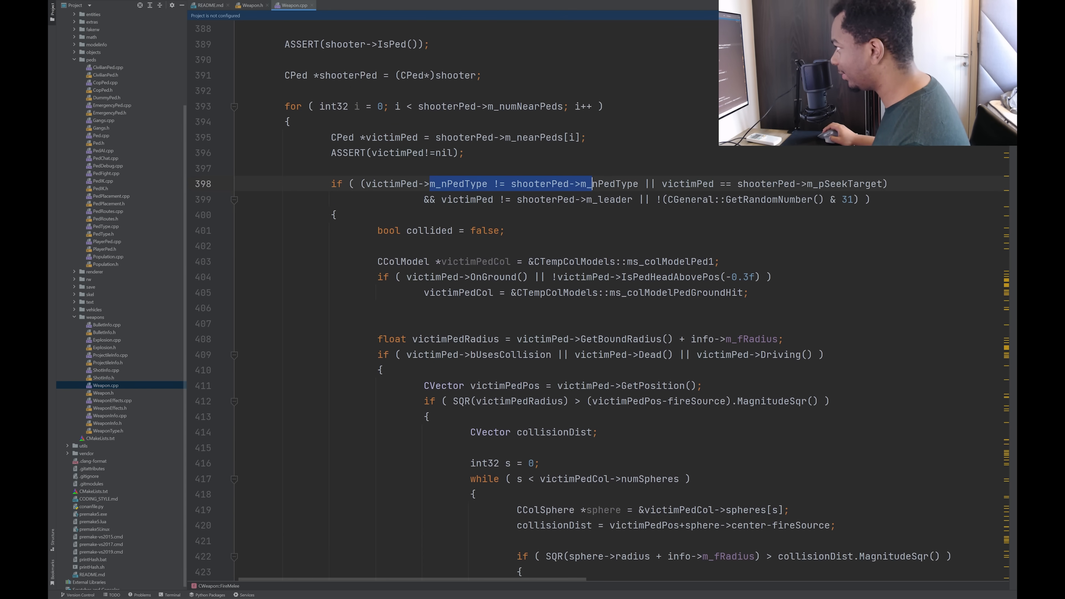
scroll("down", 3)
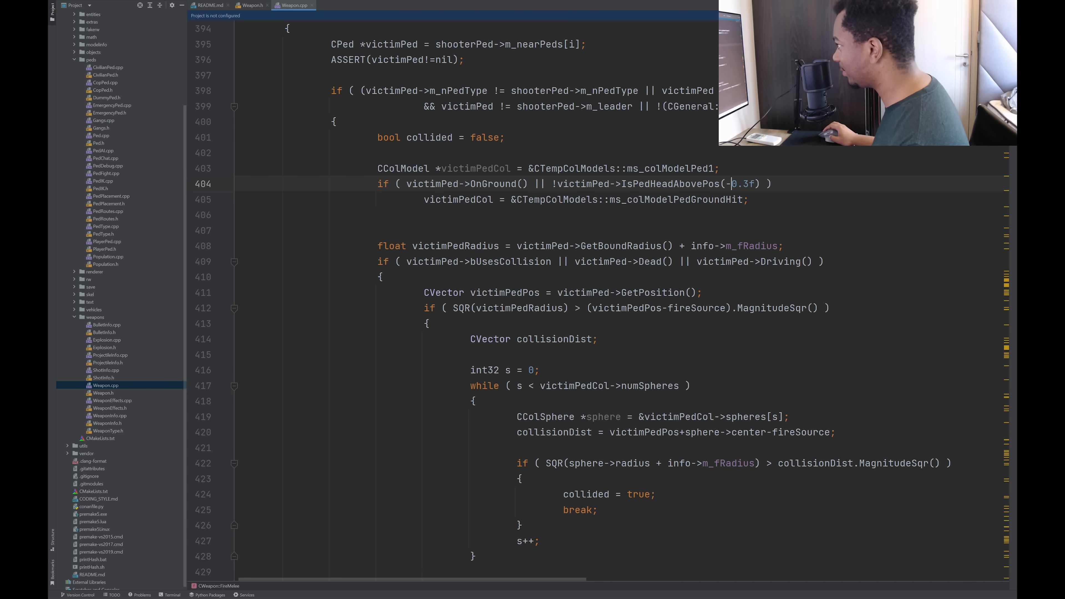
left_click(462, 200)
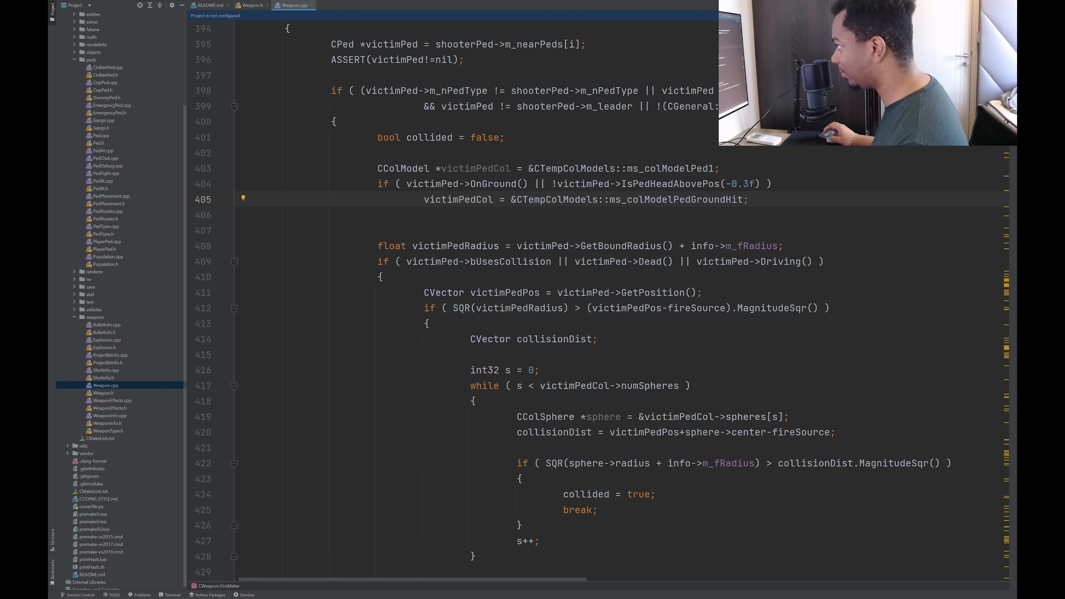
scroll("down", 3)
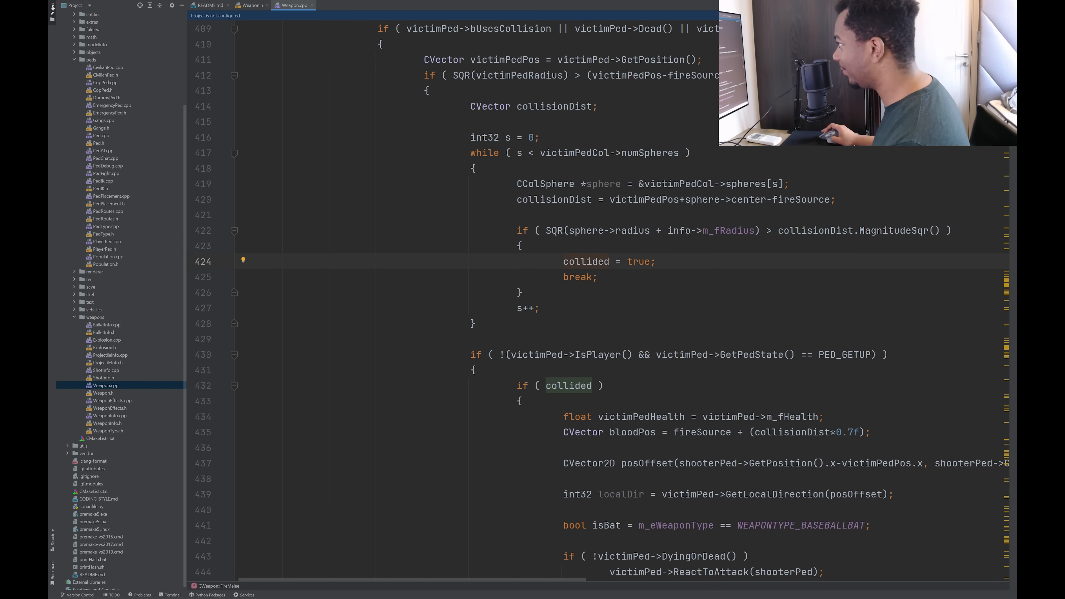
scroll("down", 3)
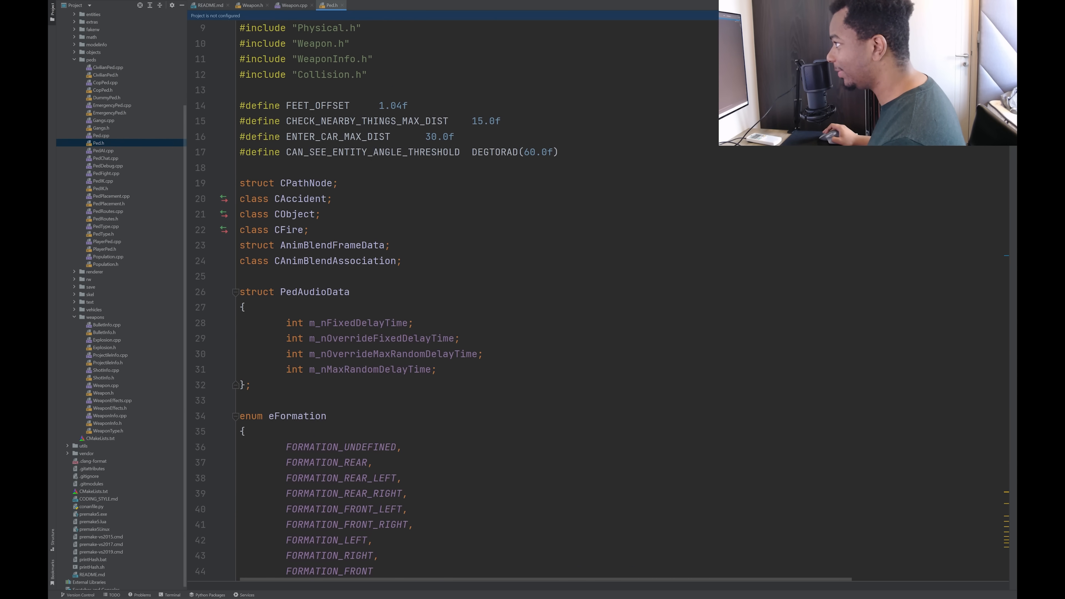
Read down Ped.h through the ped state enums and CPed flag bitfields.
scroll("down", 3)
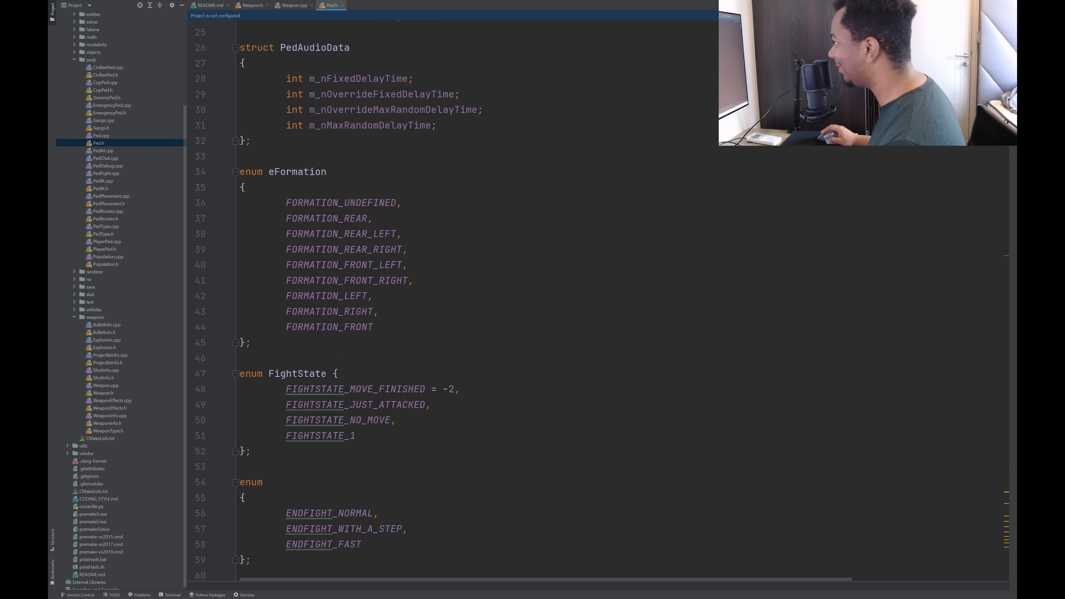
scroll("down", 3)
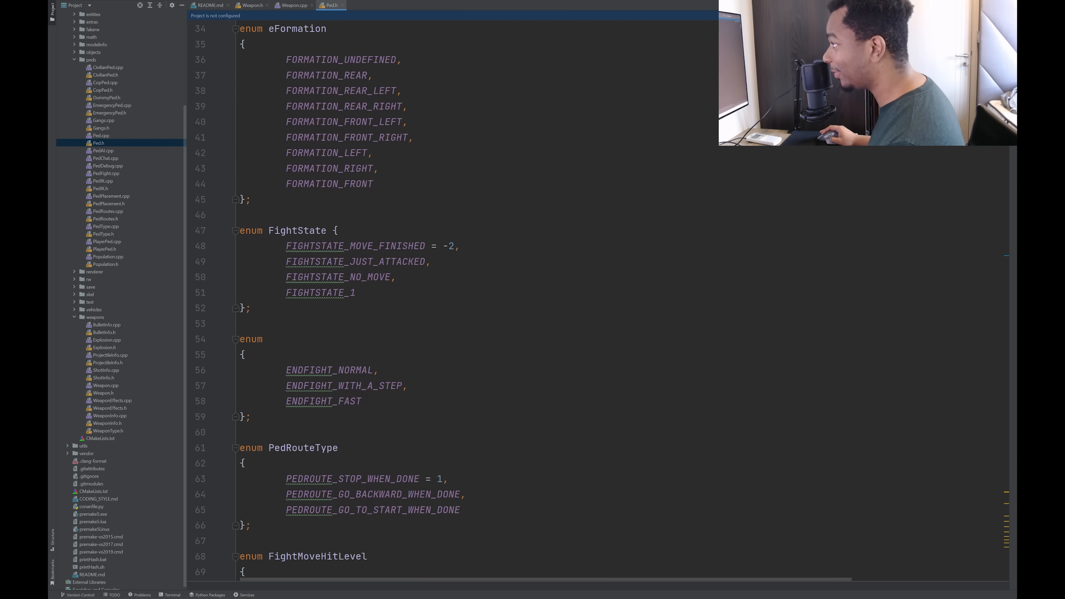
scroll("down", 3)
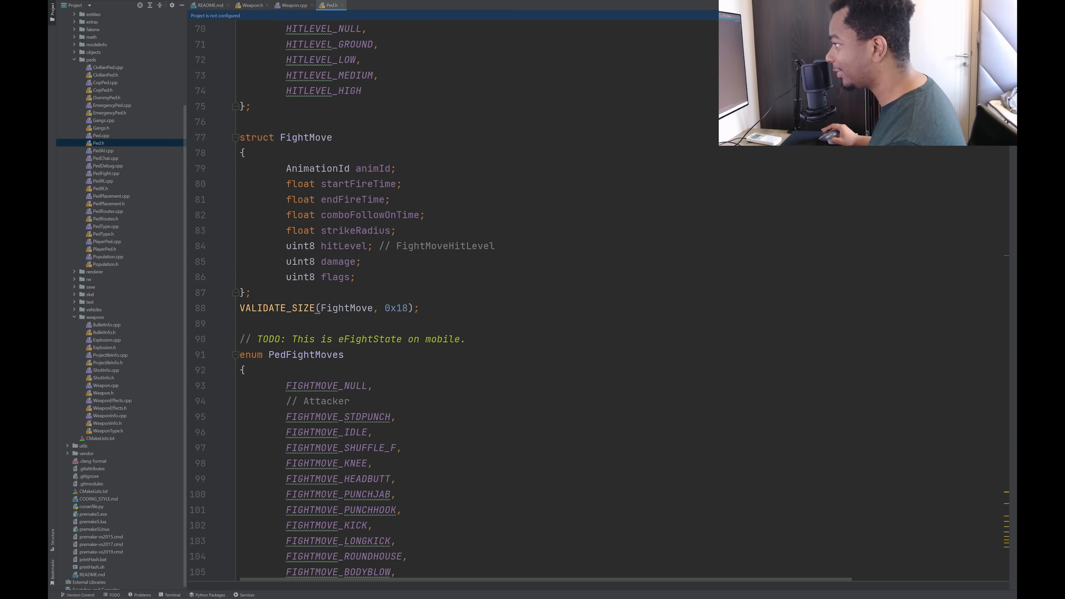
scroll("down", 3)
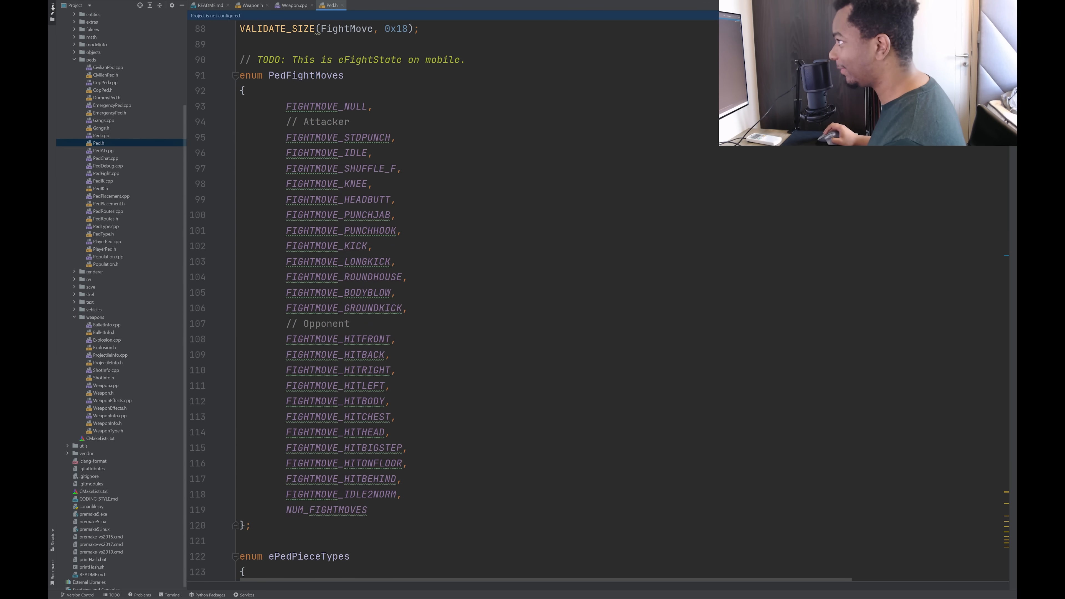
left_click(356, 153)
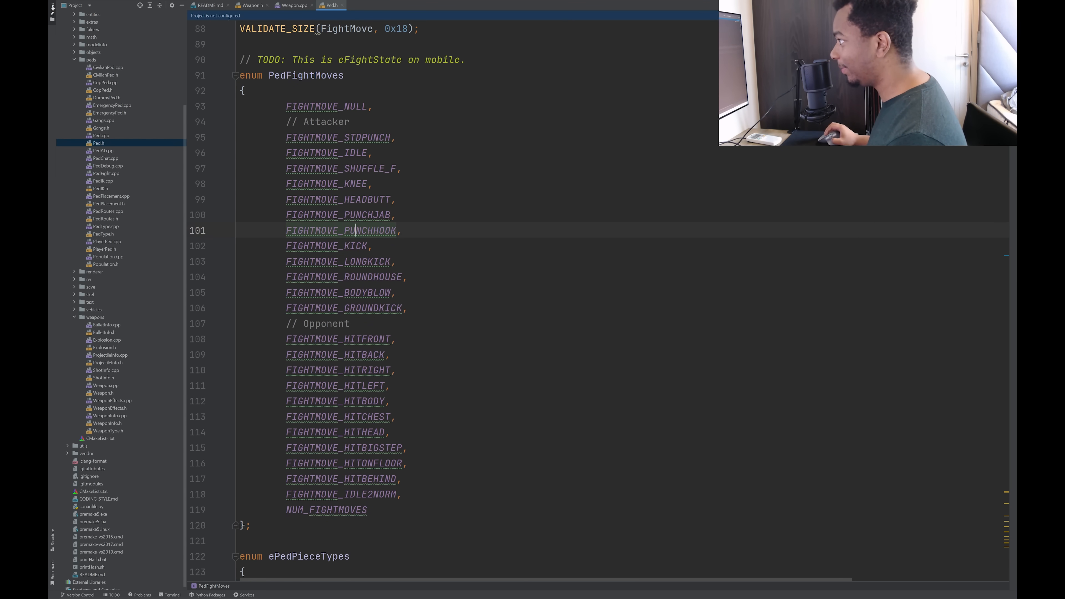
scroll("down", 3)
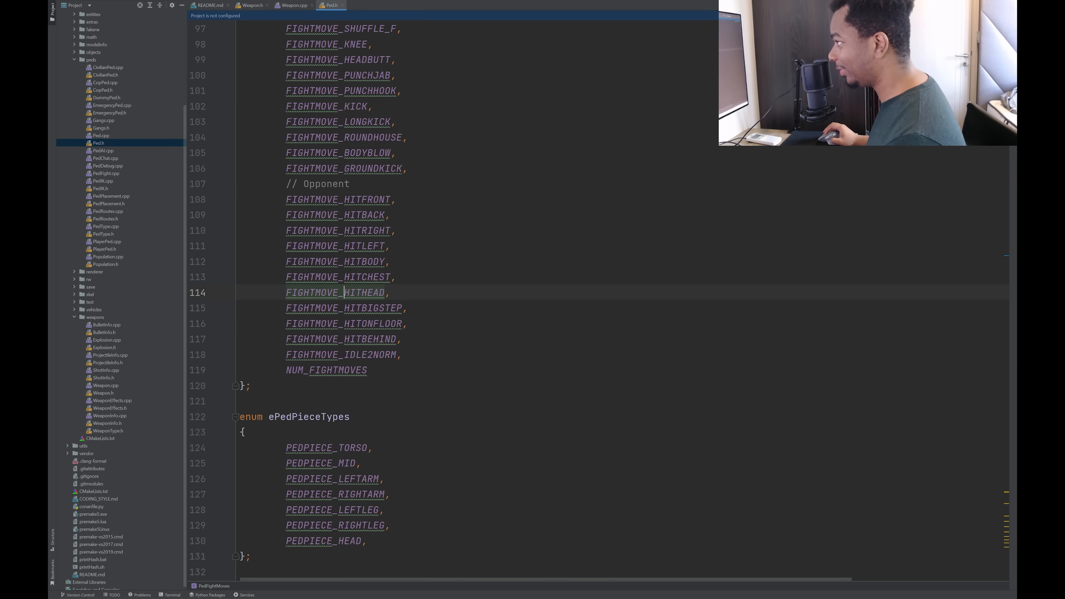
scroll("down", 3)
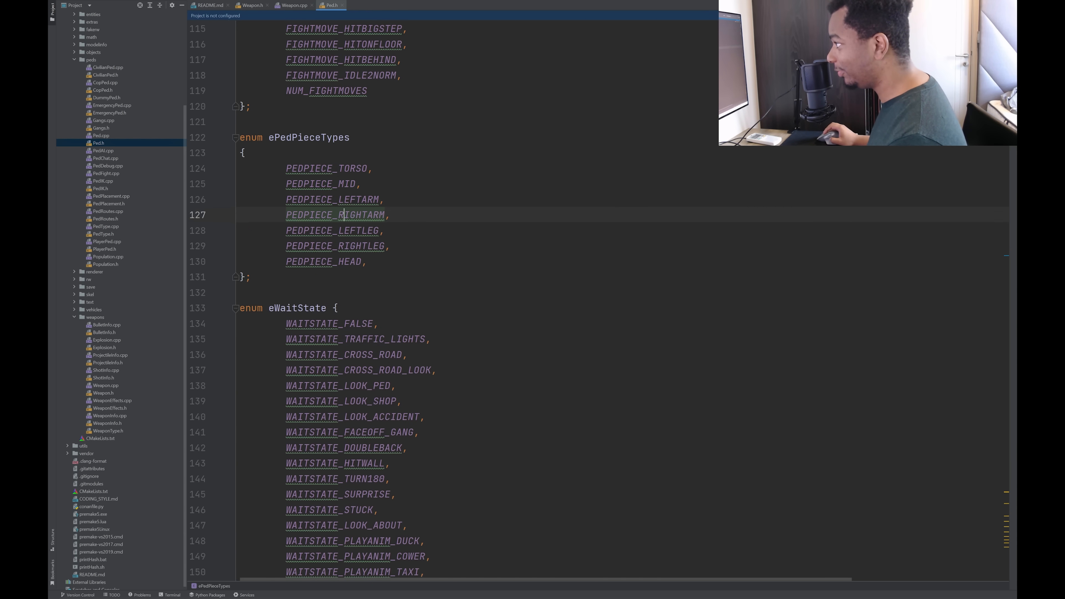
scroll("down", 3)
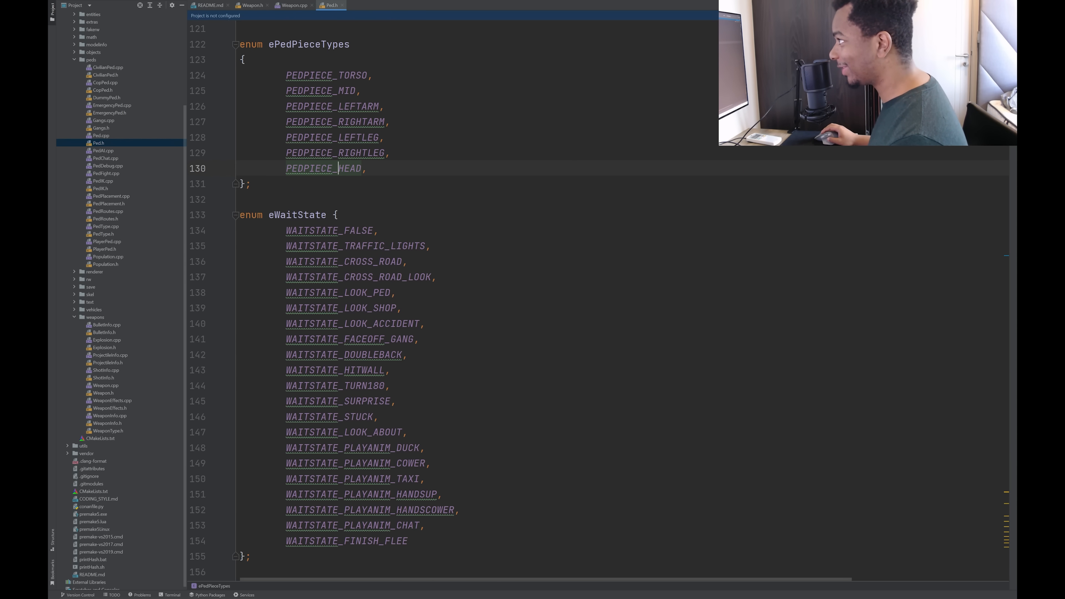
scroll("down", 3)
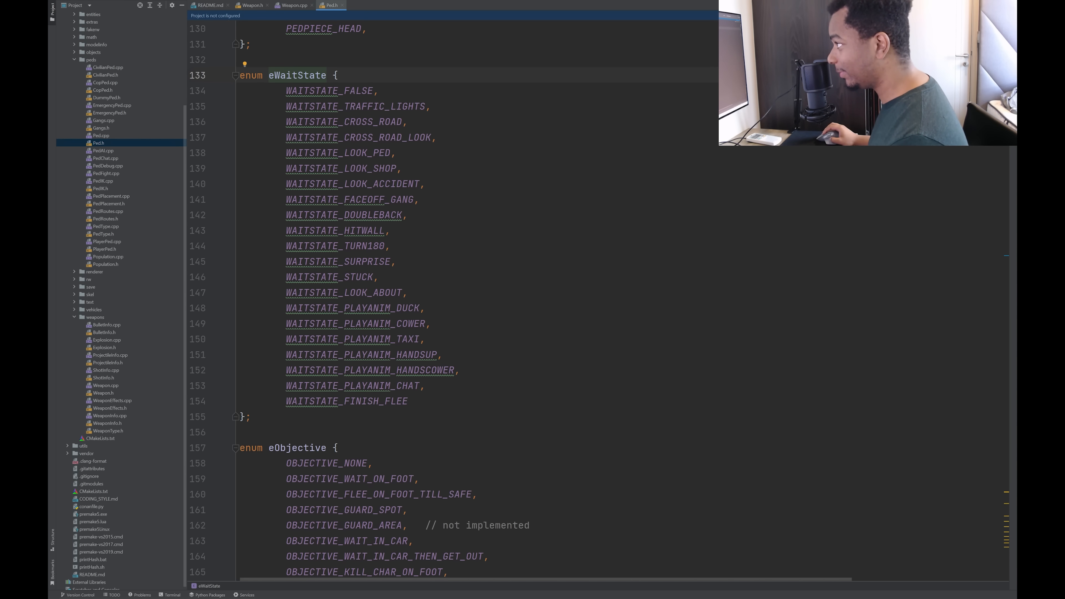
double_click(308, 91)
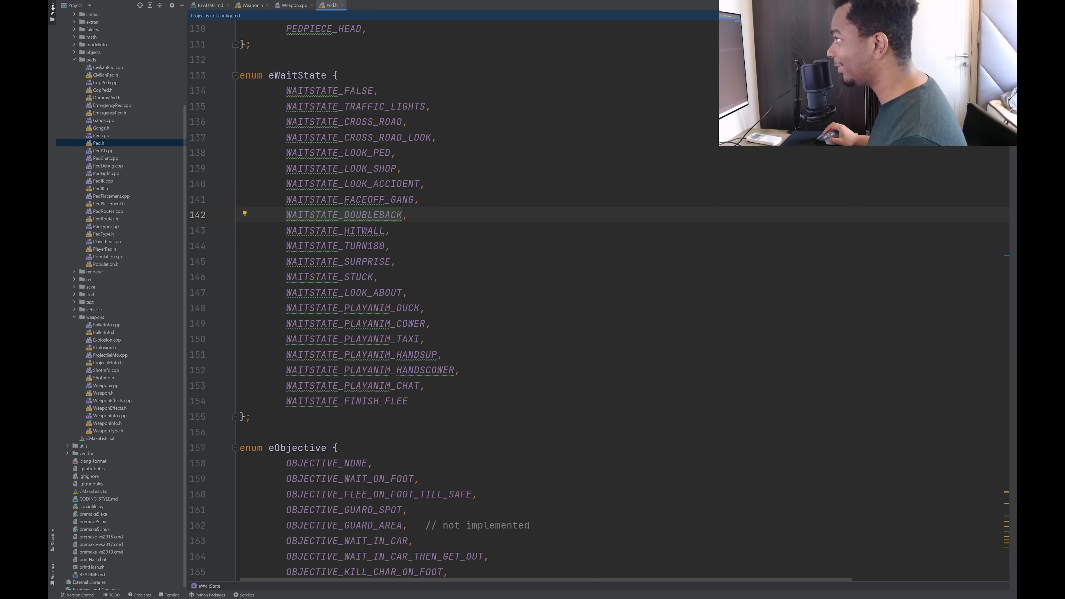
left_click(355, 261)
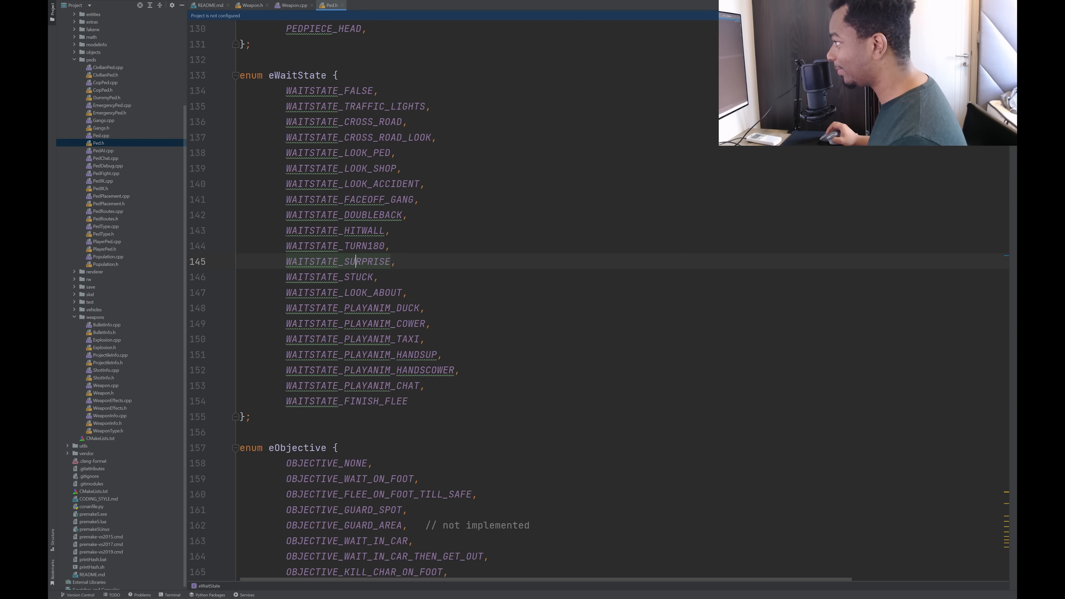
Continue through the long list of CPed member function declarations.
scroll("down", 3)
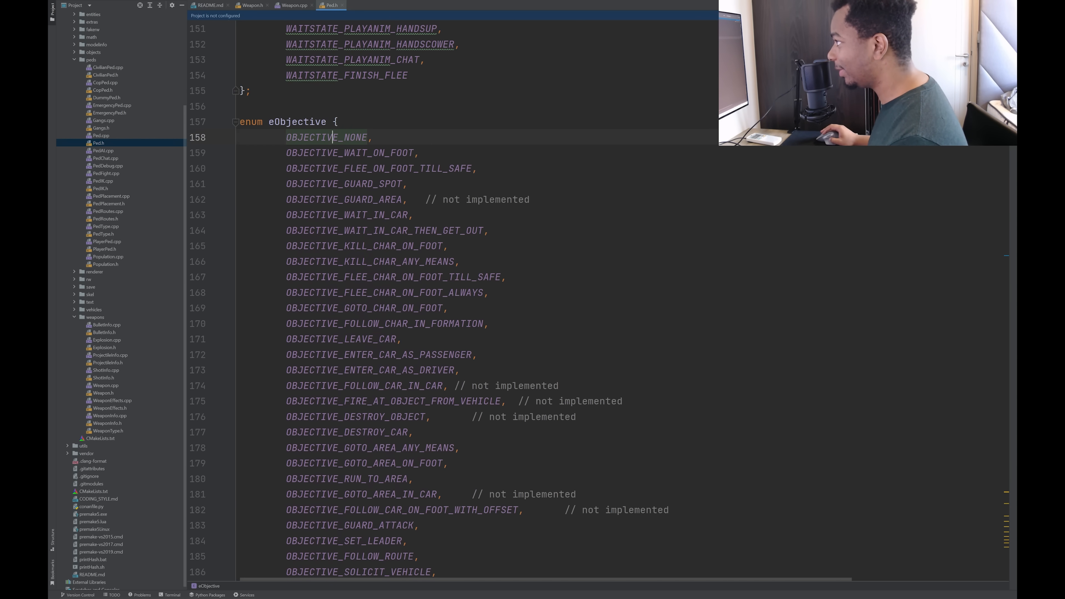
scroll("down", 3)
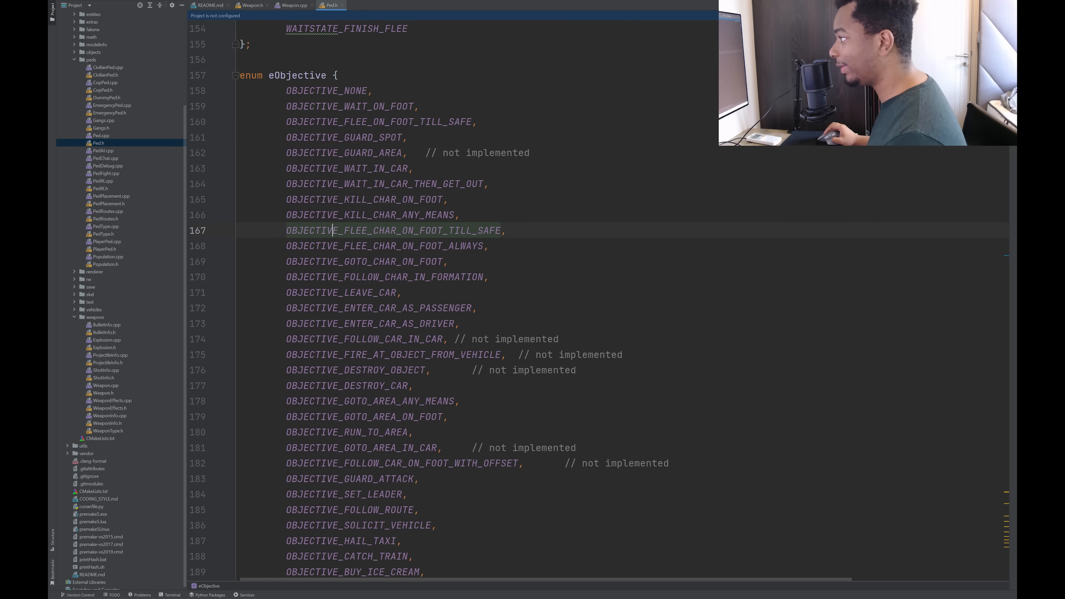
scroll("down", 3)
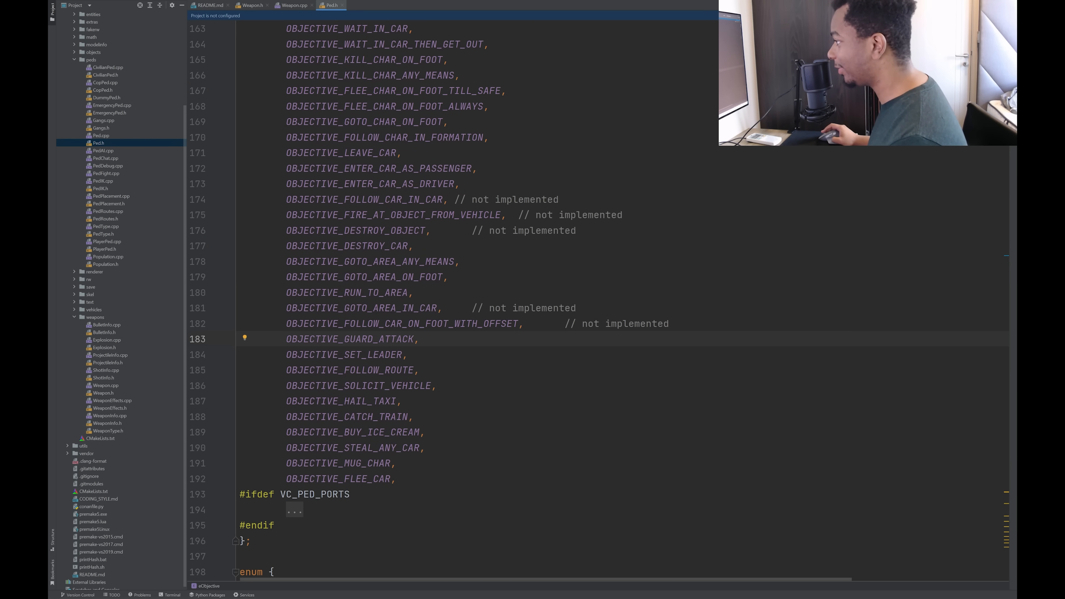
scroll("down", 3)
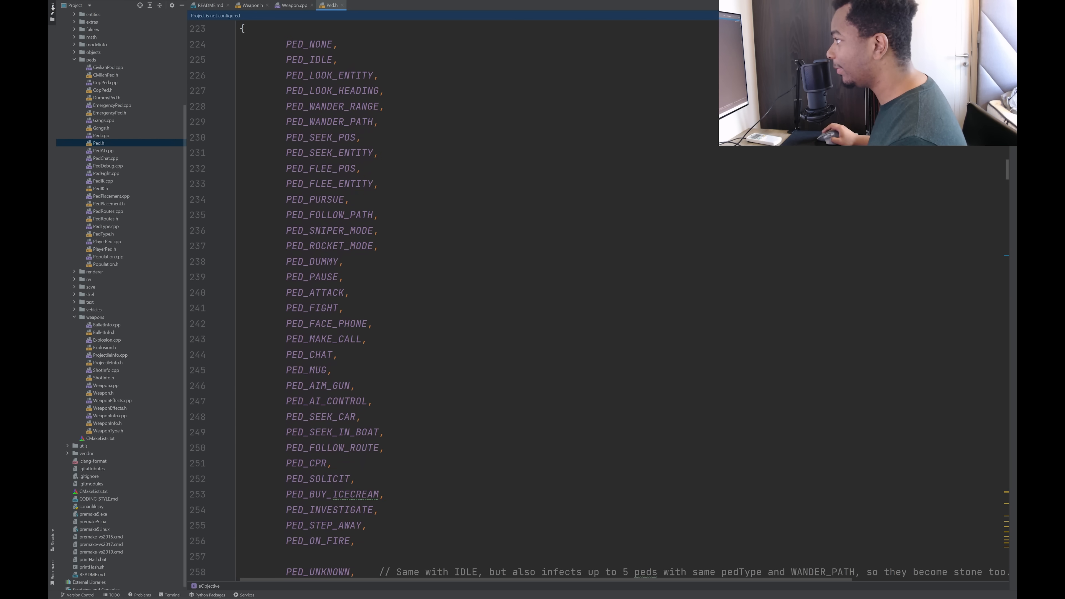
left_click(315, 75)
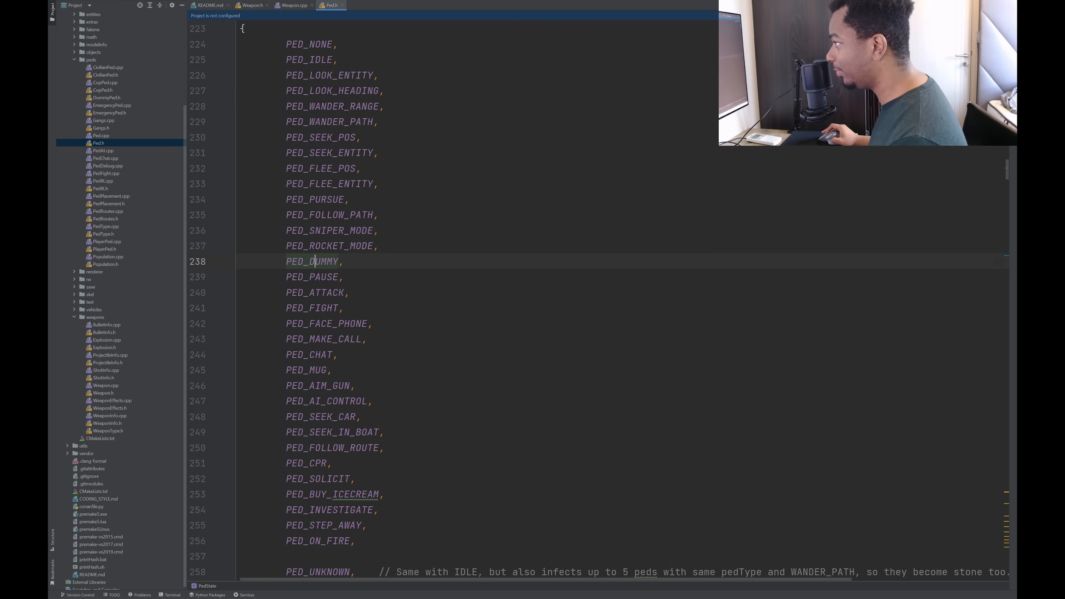
scroll("down", 3)
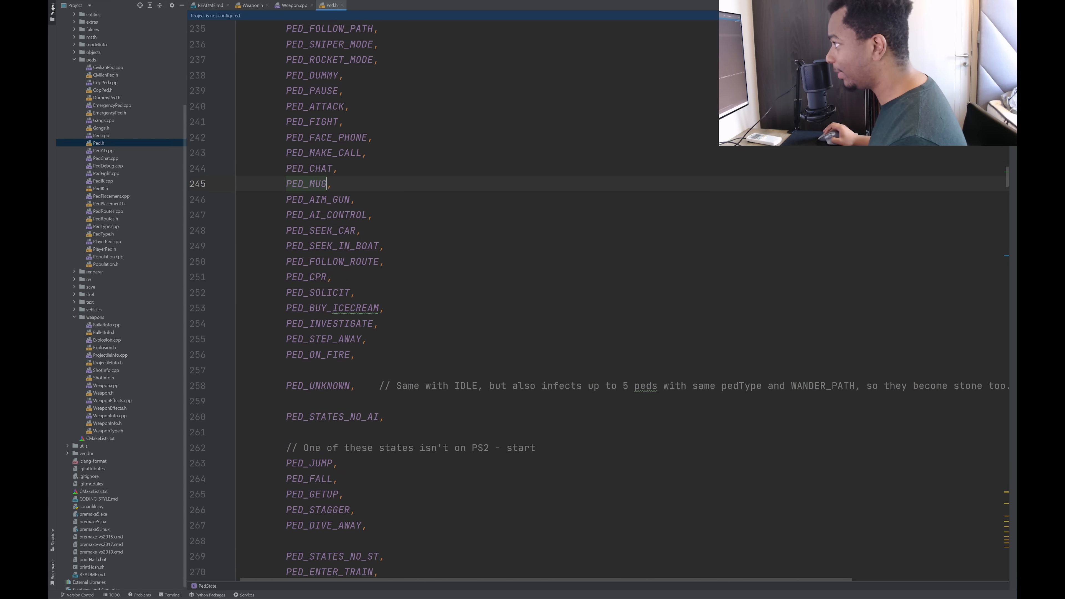
scroll("down", 3)
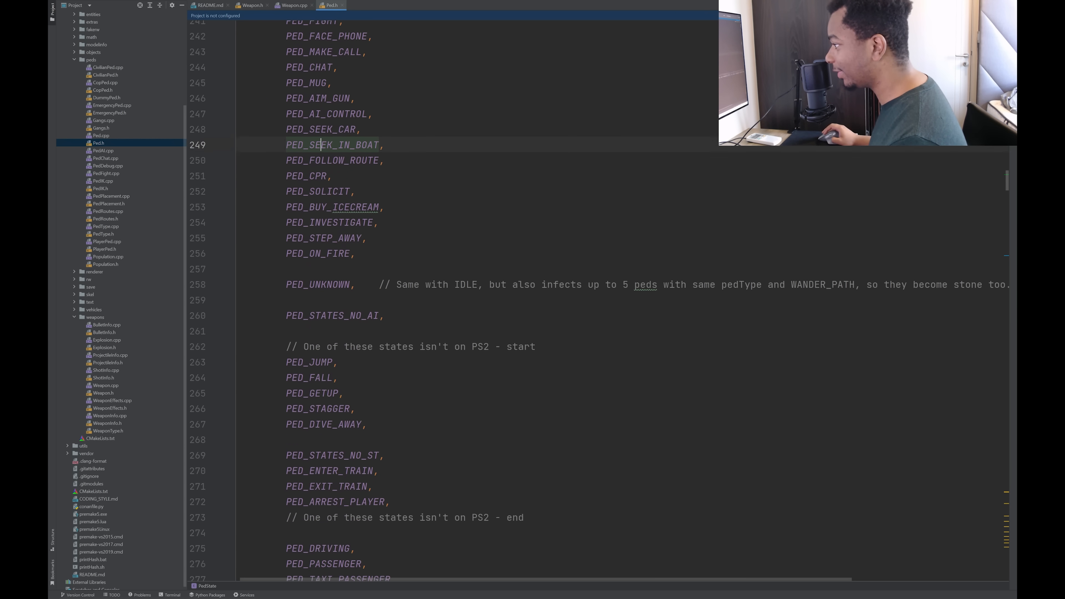
scroll("down", 3)
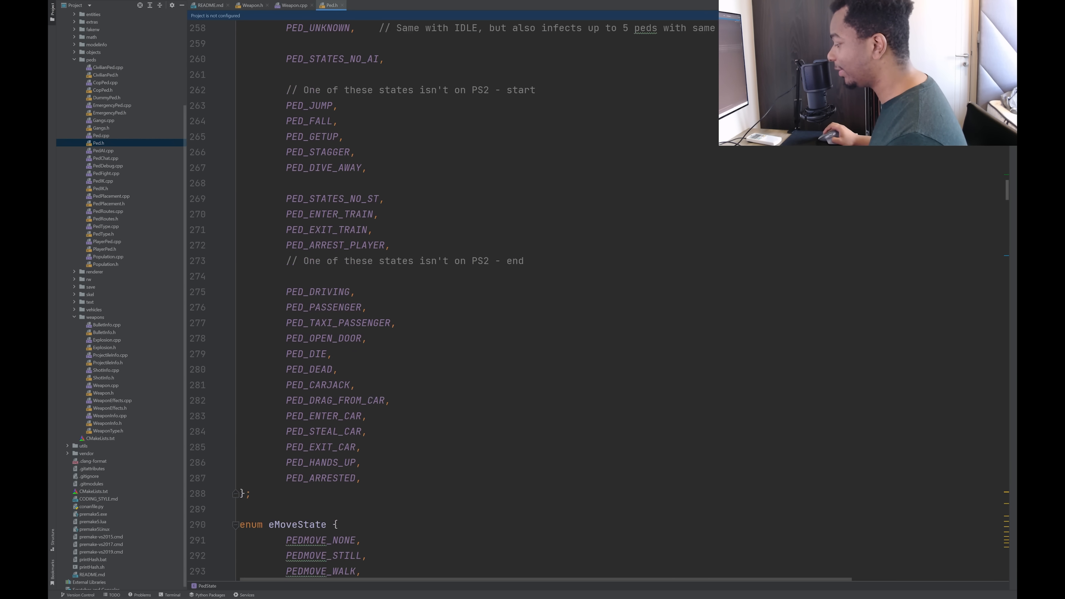
scroll("down", 3)
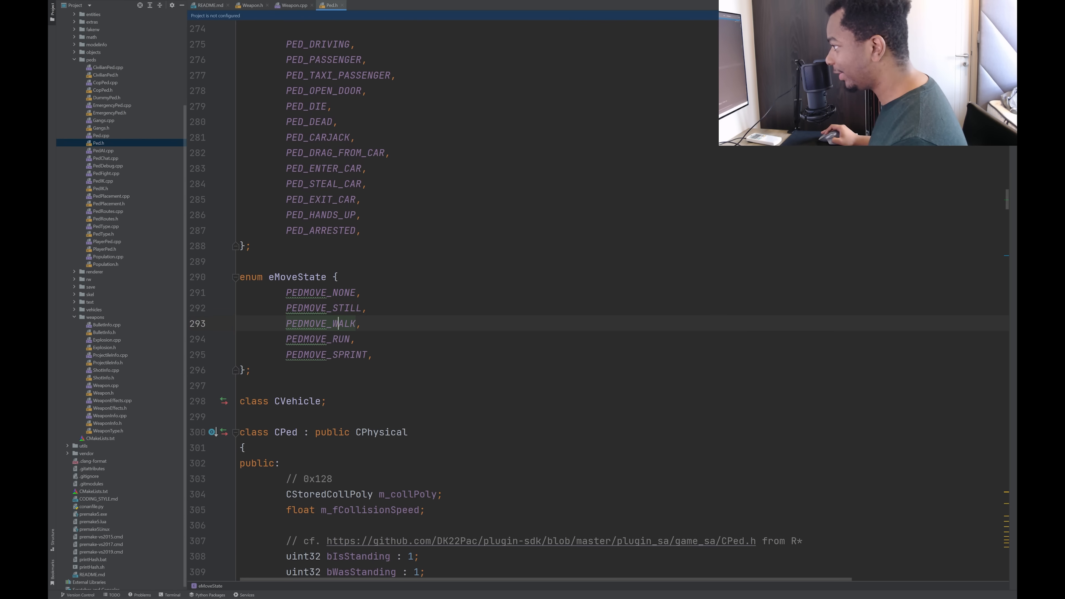
scroll("down", 3)
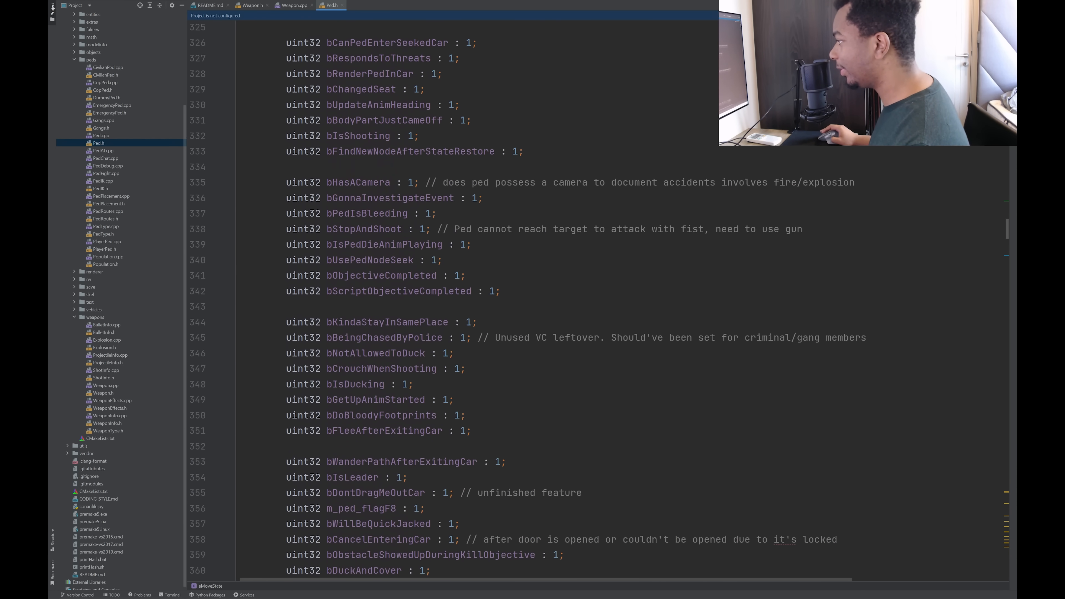
scroll("down", 3)
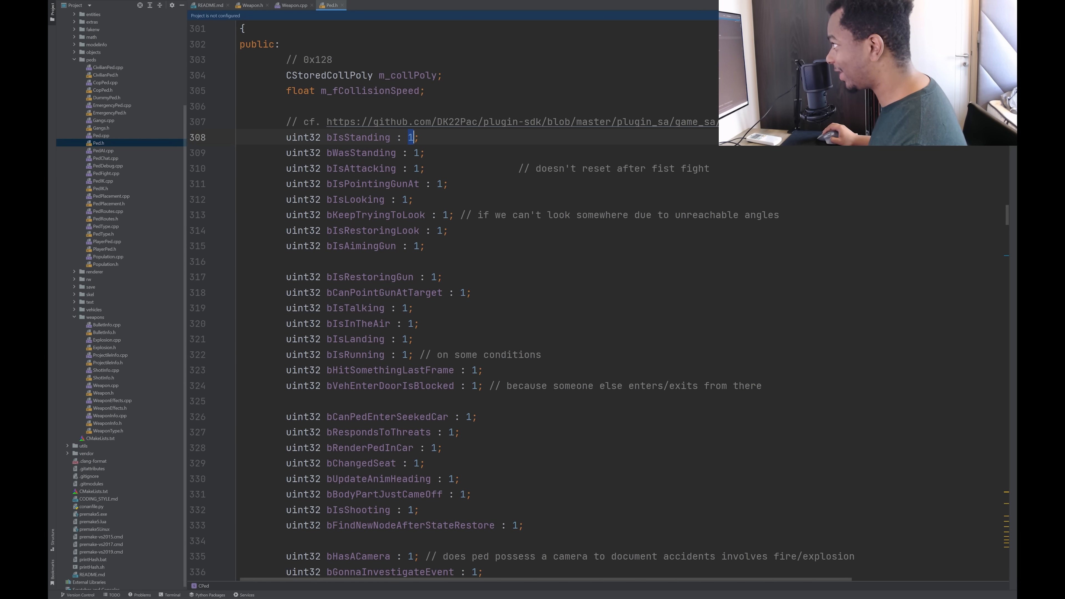
scroll("down", 3)
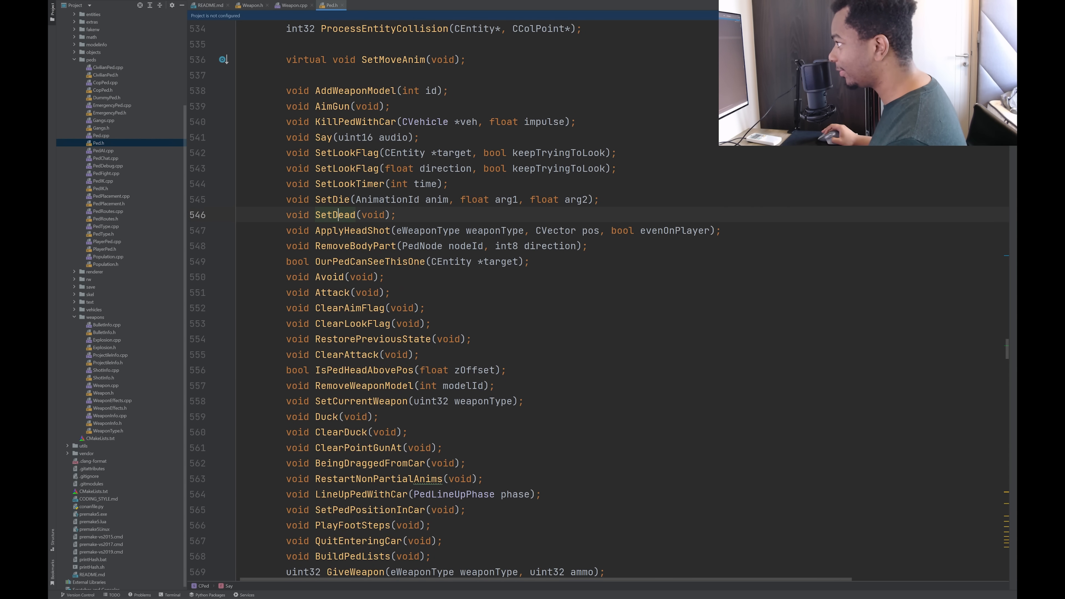
scroll("down", 3)
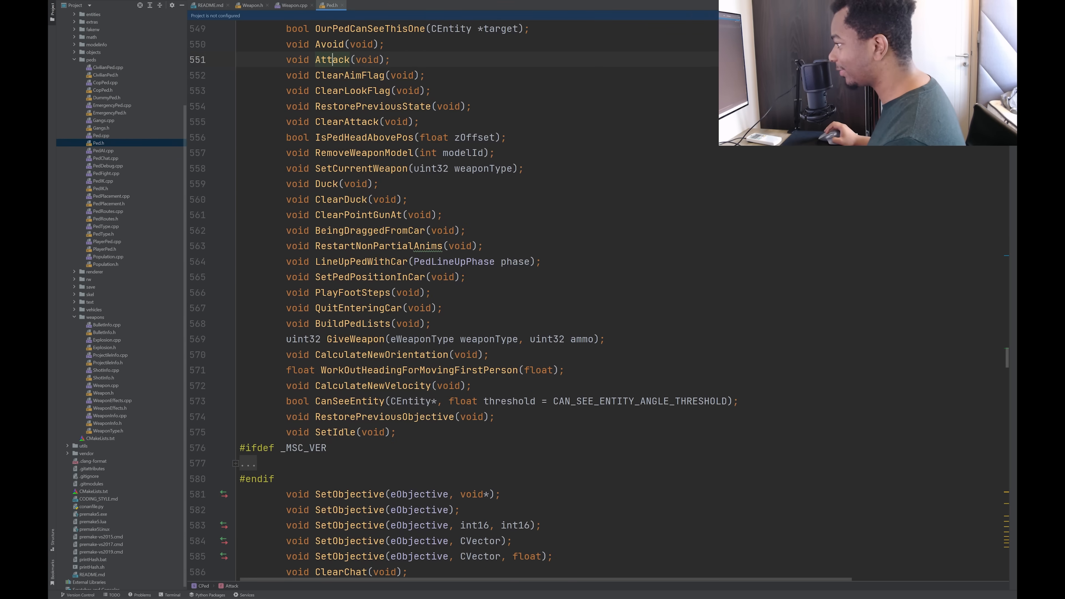
scroll("down", 3)
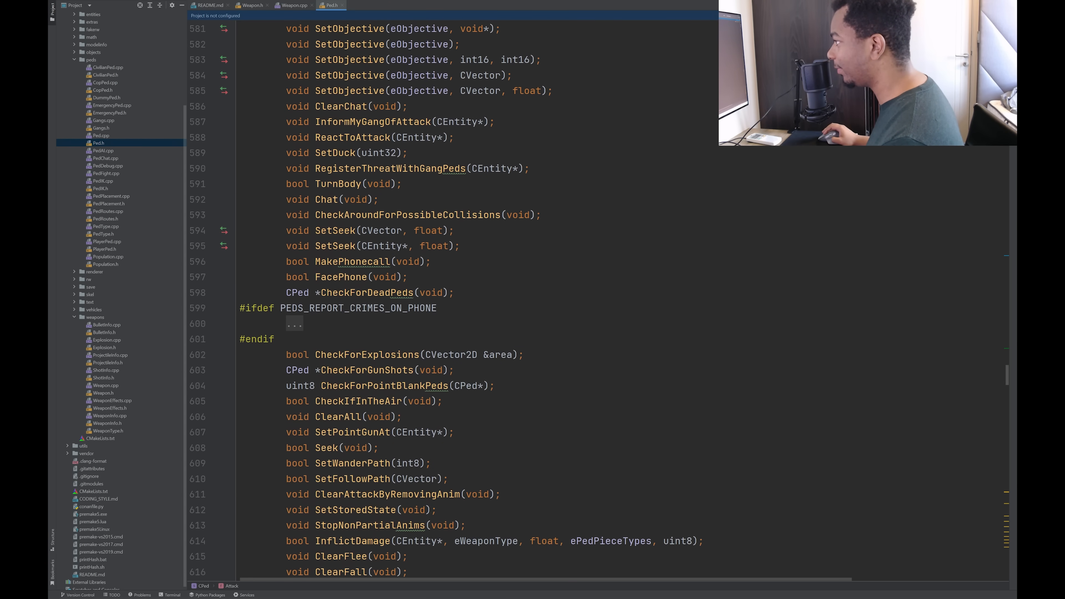
scroll("down", 3)
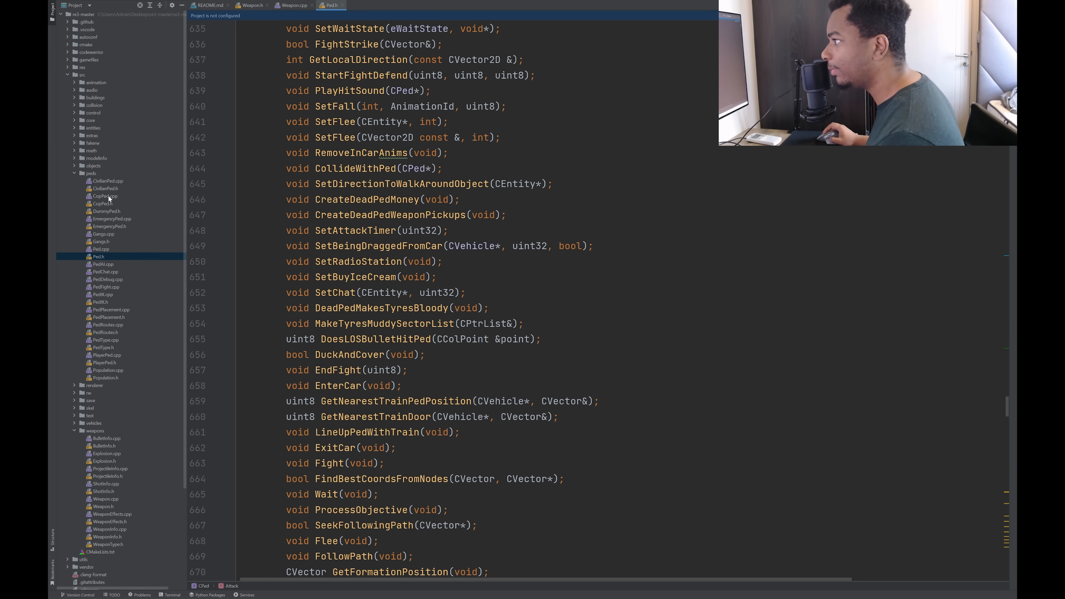
Open CopPed.h to view eCopType and CCopPed, then move on to CopPed.cpp.
left_click(103, 203)
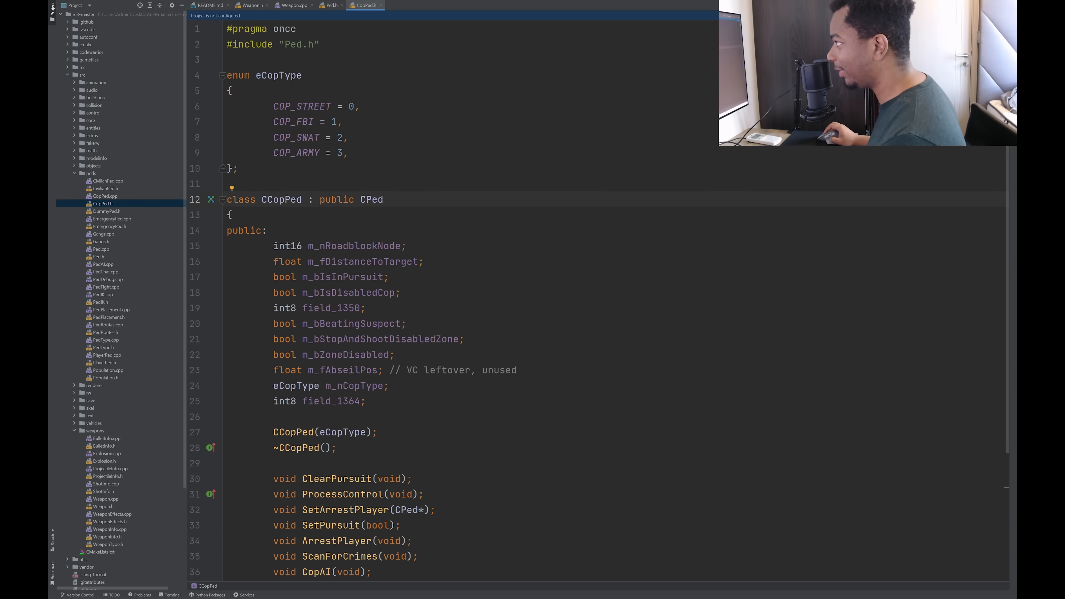
double_click(371, 200)
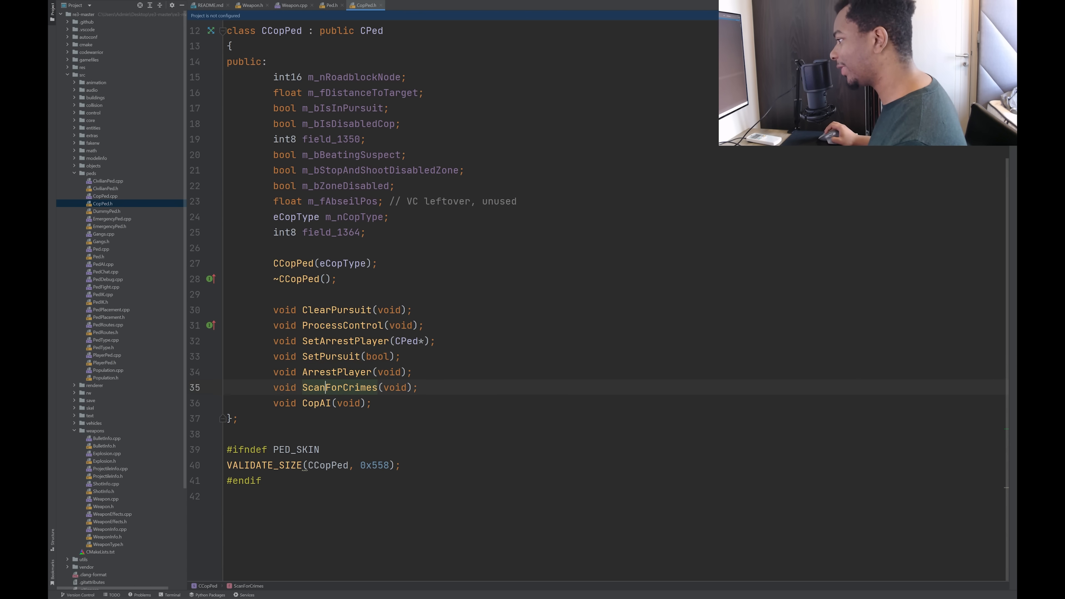
left_click(313, 403)
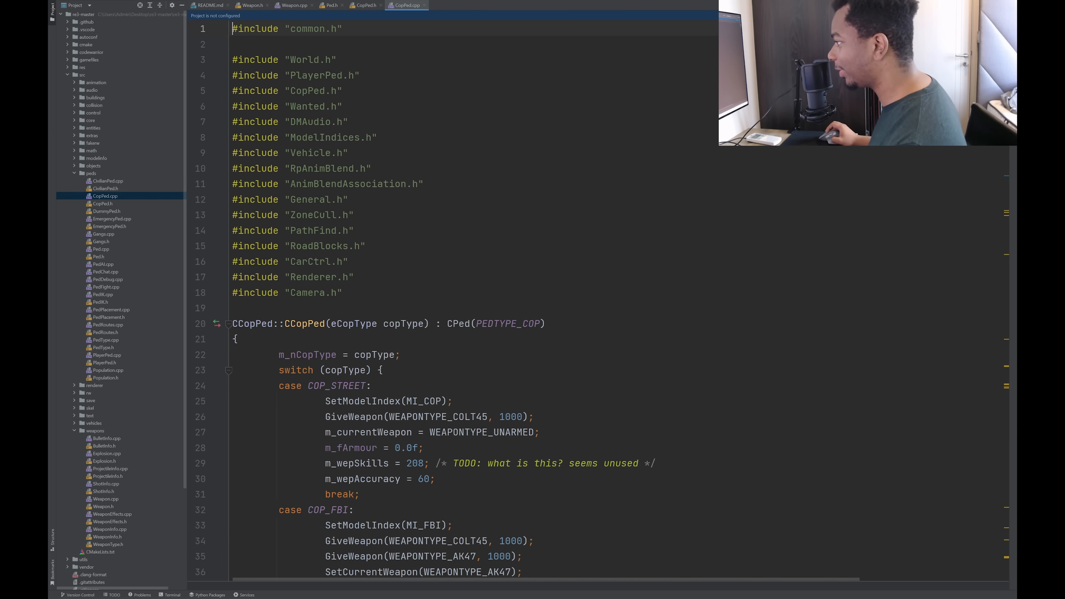
Read the CCopPed constructor's copType switch assigning weapons and armour per cop type.
scroll("down", 3)
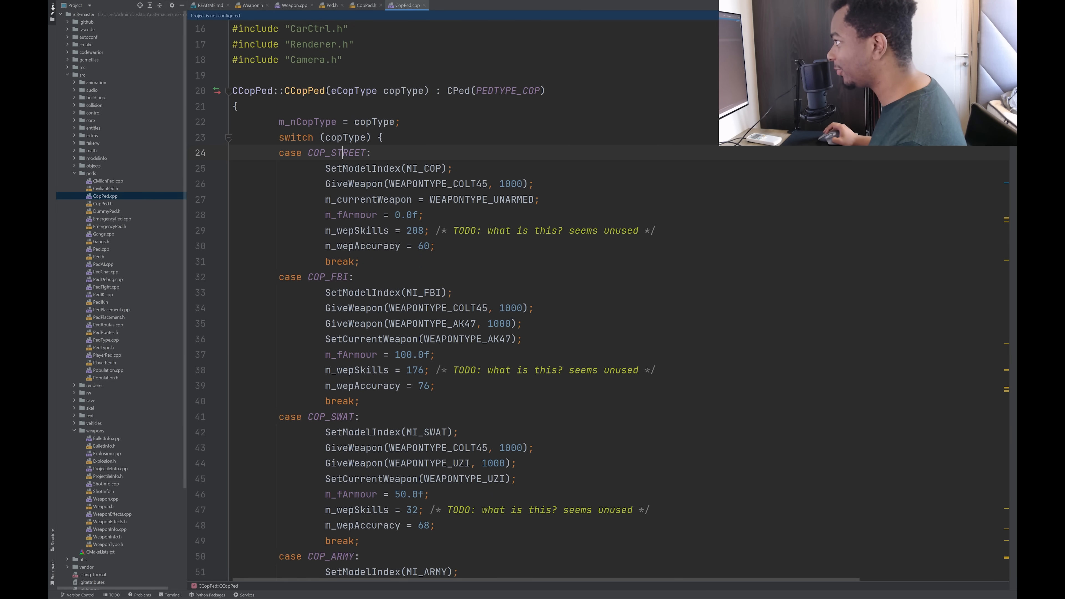
scroll("down", 3)
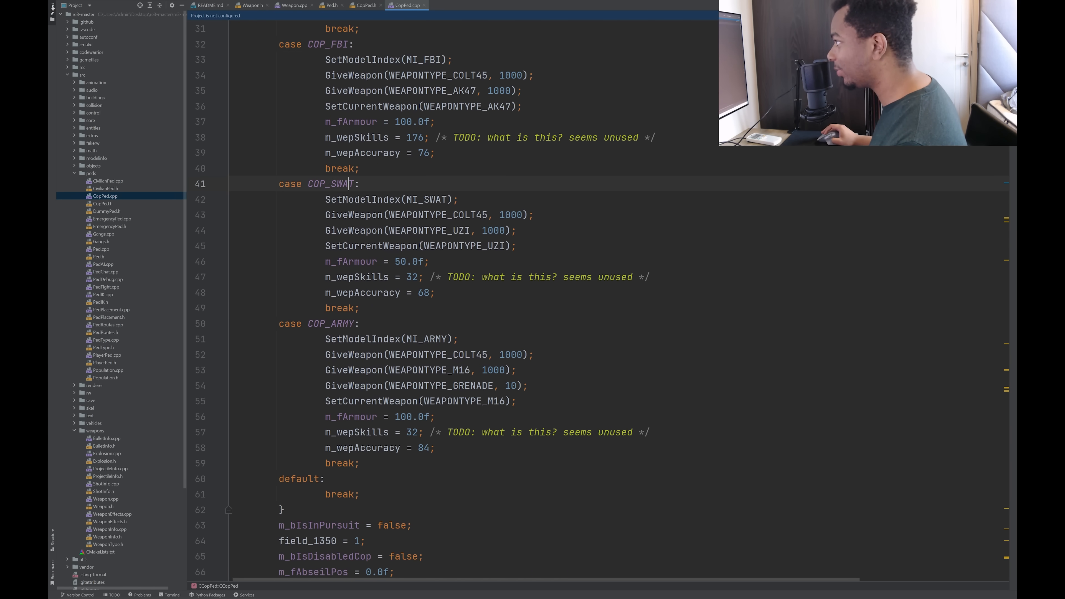
scroll("down", 3)
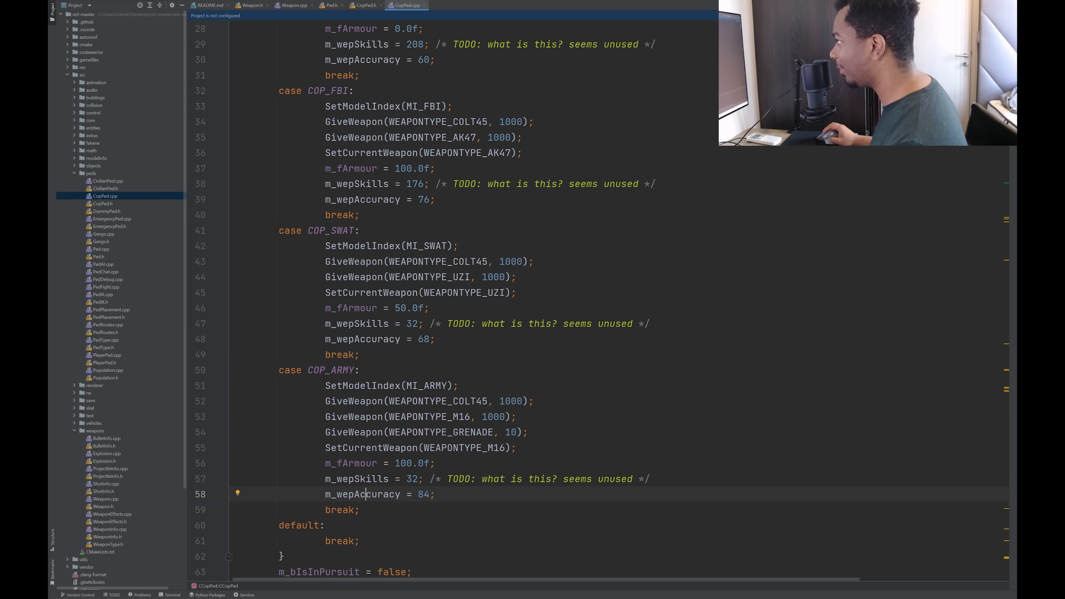
left_click_drag(452, 184, 639, 184)
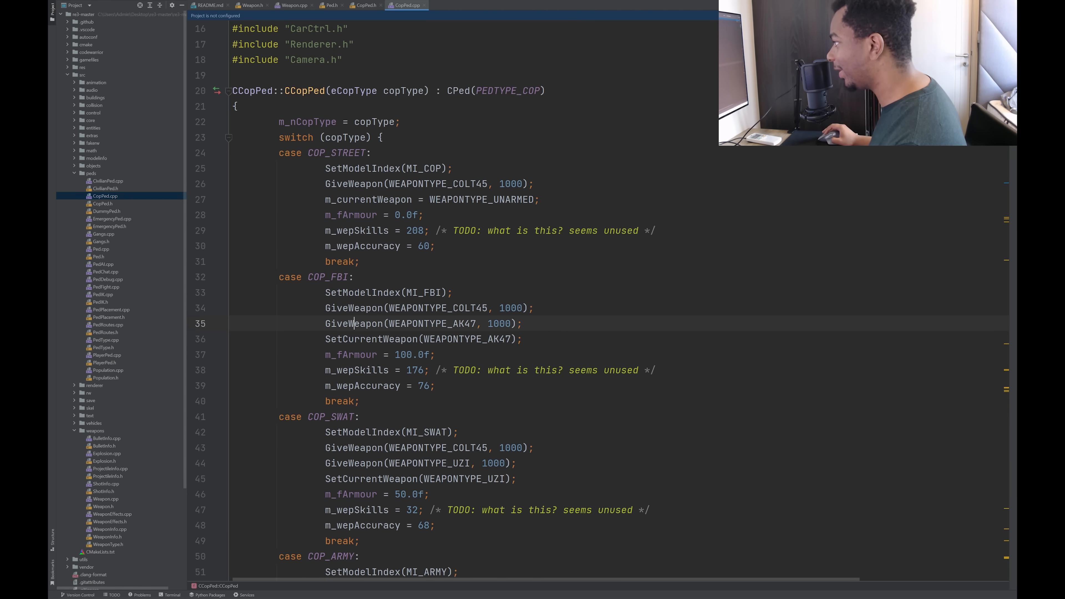
scroll("down", 3)
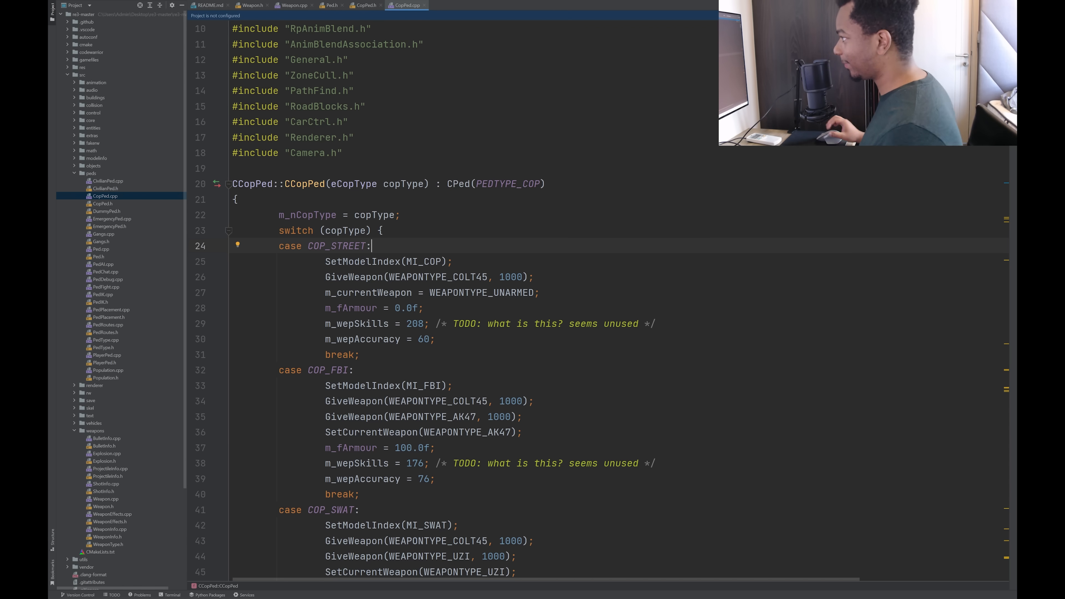
scroll("down", 3)
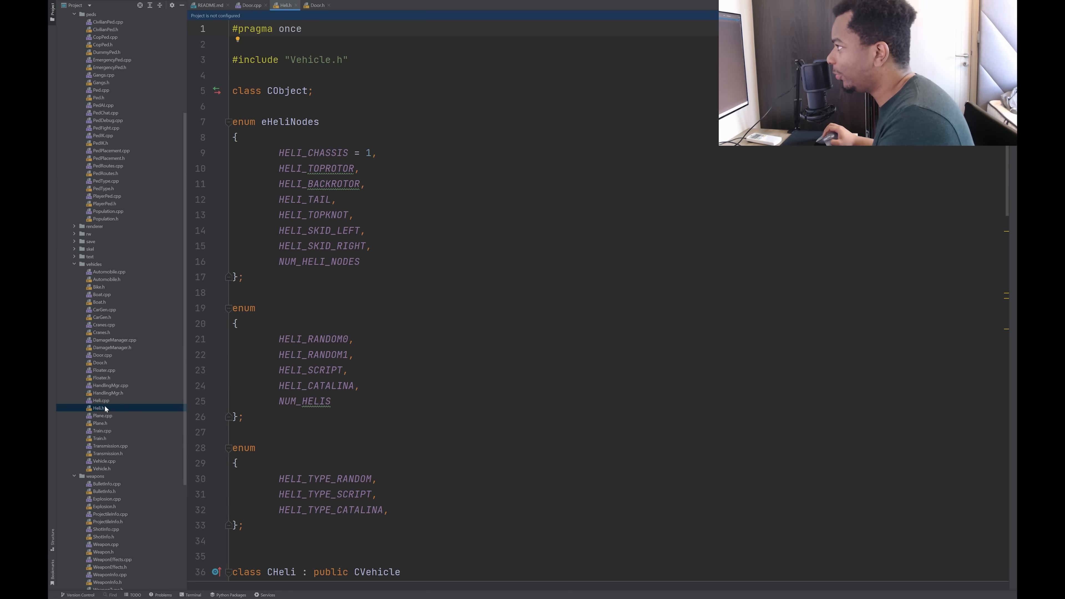
Read the eHeliNodes and heli type enums in Heli.h.
scroll("down", 3)
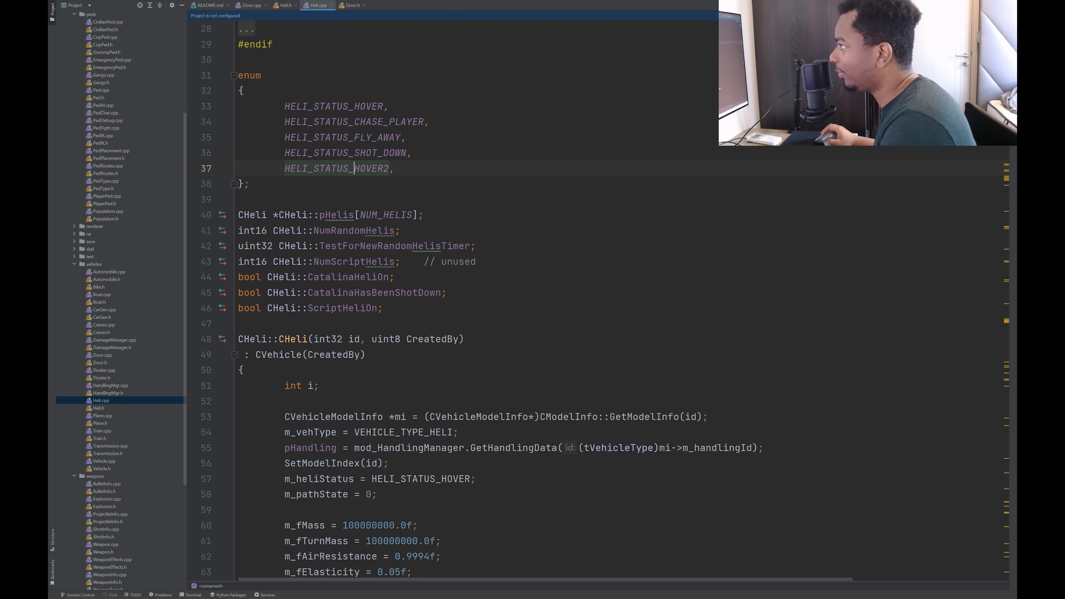
Read Heli.cpp's static members and highlight the helicopter path coordinate arrays.
scroll("down", 3)
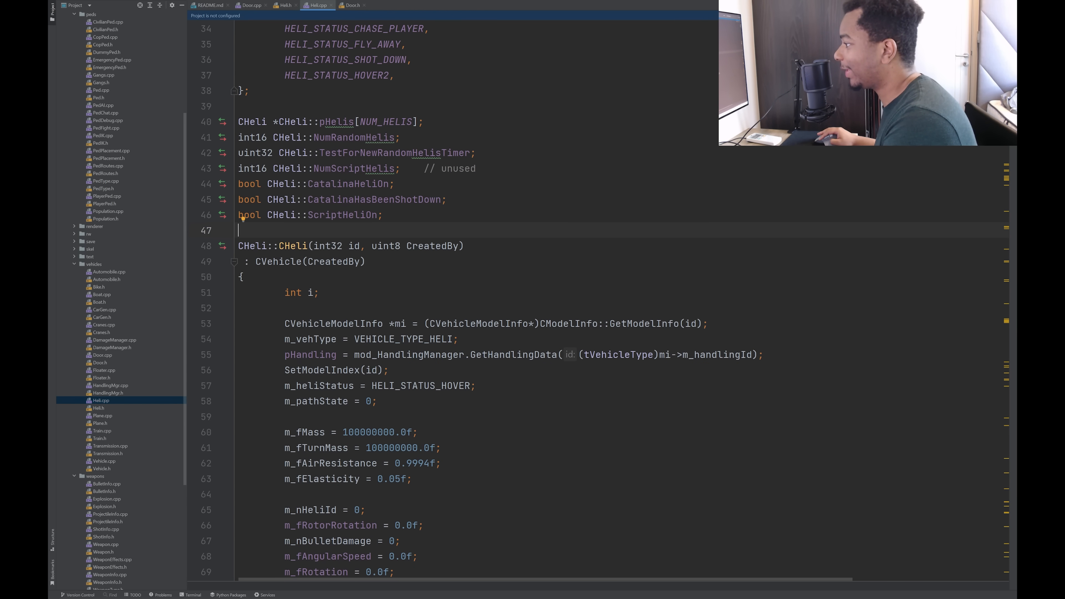
scroll("down", 3)
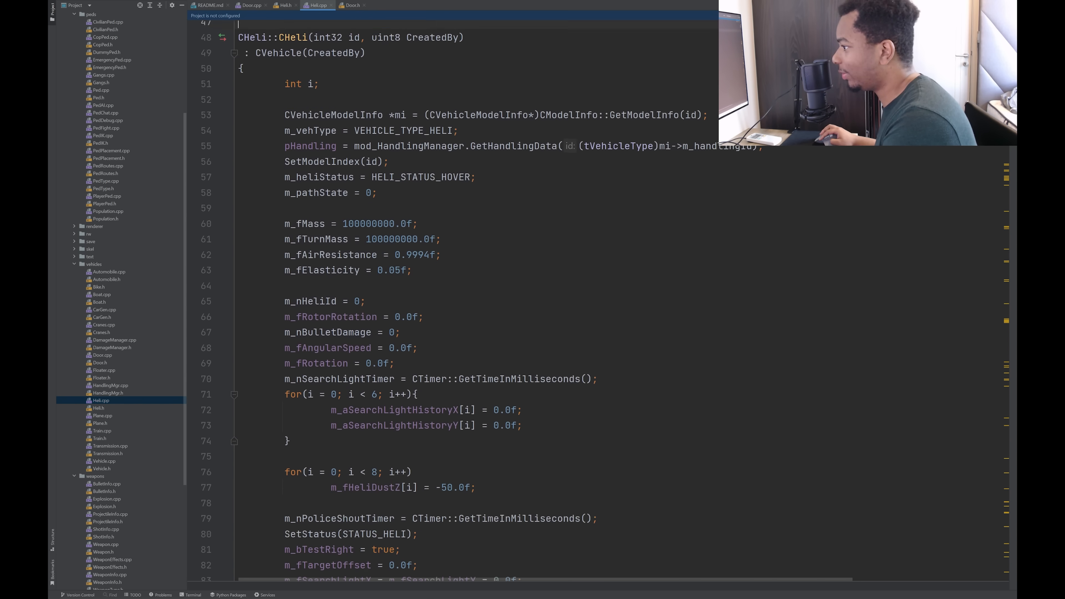
scroll("down", 3)
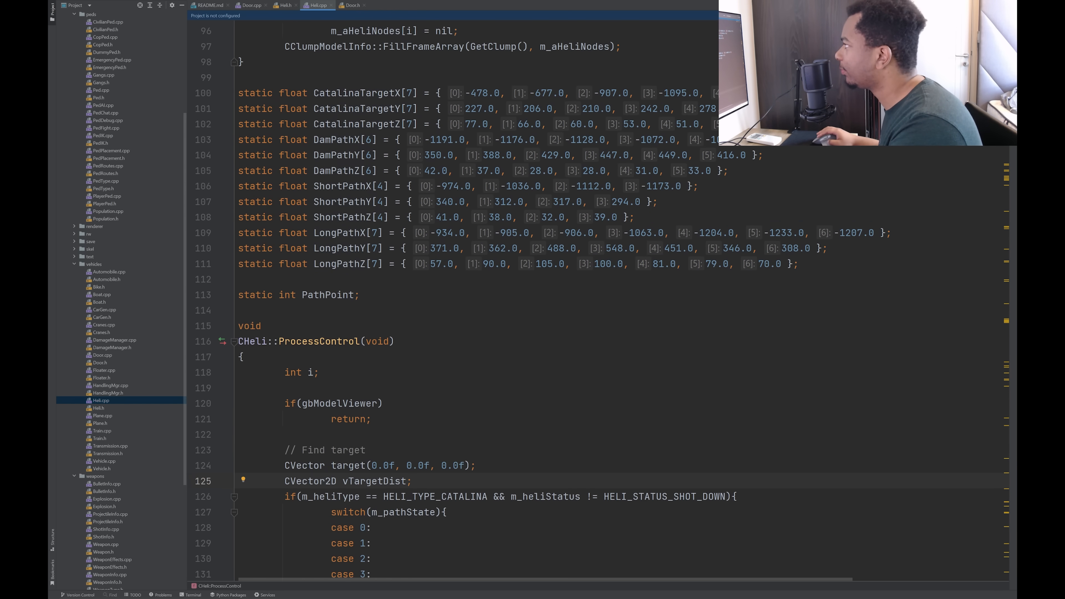
left_click_drag(370, 93, 394, 233)
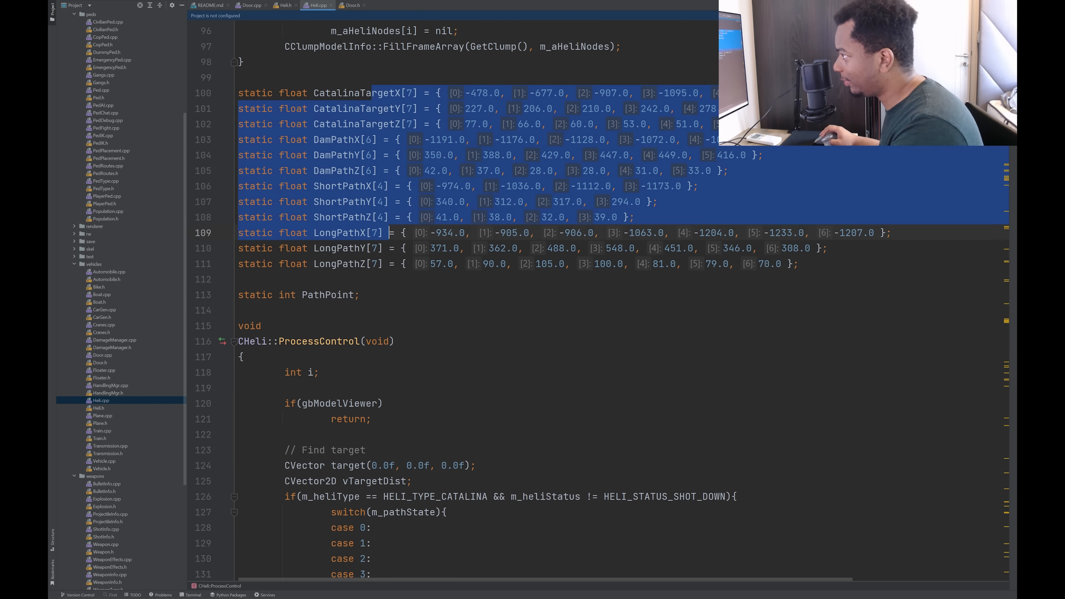
scroll("down", 3)
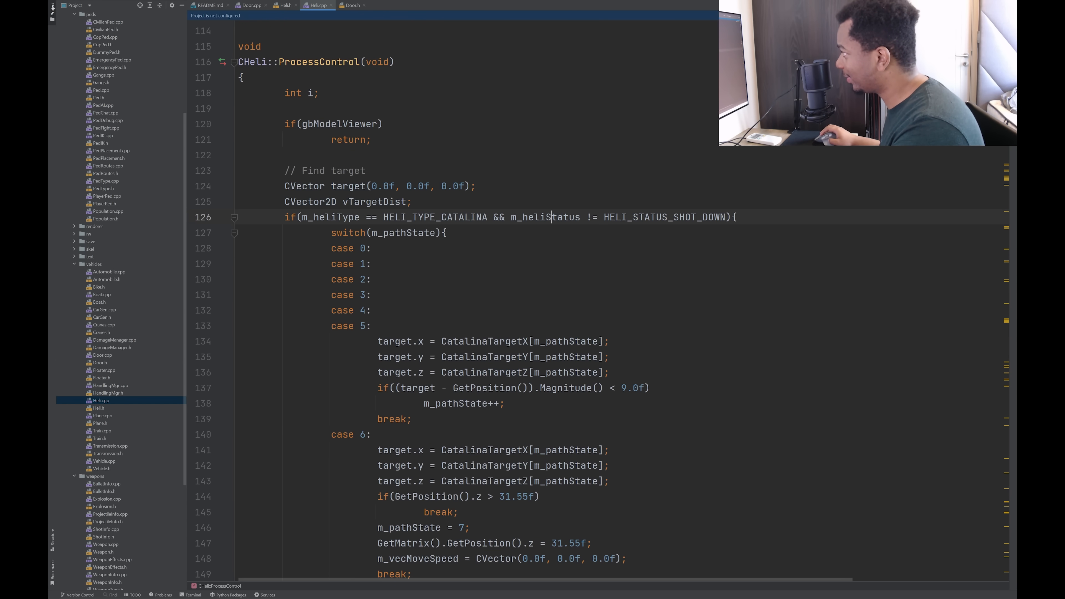
scroll("down", 3)
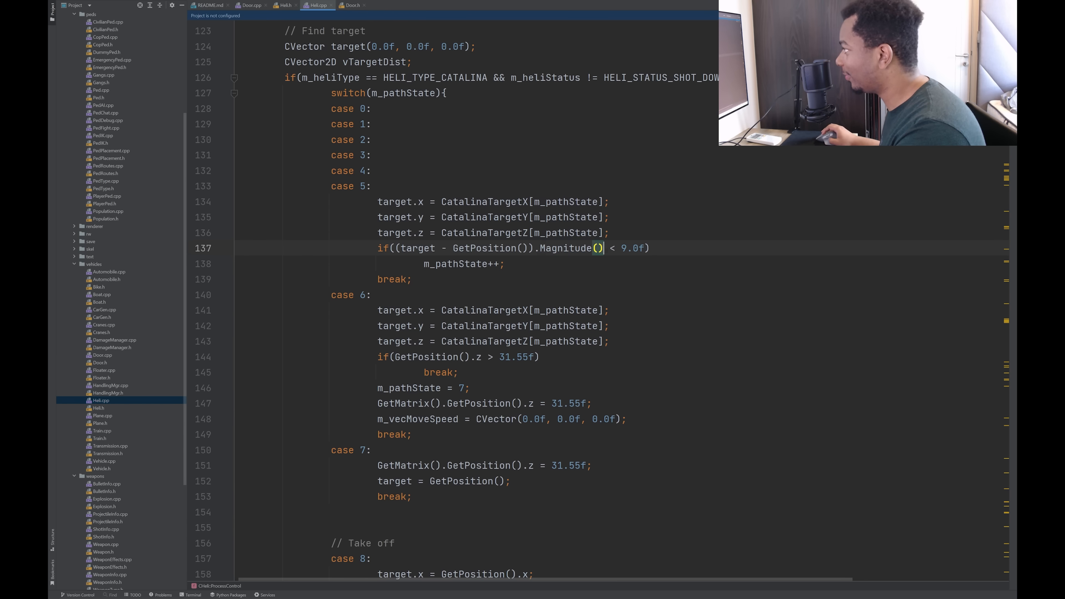
double_click(455, 264)
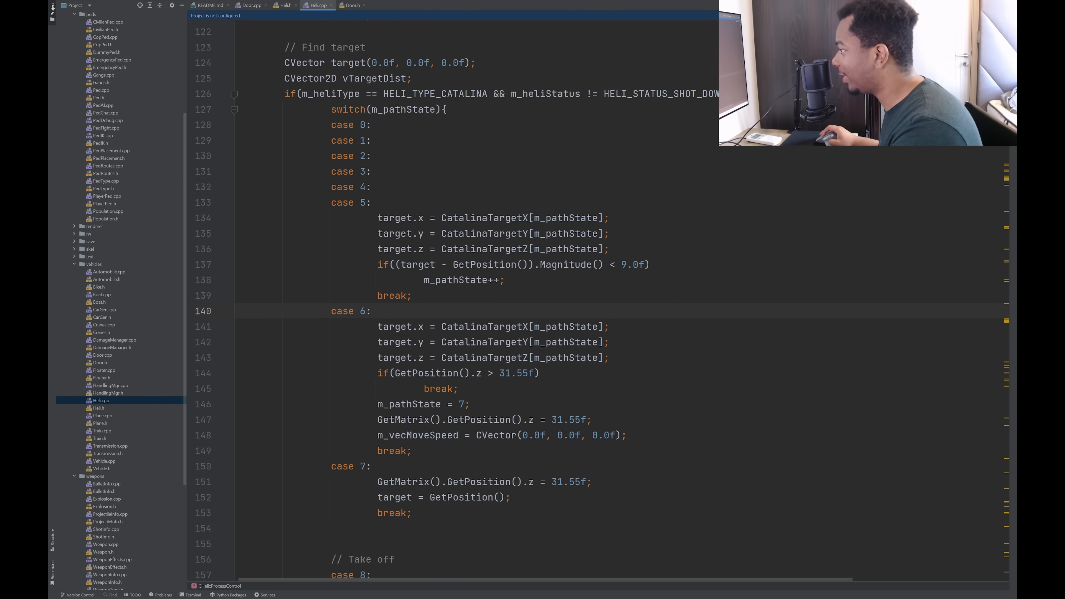
Review CHeli::ProcessControl's take-off, dam-circling and long-path cases, noting the dam target lookup.
scroll("down", 3)
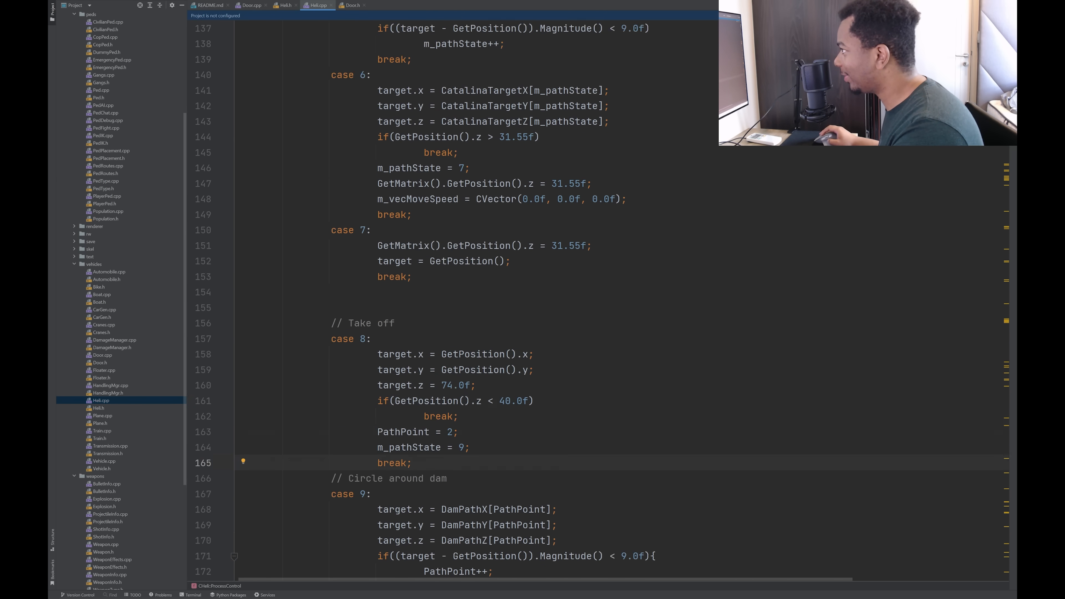
scroll("down", 3)
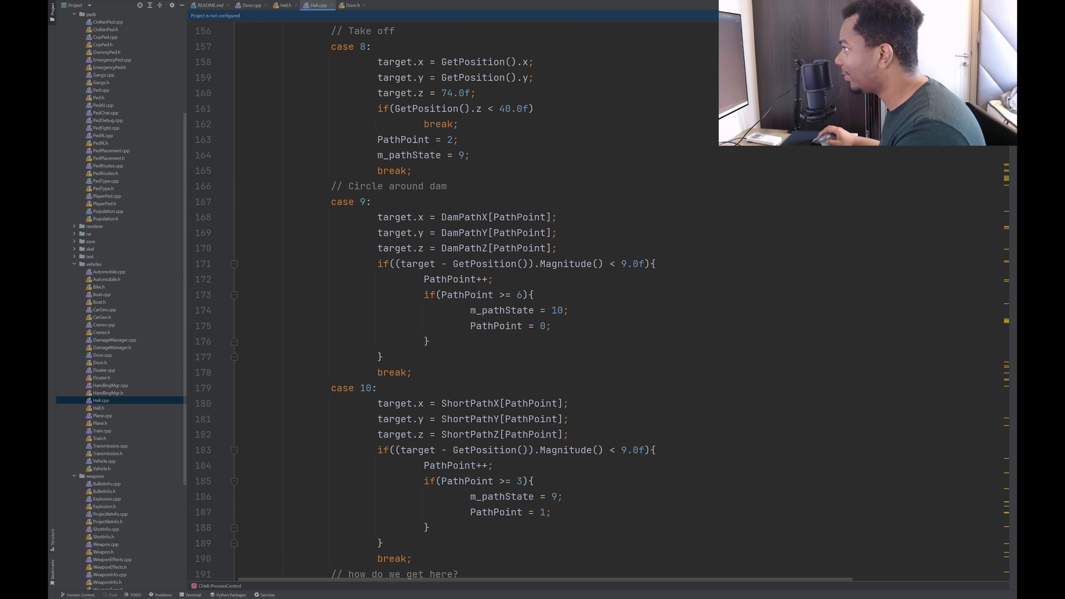
left_click(463, 217)
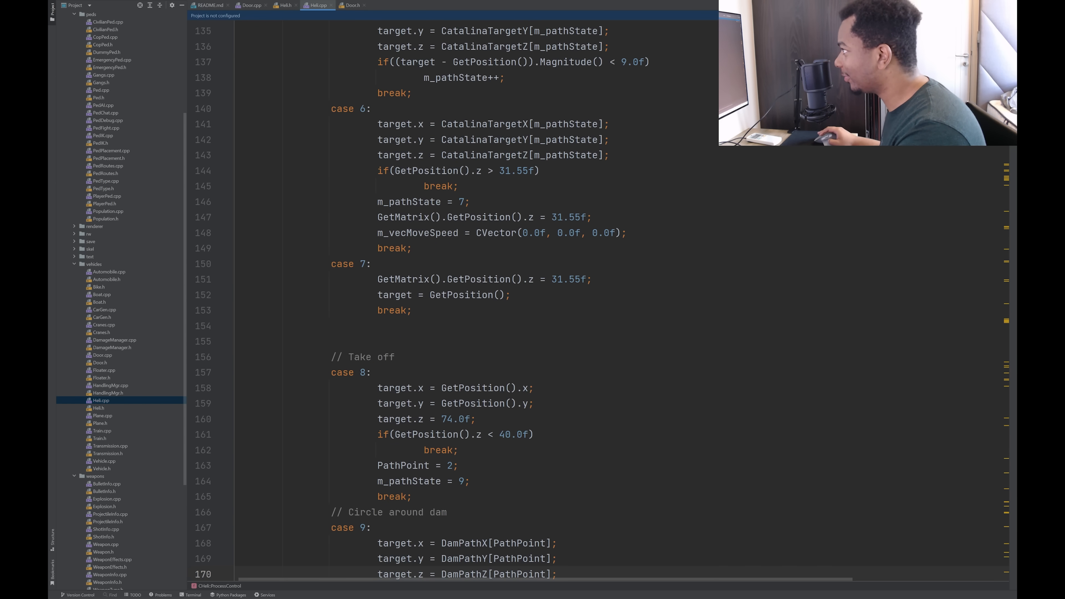
scroll("down", 3)
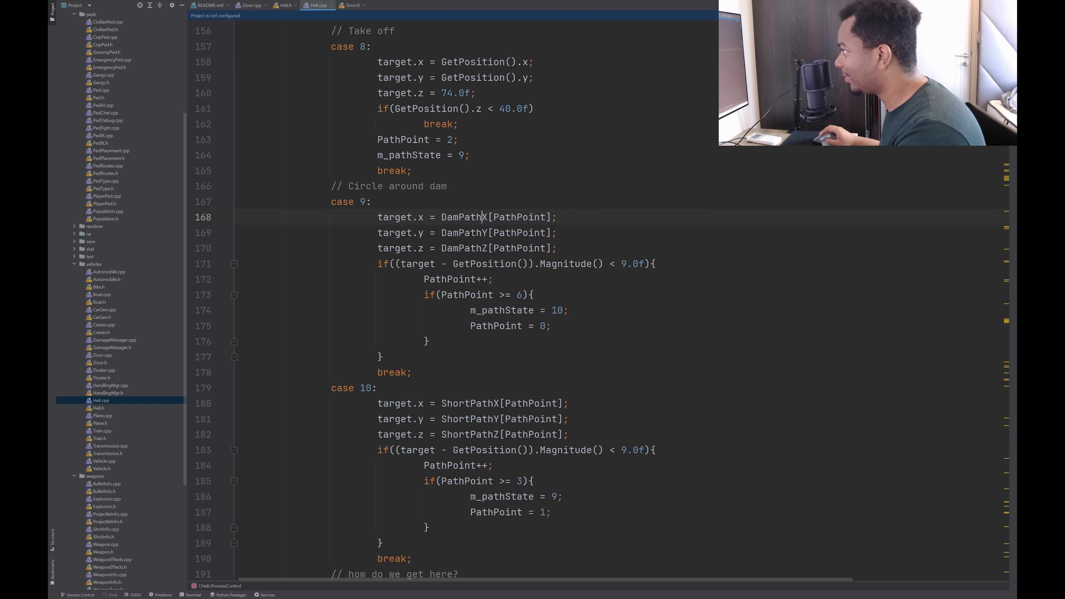
scroll("down", 3)
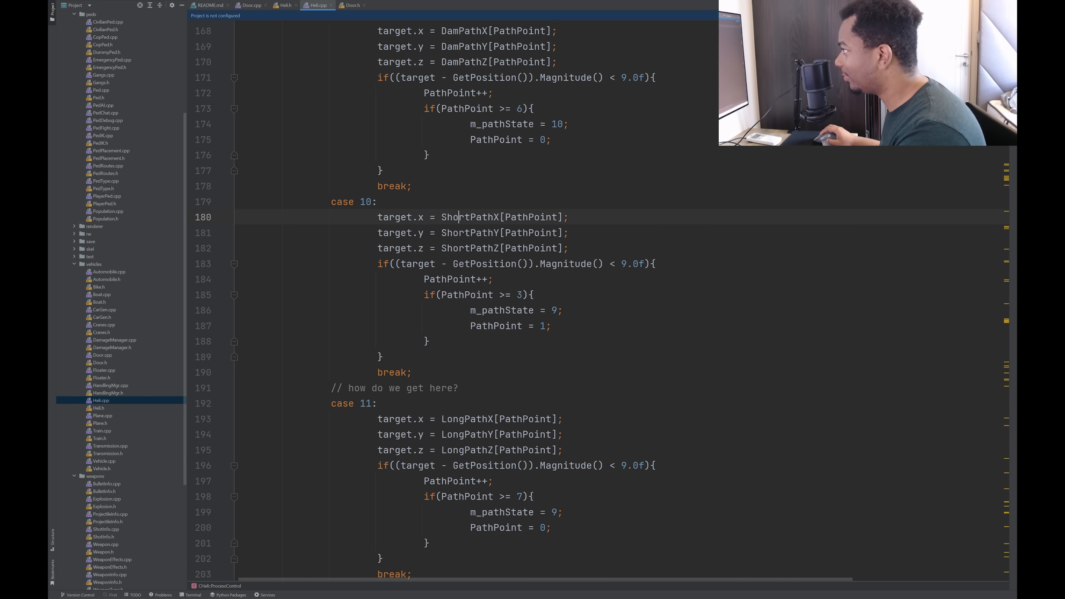
scroll("down", 3)
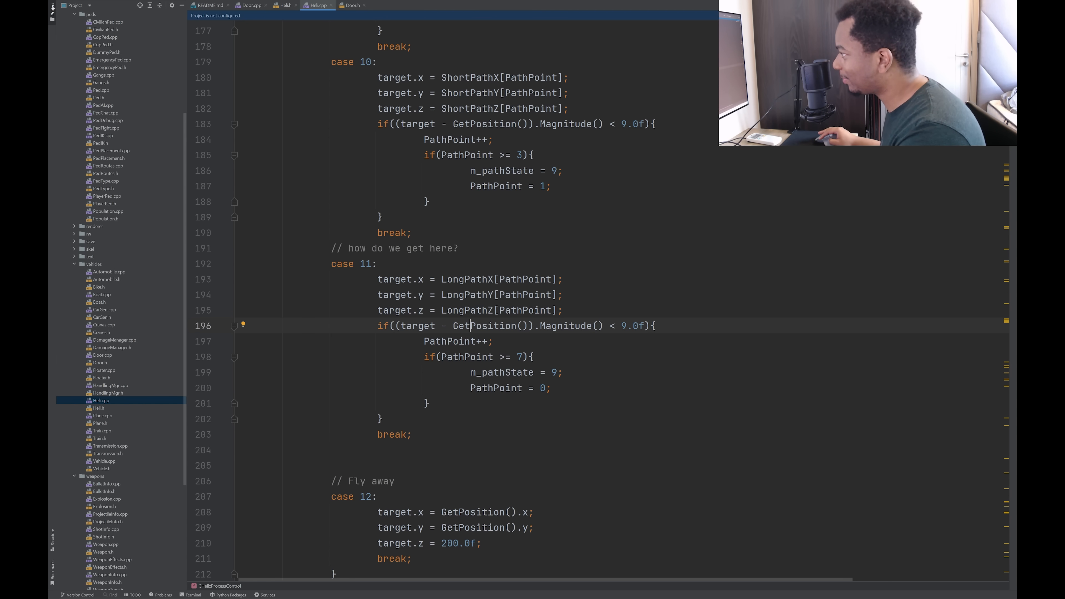
left_click(353, 5)
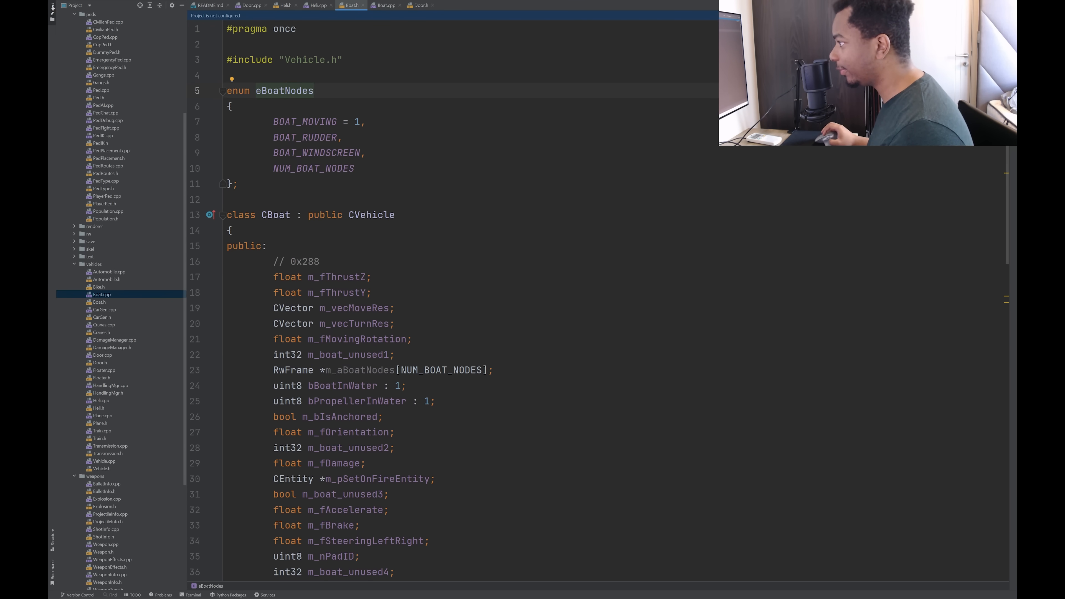
scroll("down", 3)
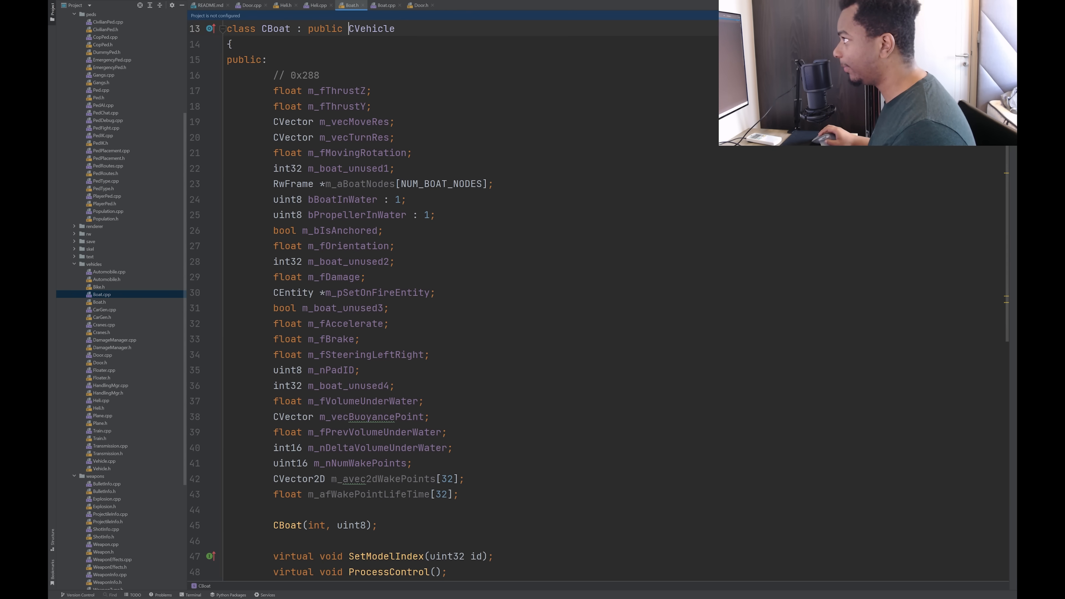
double_click(371, 29)
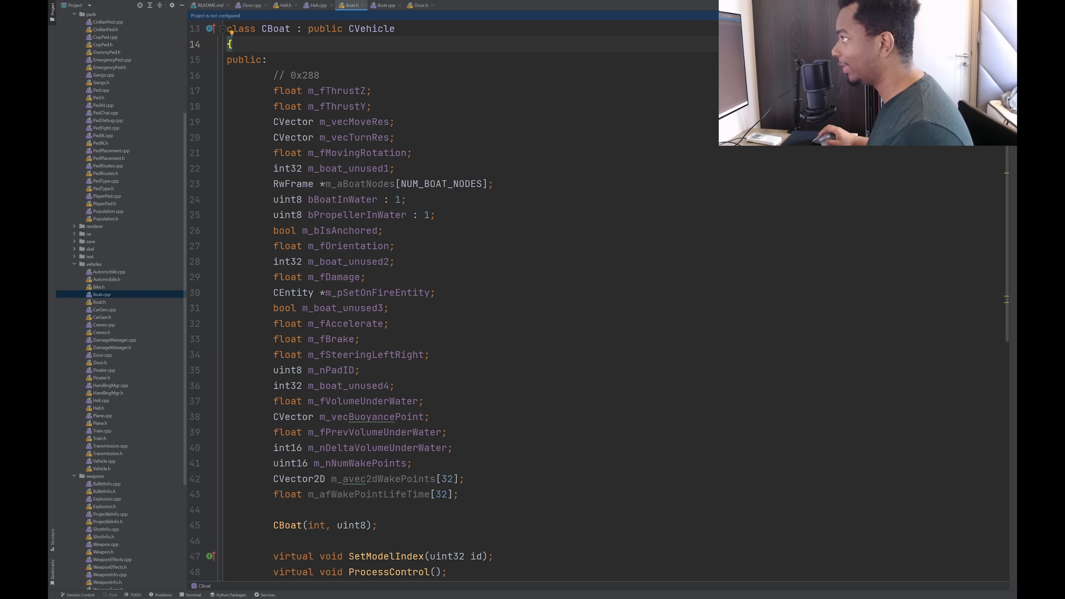
scroll("down", 3)
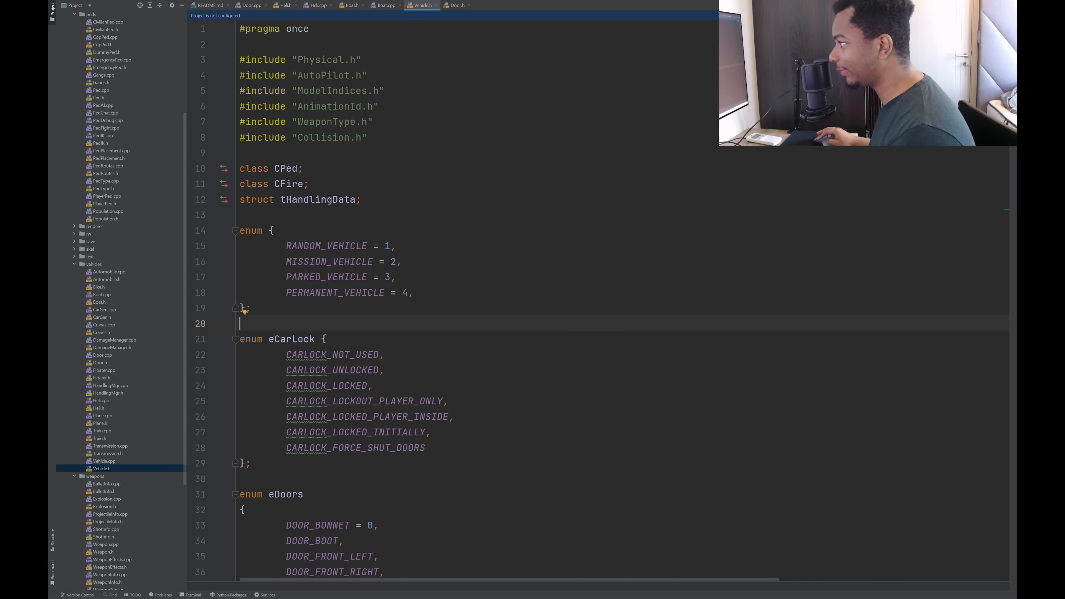
Read Vehicle.h's enums, marking the CARLOCK_FORCE_SHUT_DOORS lock state.
scroll("down", 3)
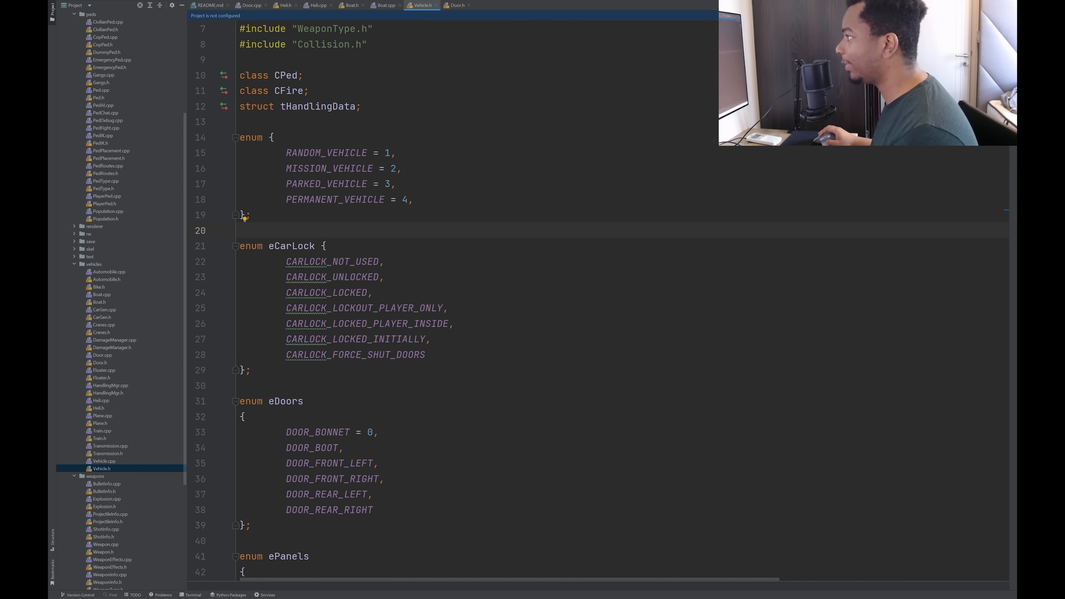
left_click(327, 183)
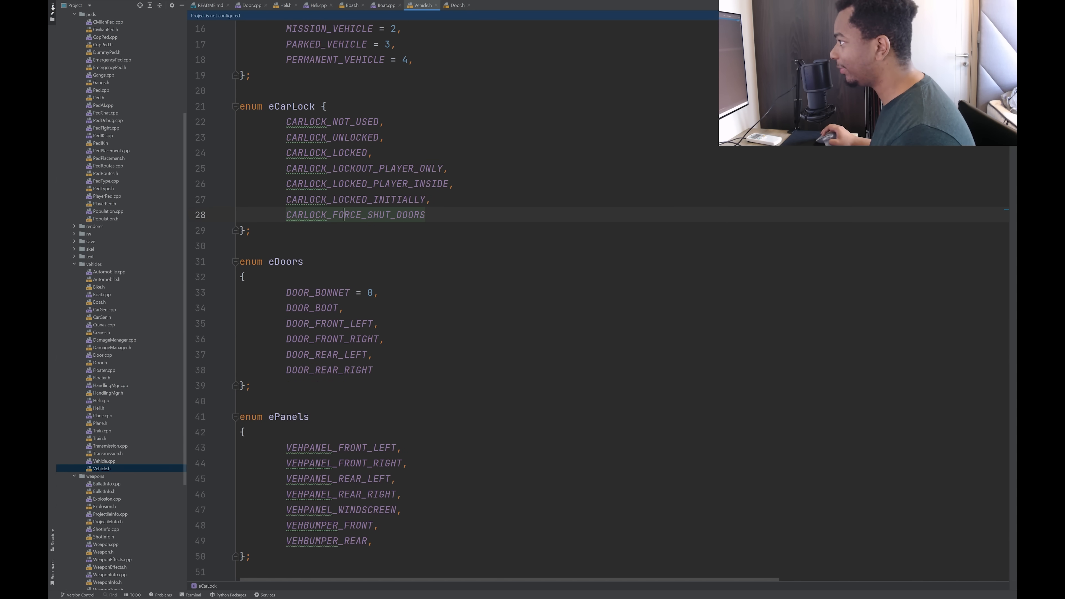
scroll("down", 3)
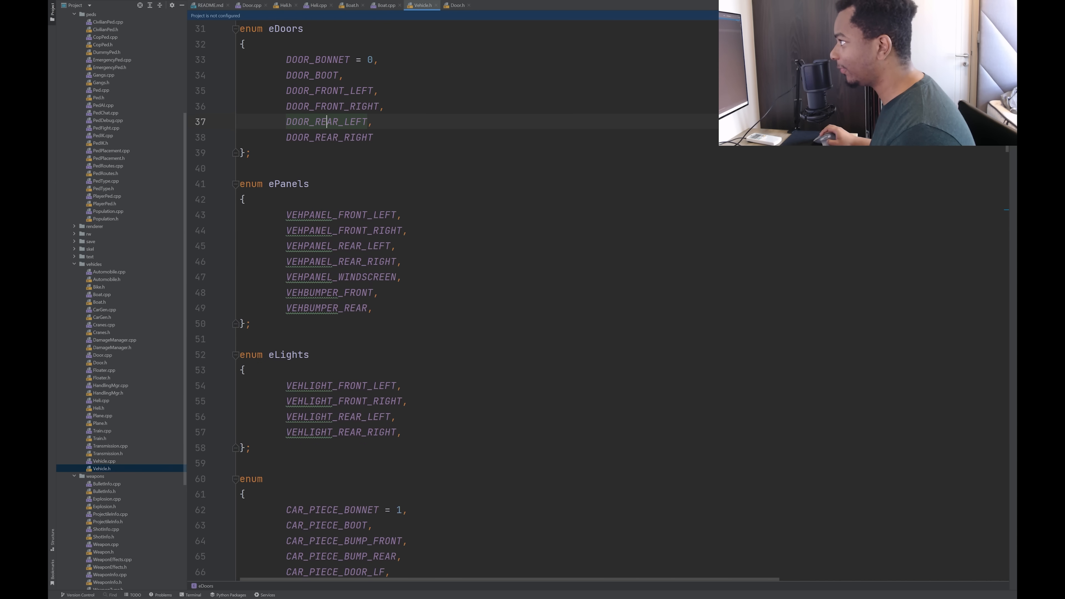
scroll("down", 3)
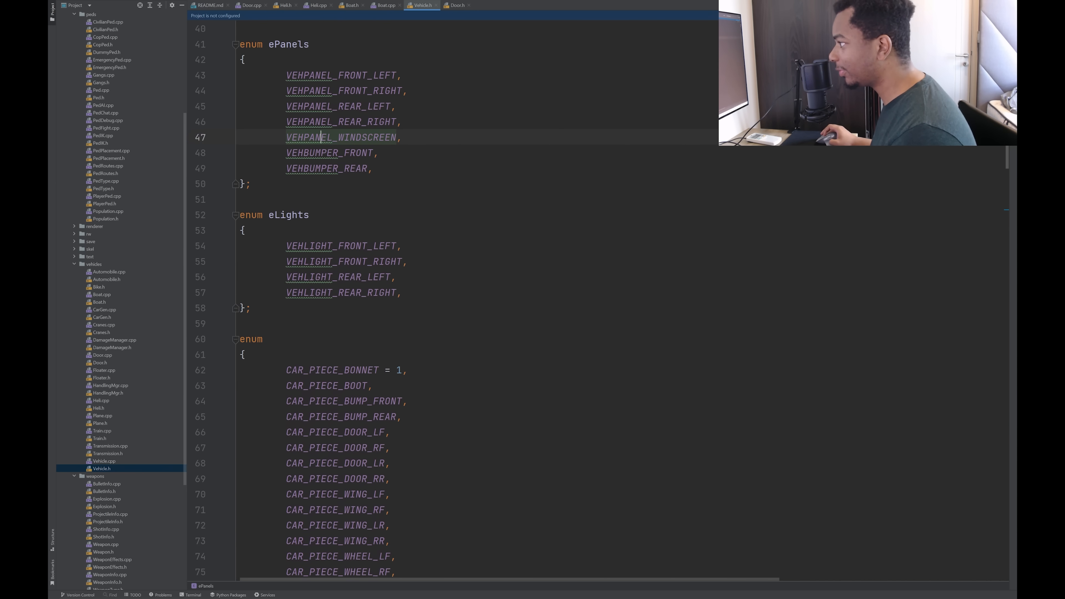
scroll("down", 3)
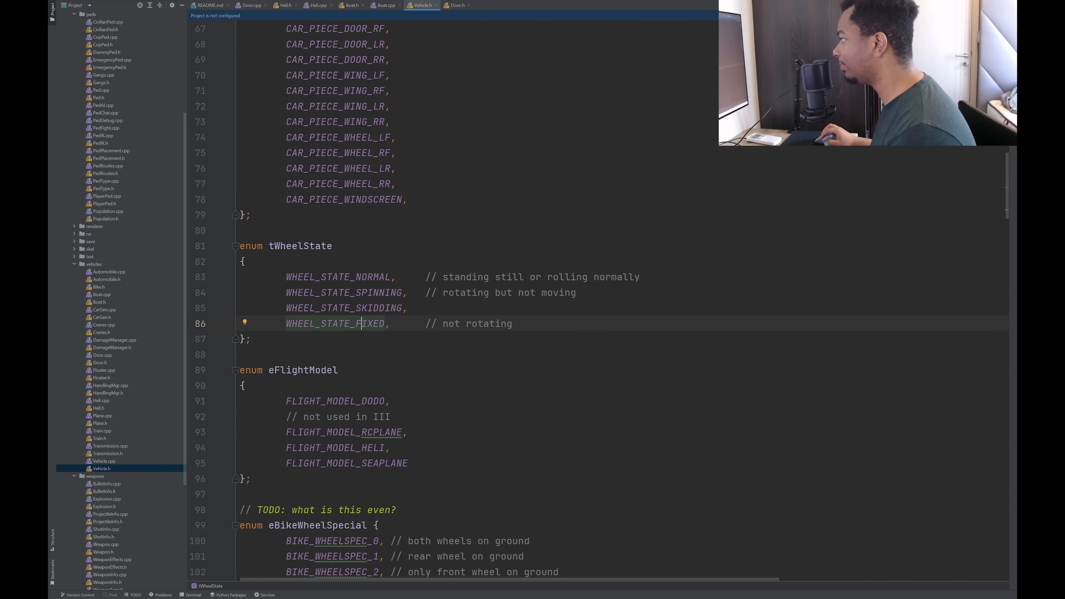
scroll("down", 3)
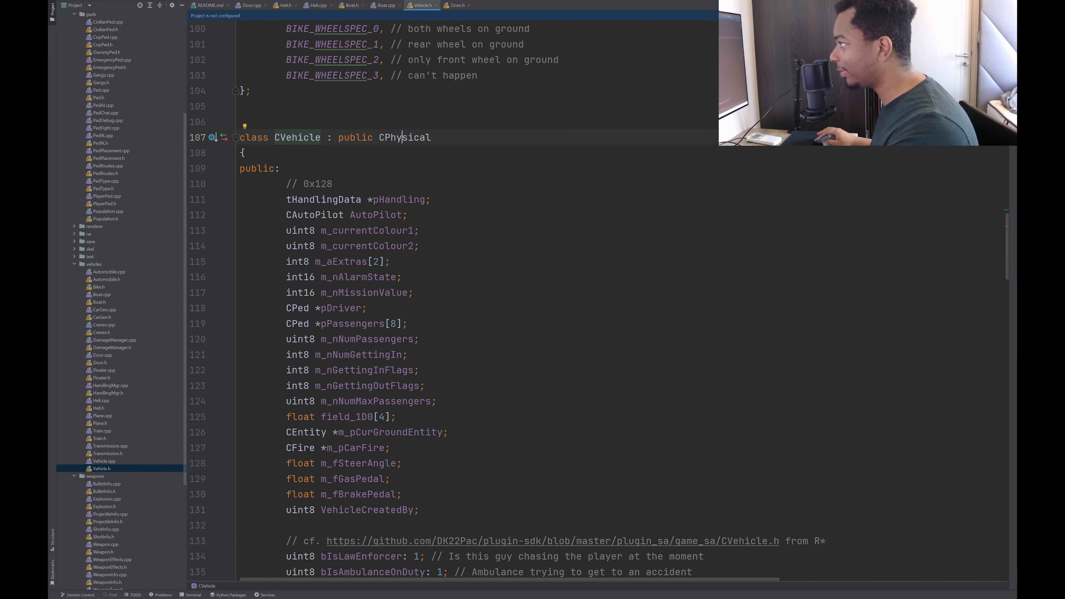
Review the CVehicle class members, noting the 250.0f fire health value, and switch to Vehicle.cpp.
scroll("down", 3)
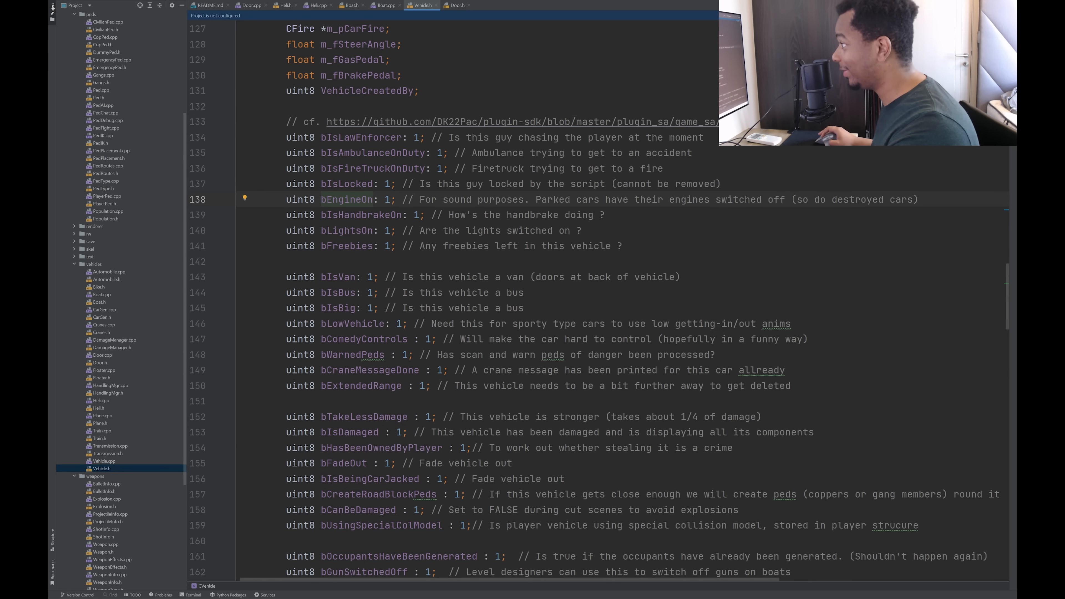
scroll("down", 3)
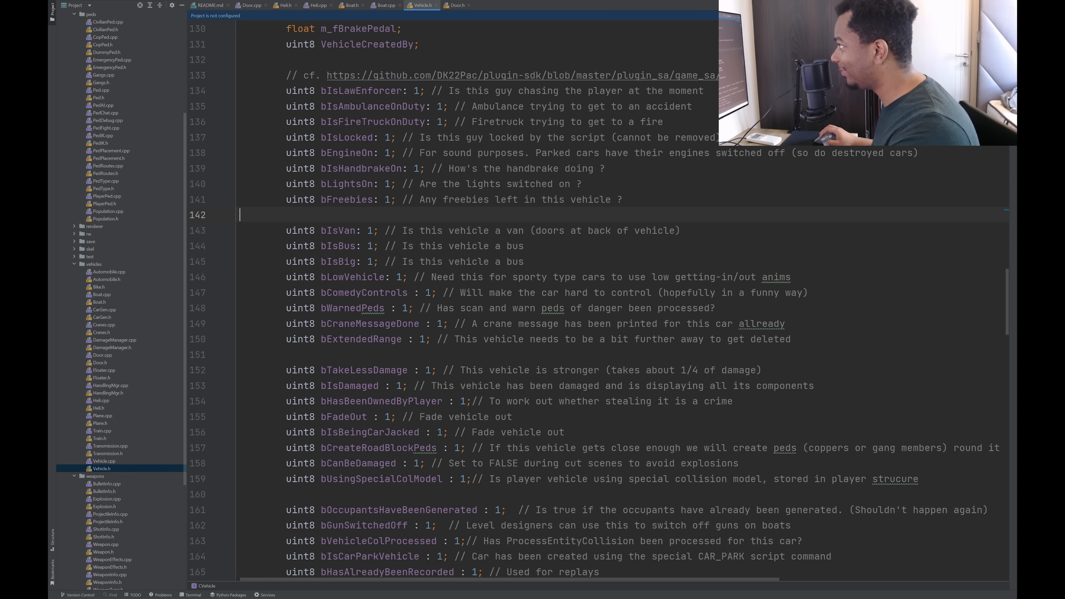
scroll("down", 3)
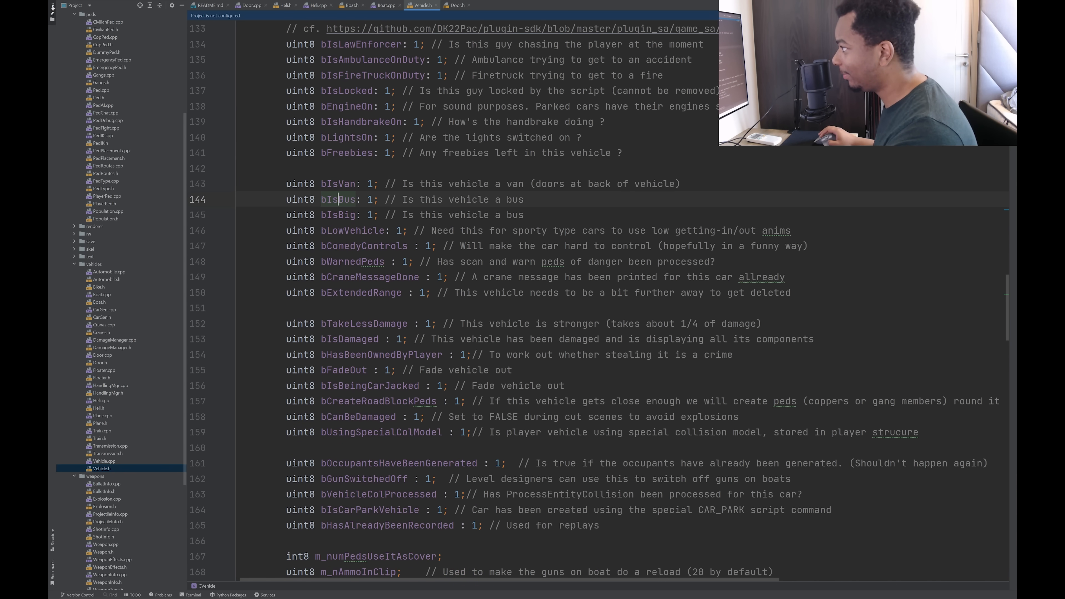
scroll("down", 3)
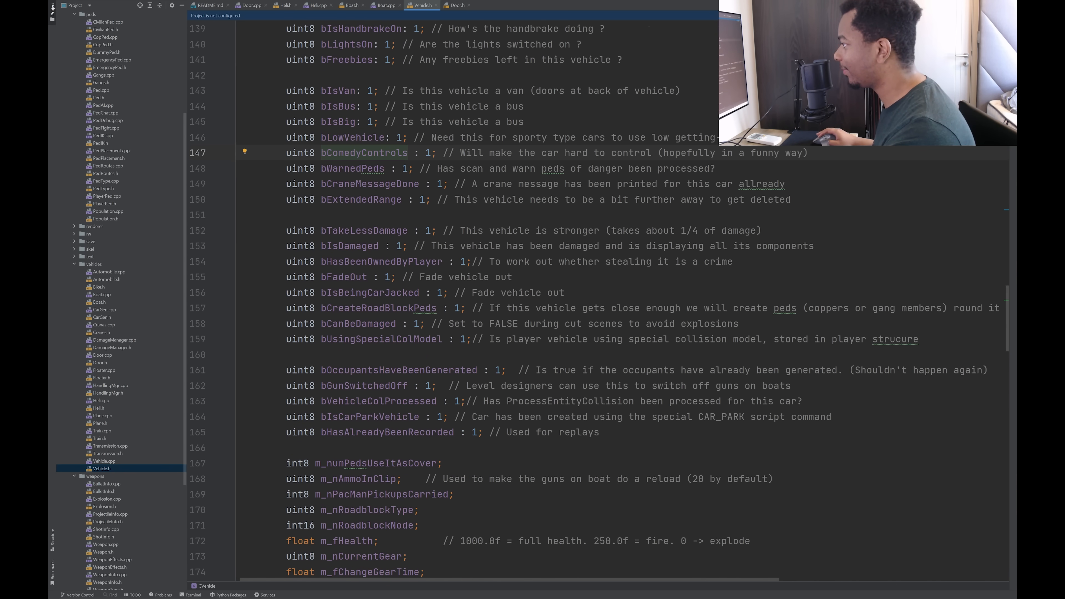
scroll("down", 3)
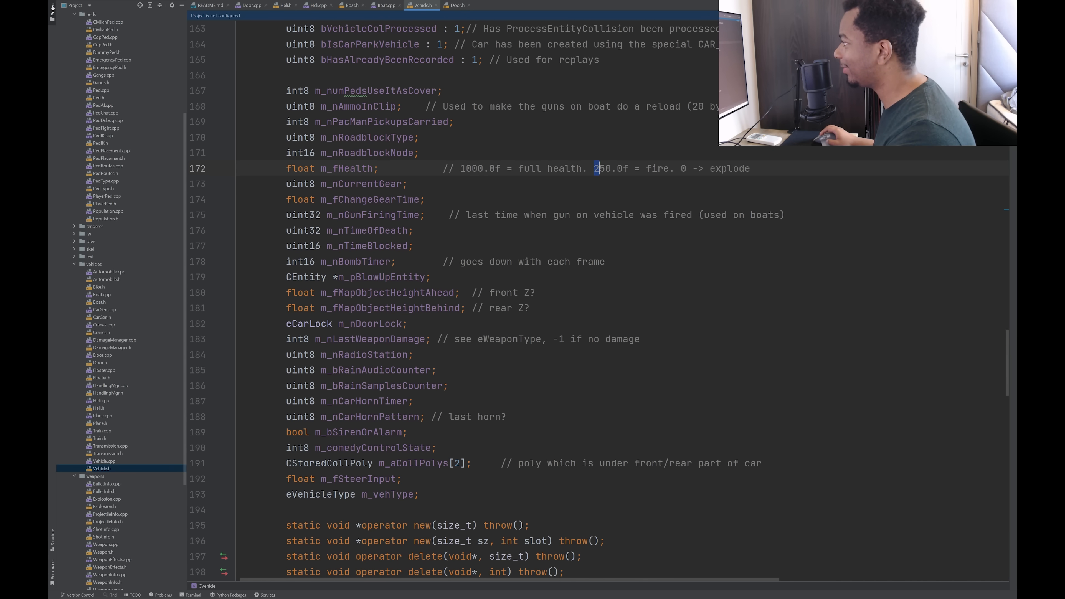
double_click(611, 169)
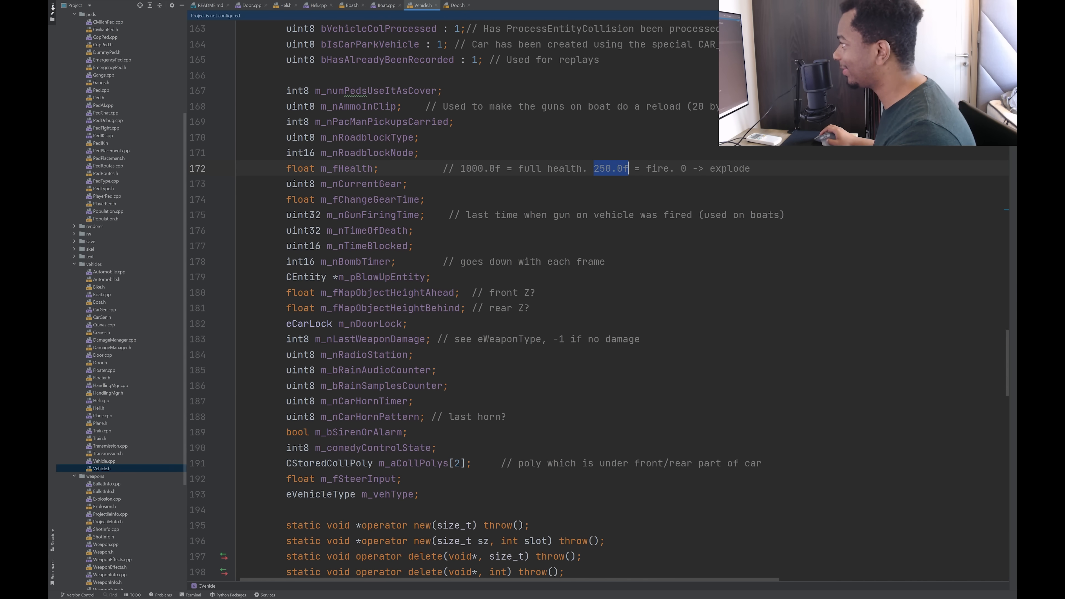
left_click(460, 5)
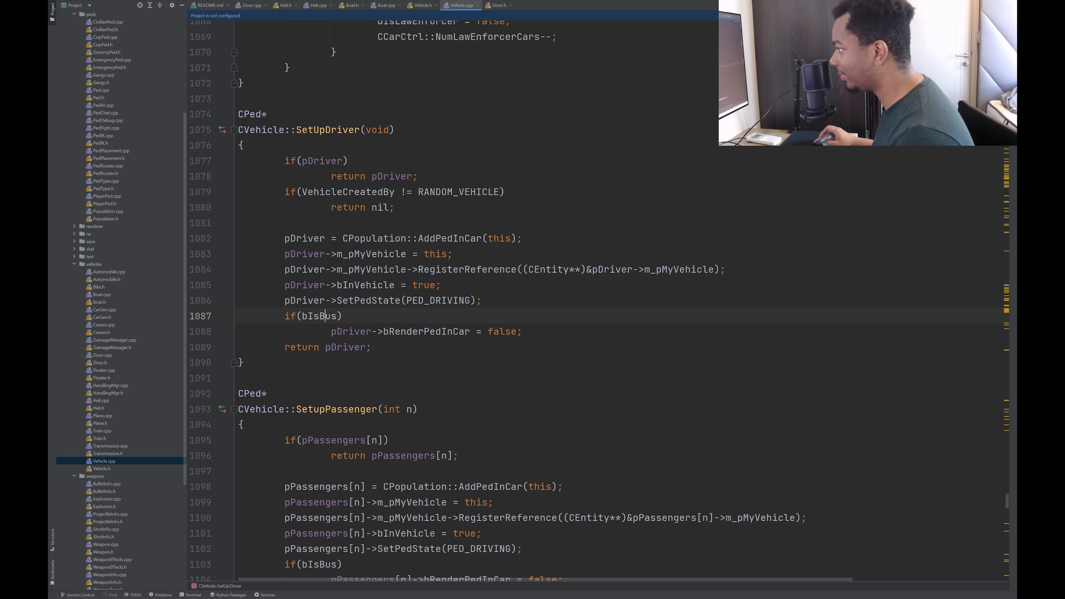
In CVehicle::SetUpDriver, mark the m_pMyVehicle assignment and jump to AddPedInCar's definition in Population.cpp.
double_click(426, 332)
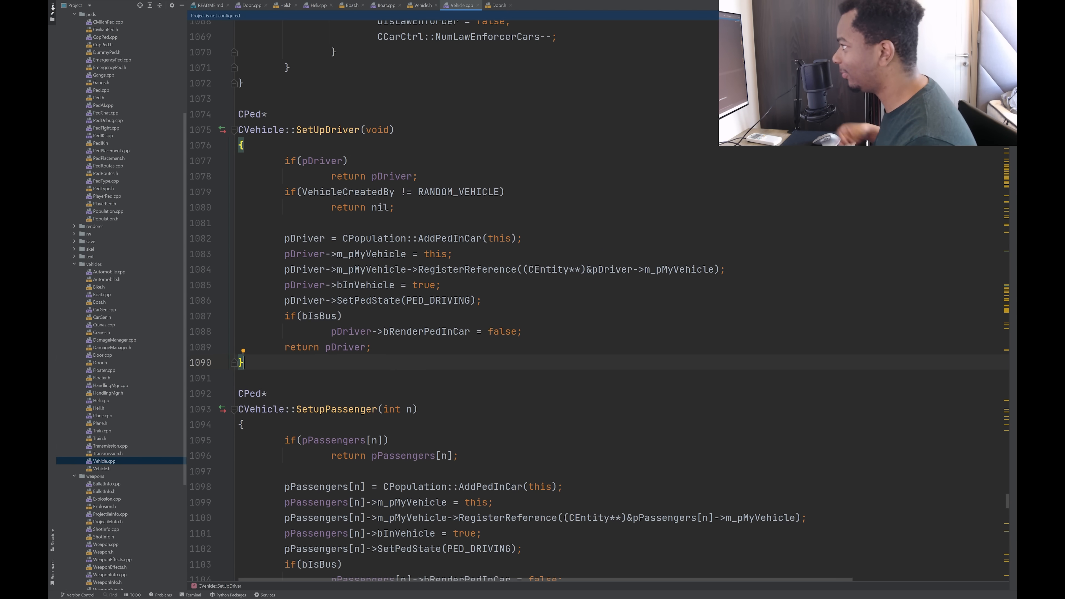
left_click(366, 254)
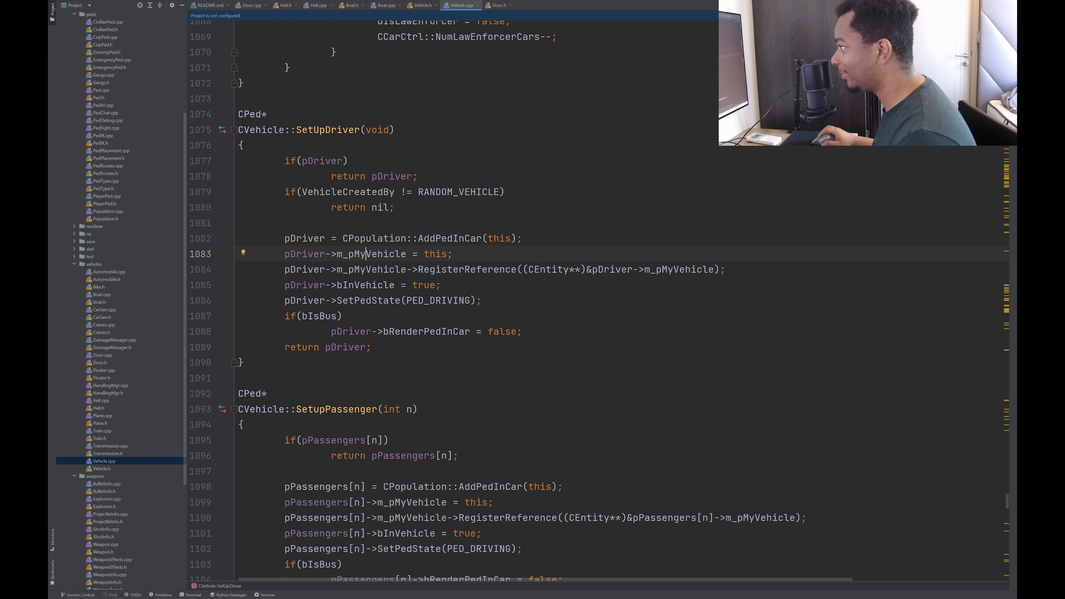
double_click(368, 254)
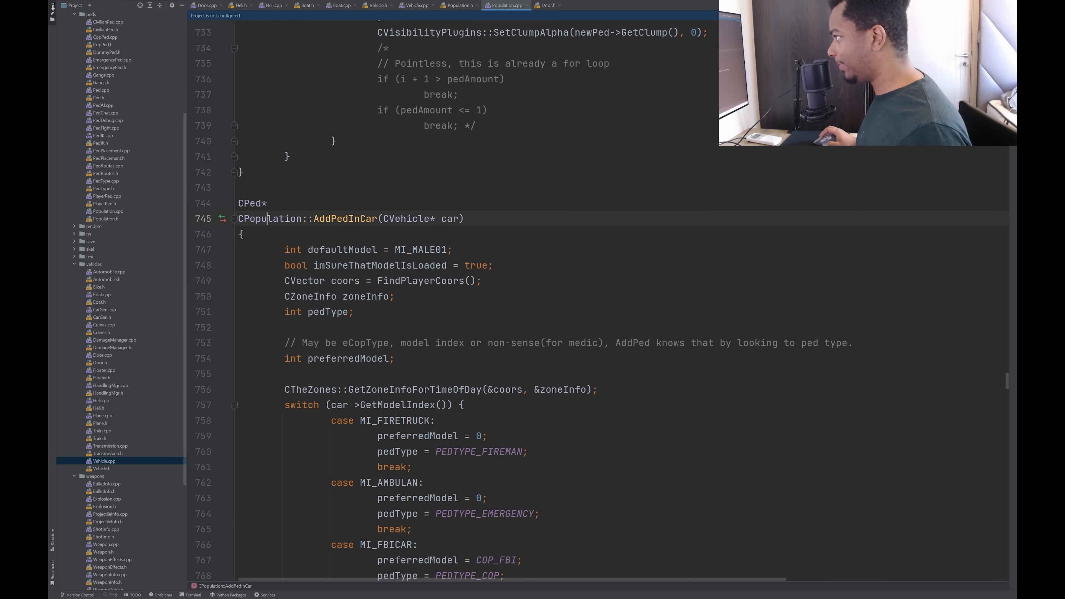
Note the FindPlayerCoors call in AddPedInCar, then reopen CopPed.cpp at ScanForCrimes.
double_click(345, 219)
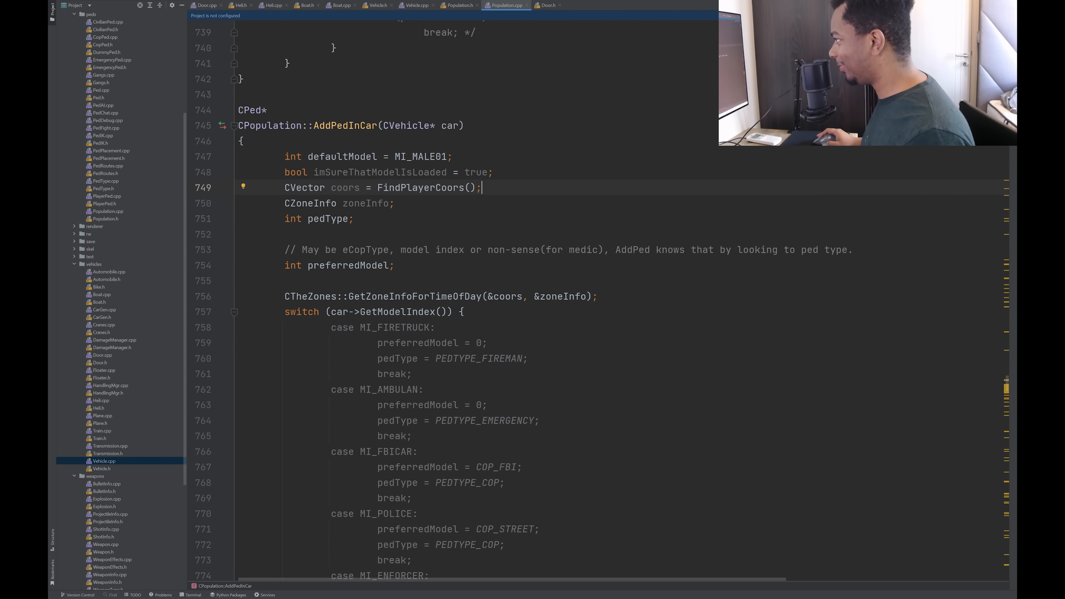
double_click(380, 172)
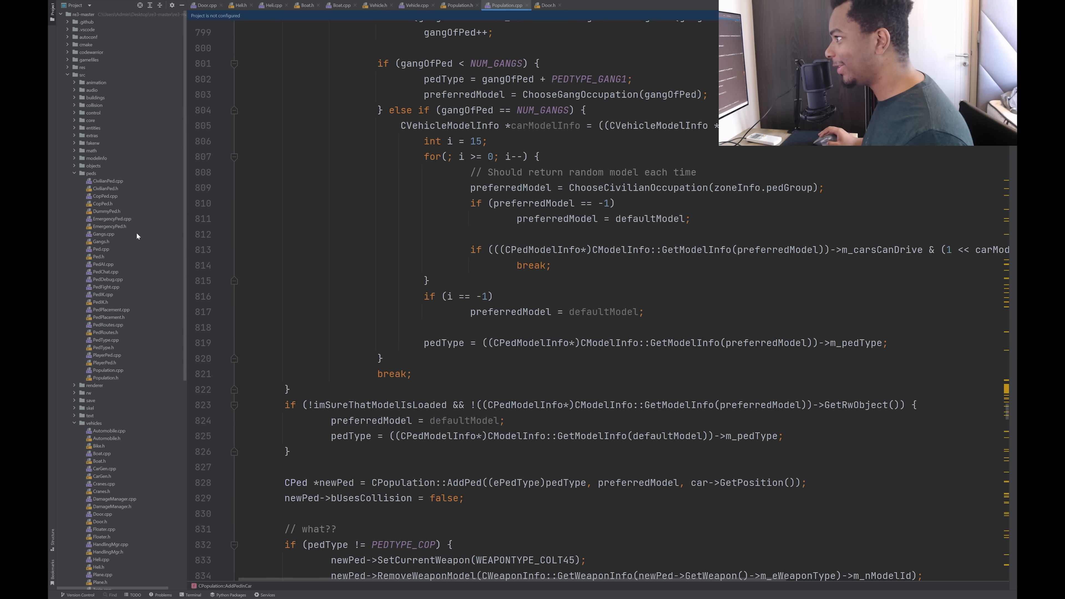
left_click(105, 197)
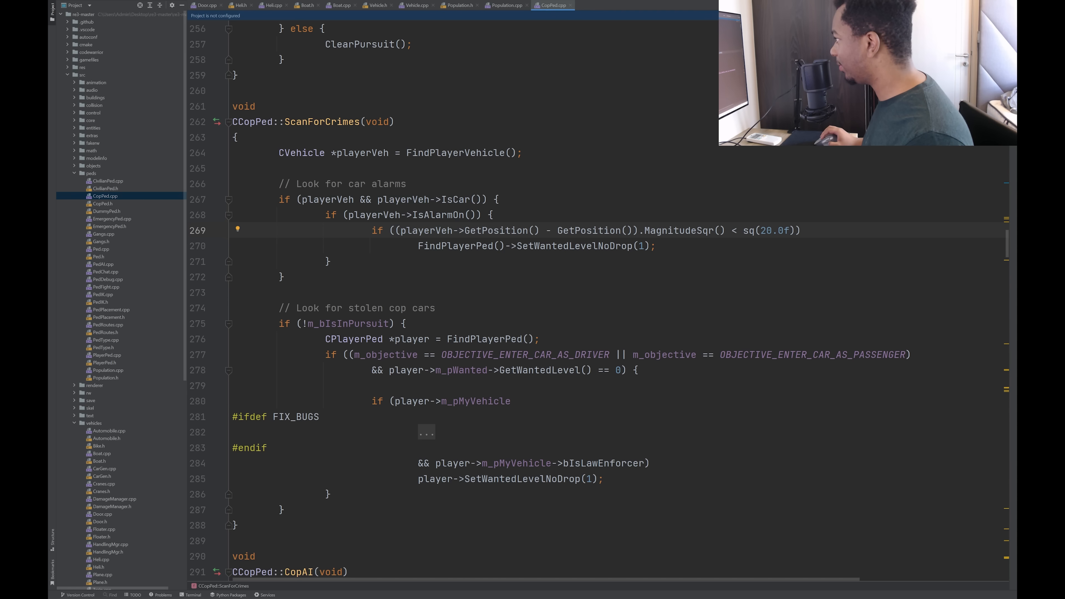
Inspect the SetWantedLevelNoDrop call in CopPed.cpp and read further down the file.
double_click(590, 231)
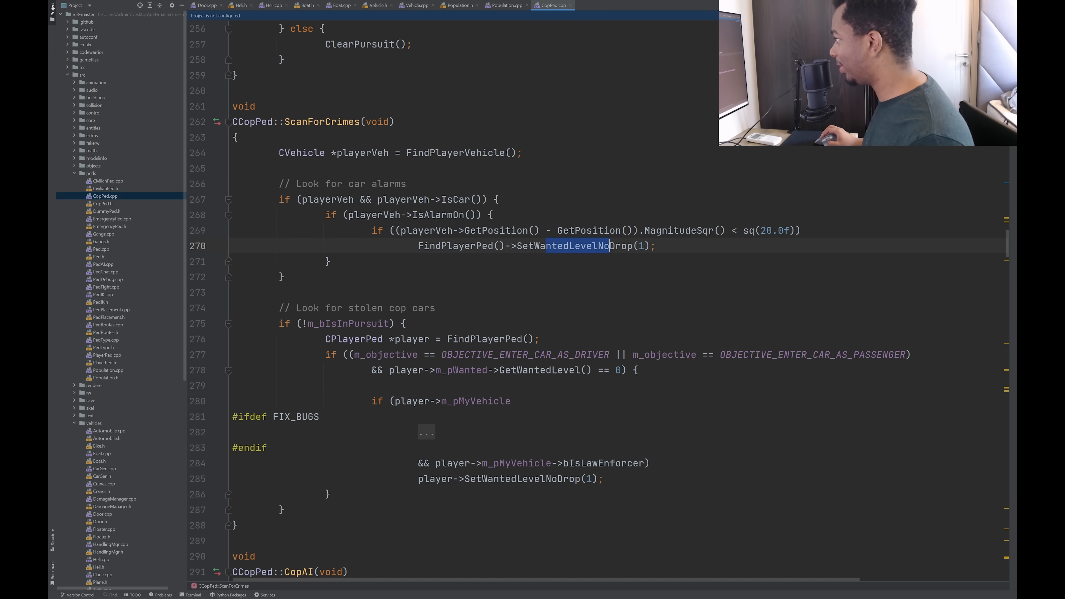
scroll("down", 3)
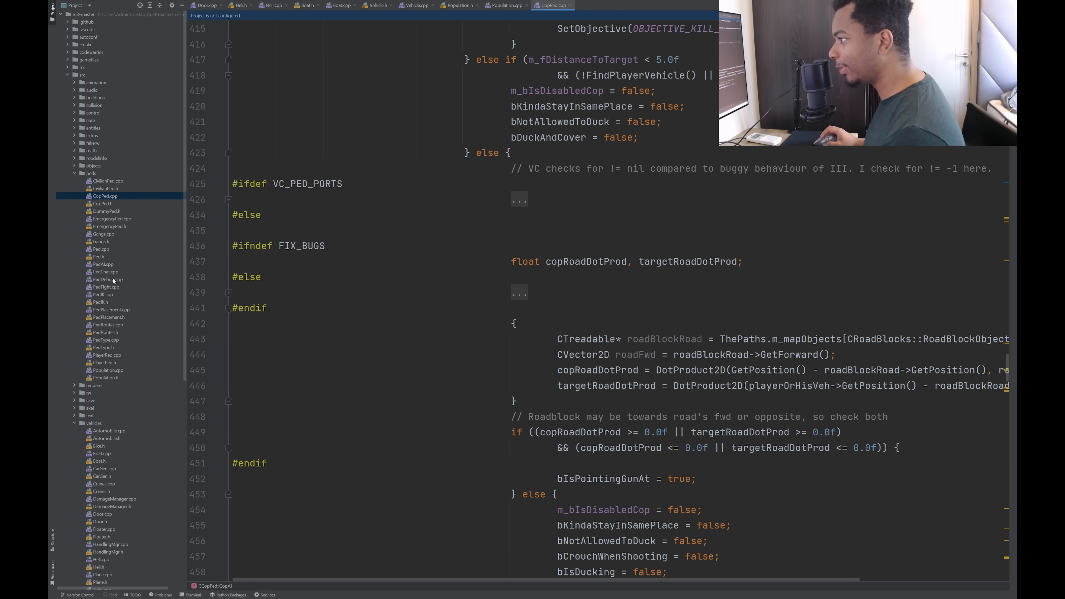
scroll("down", 3)
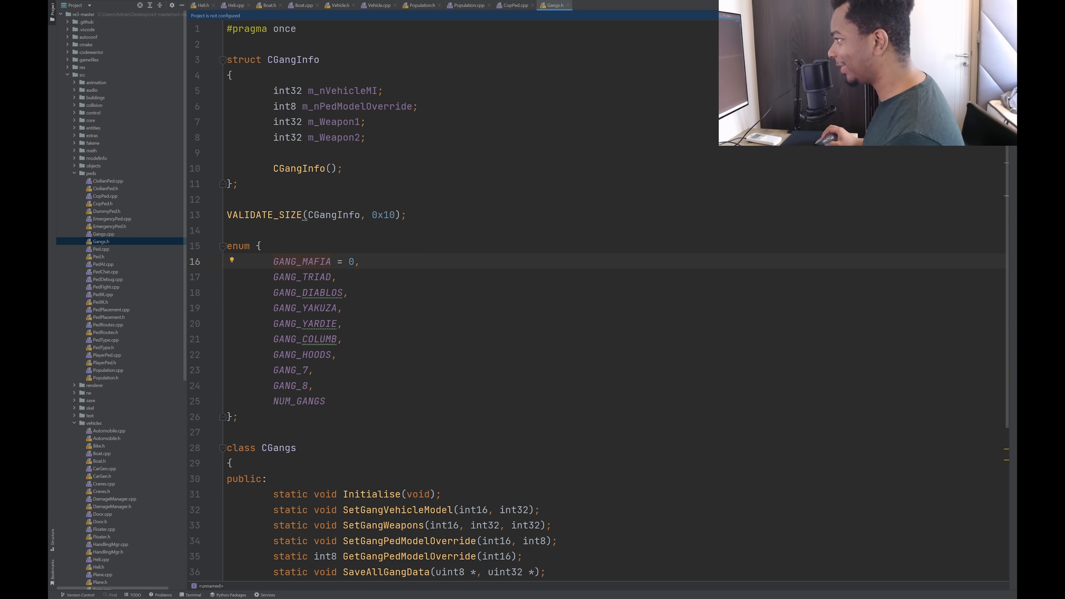
Examine NUM_GANGS and the GANG_DIABLOS entry in Gangs.h, then bring up Gangs.cpp.
left_click(324, 293)
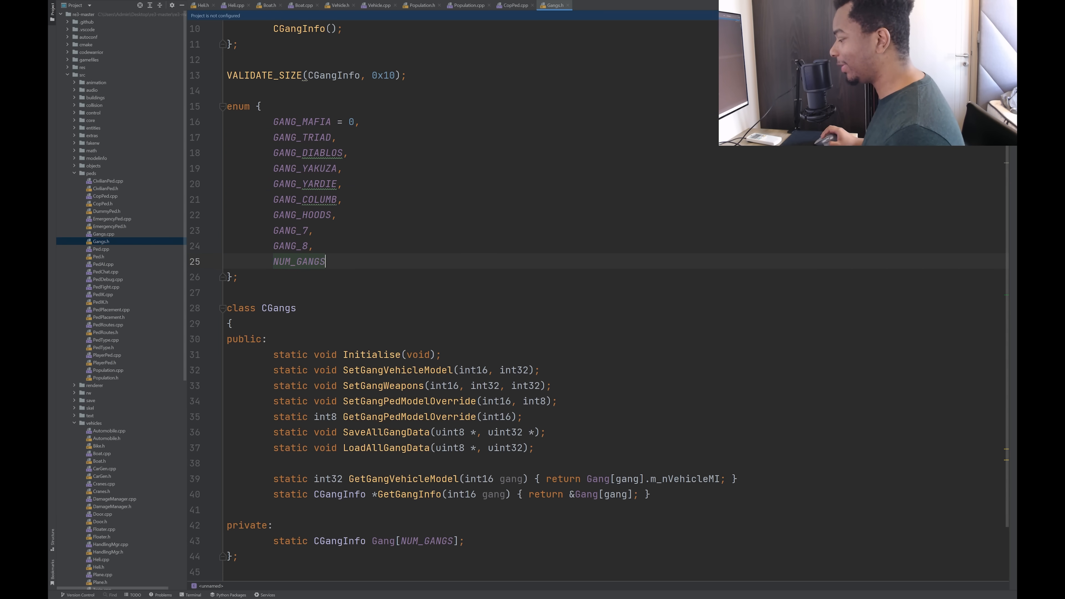
double_click(298, 262)
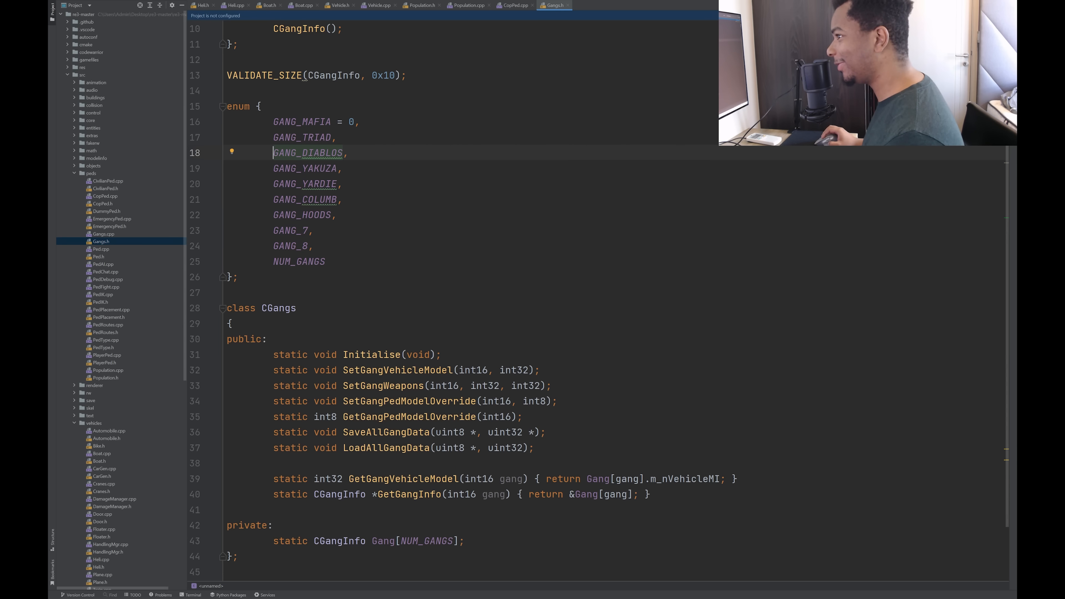
double_click(299, 262)
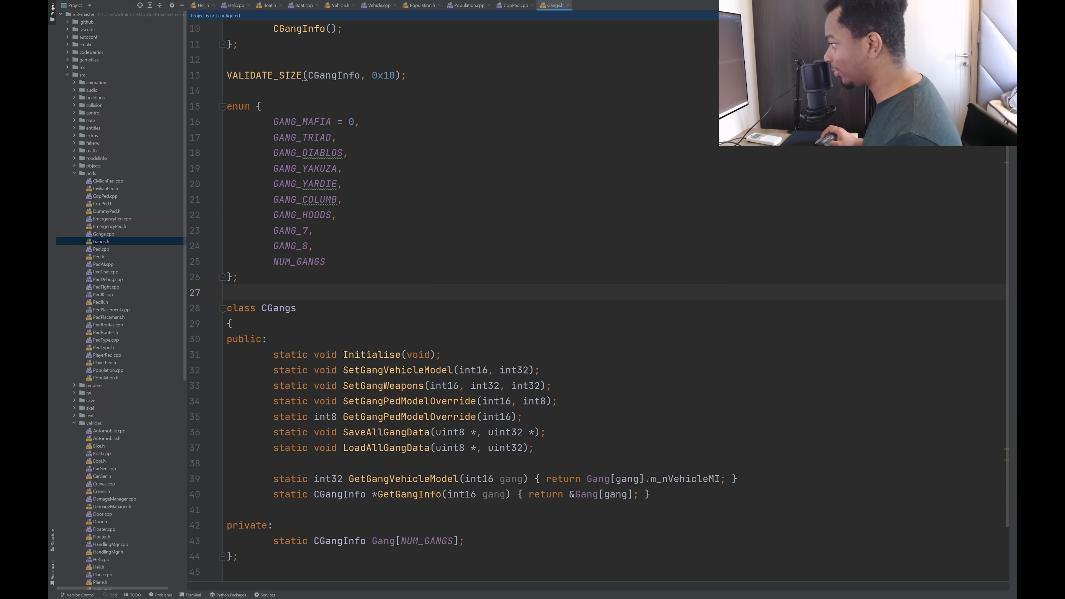
left_click(561, 5)
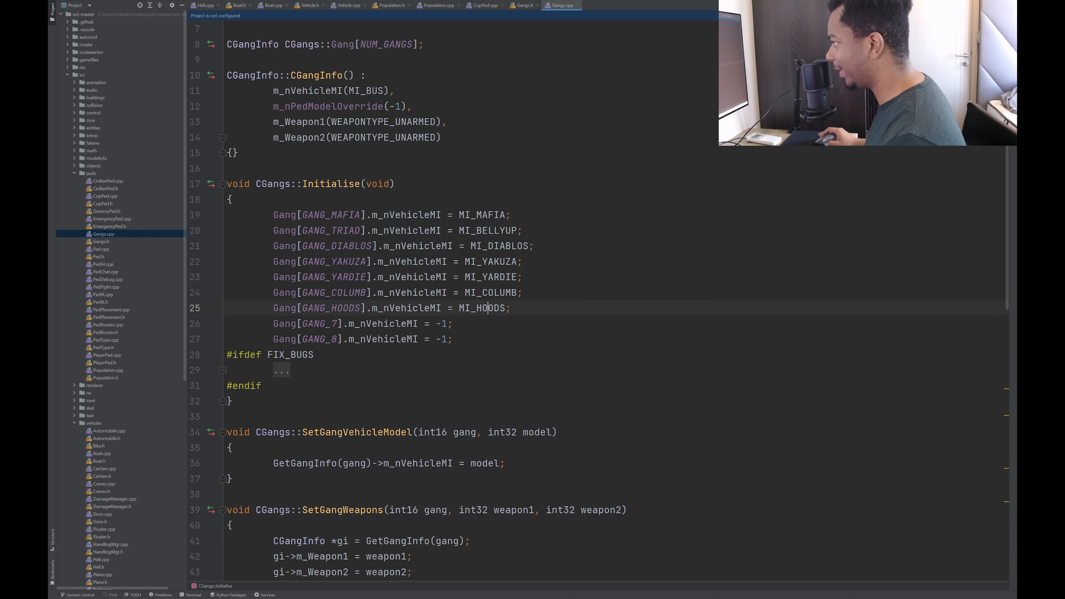
Read through Gangs.cpp's save and load functions and switch to EmergencyPed.cpp.
scroll("down", 3)
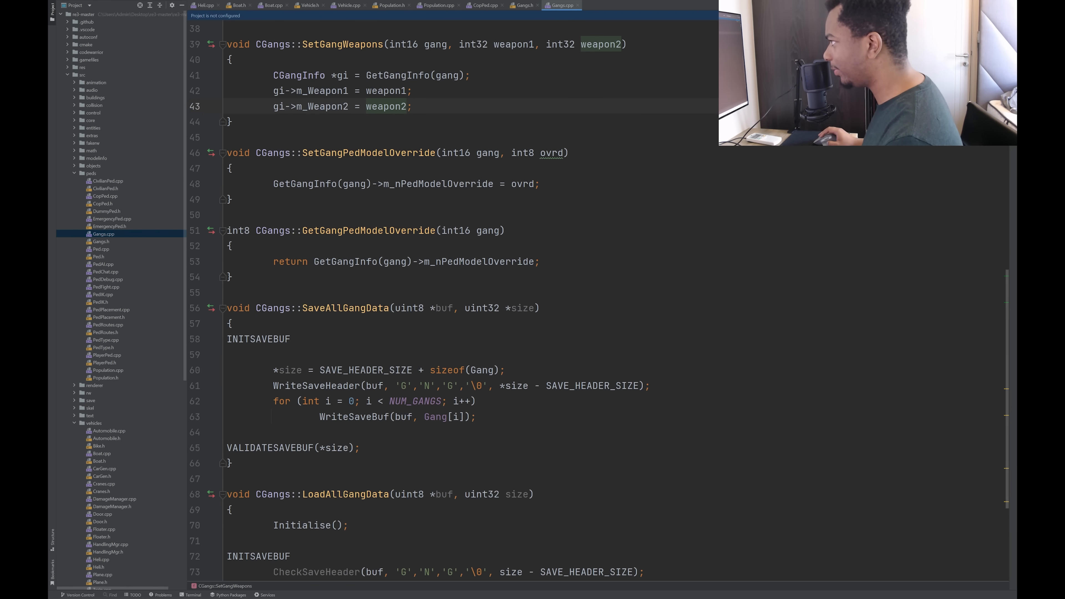
scroll("down", 3)
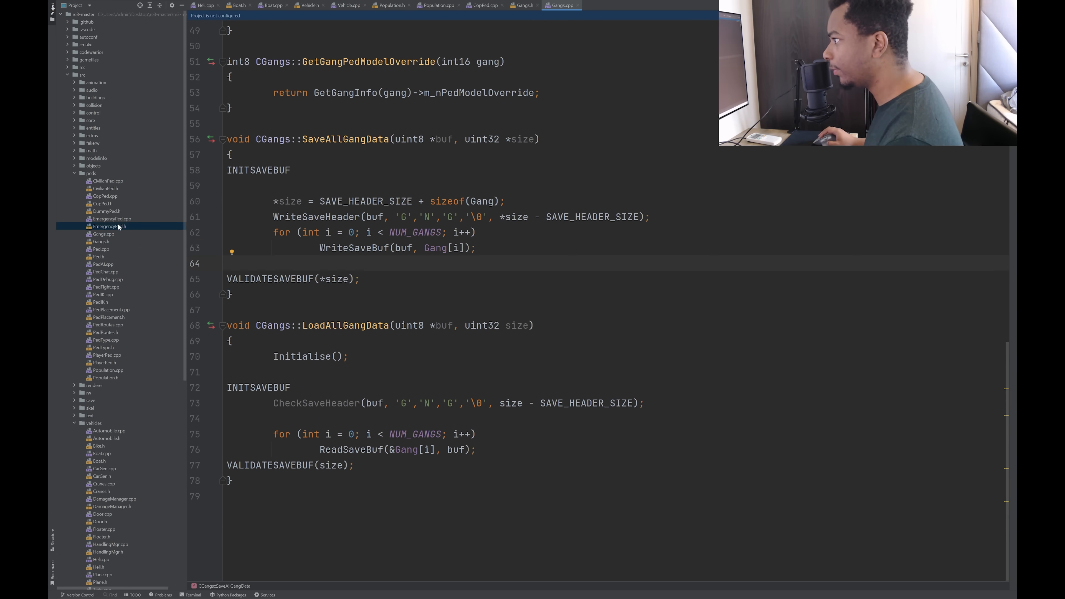
left_click(109, 227)
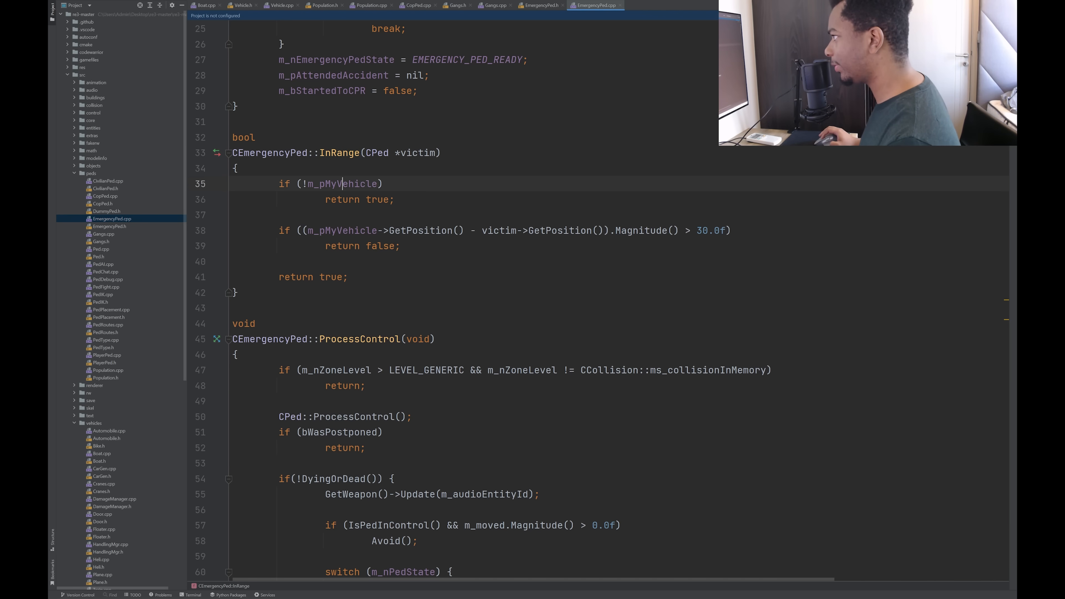
Look up the definition of CPed::IsPedInControl in Ped.cpp and return to EmergencyPed.cpp.
double_click(709, 231)
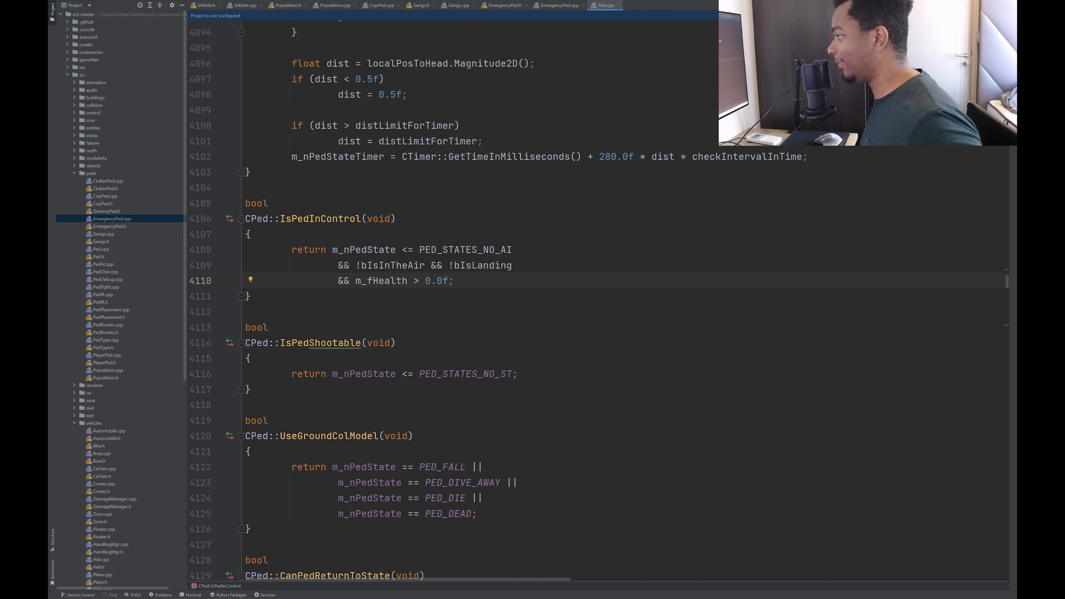
left_click(558, 5)
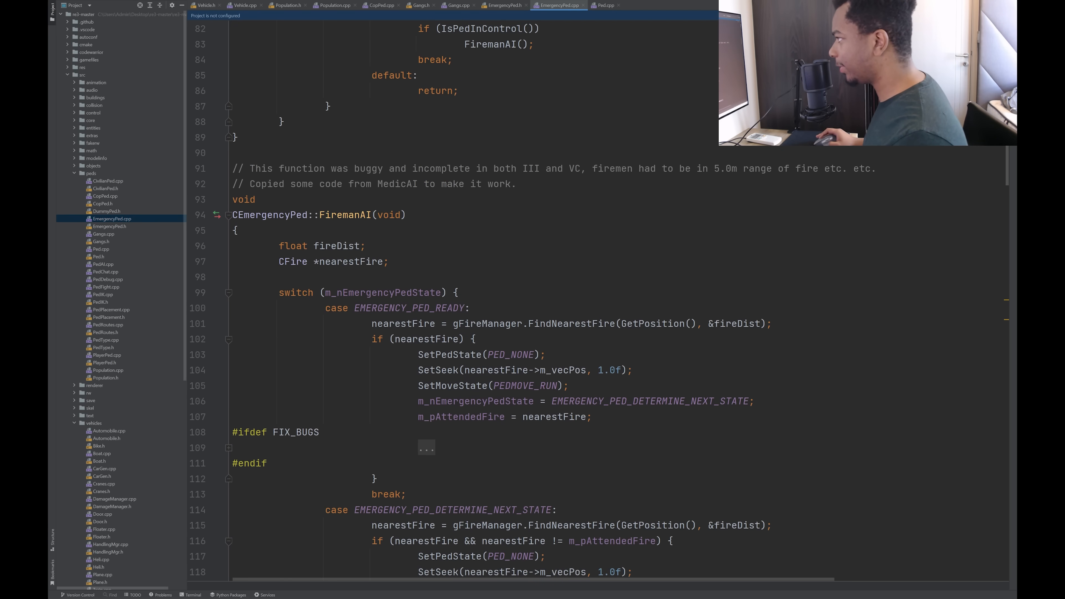
Review the start of FiremanAI, expanding the ready-case FIX_BUGS region and highlighting nearestFire usages.
left_click_drag(321, 169, 392, 169)
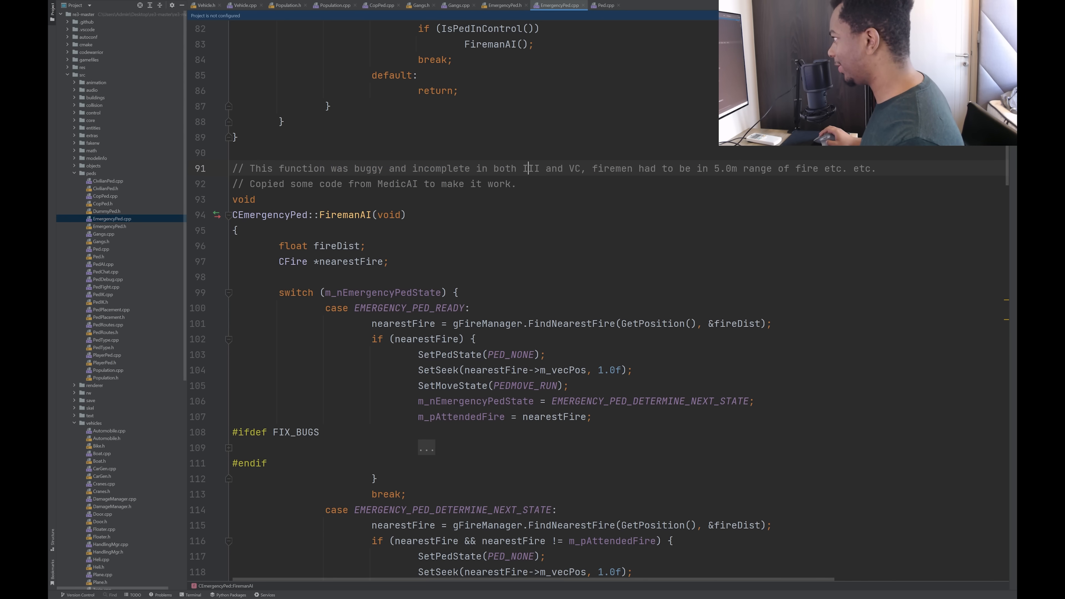
left_click_drag(652, 169, 706, 169)
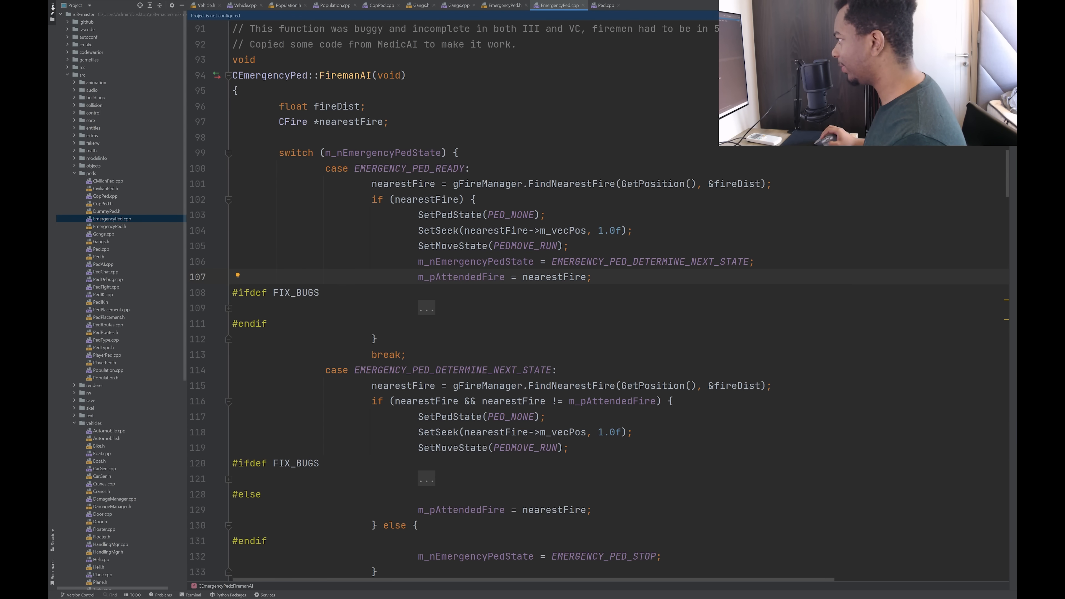
scroll("down", 3)
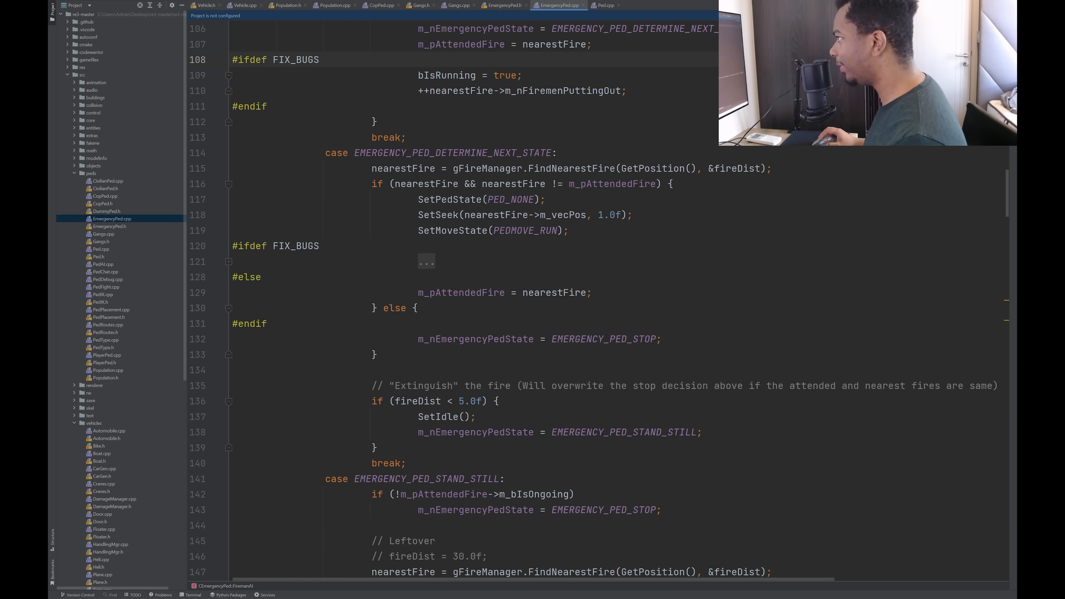
left_click(397, 169)
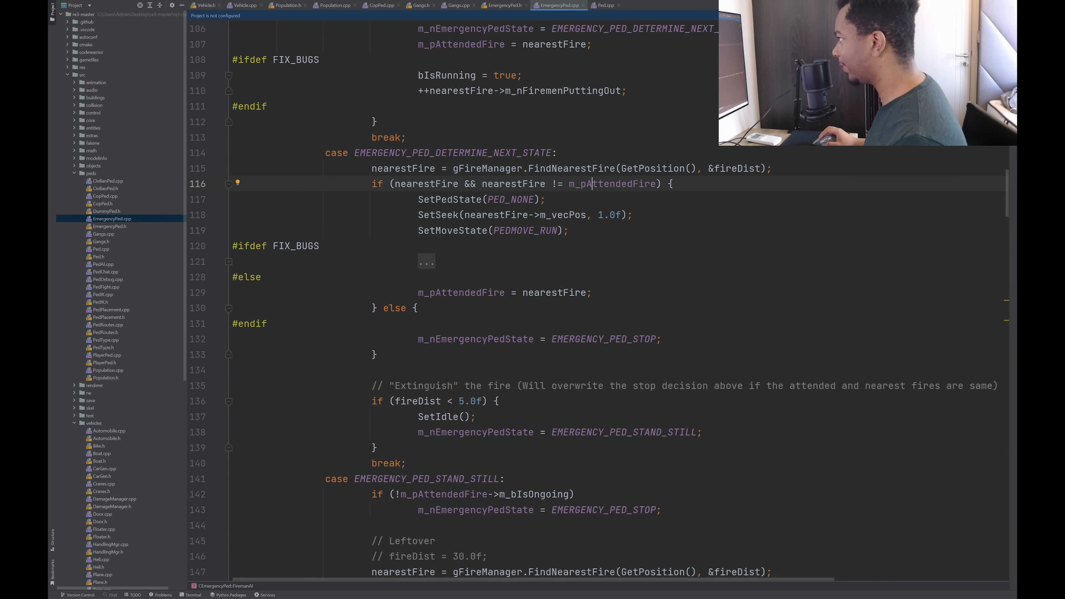
double_click(612, 184)
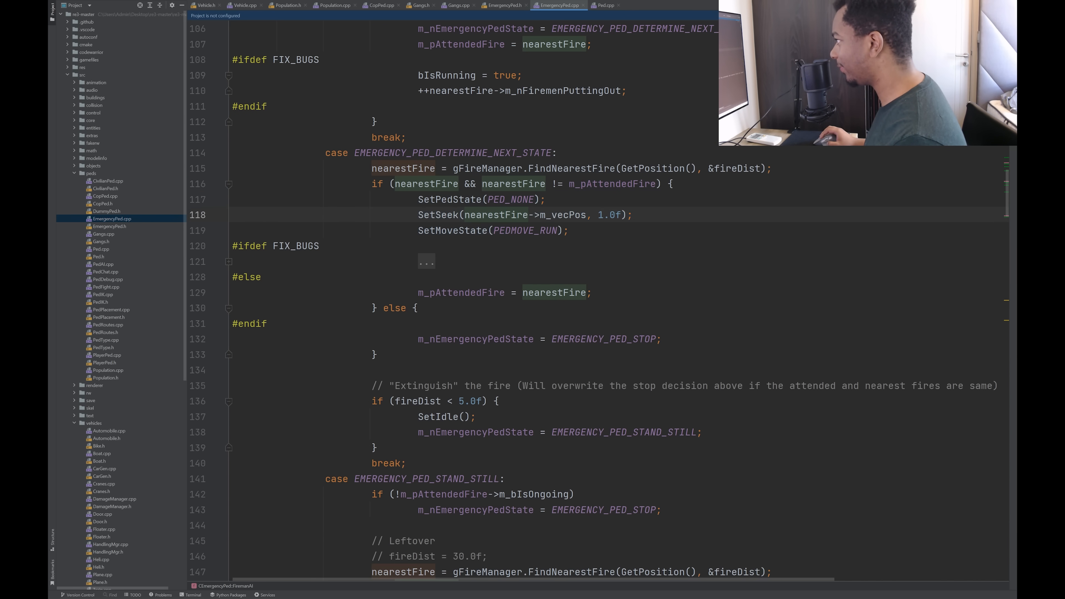
Expand the FIX_BUGS regions in the stand-still and stop cases showing bIsRunning and firemen-count code.
scroll("down", 3)
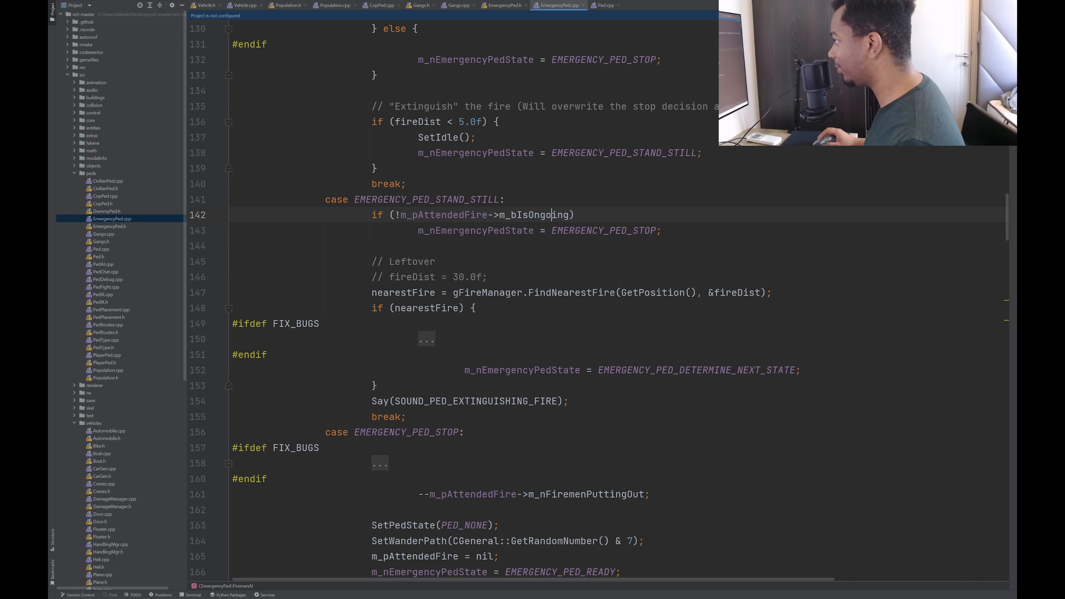
scroll("down", 3)
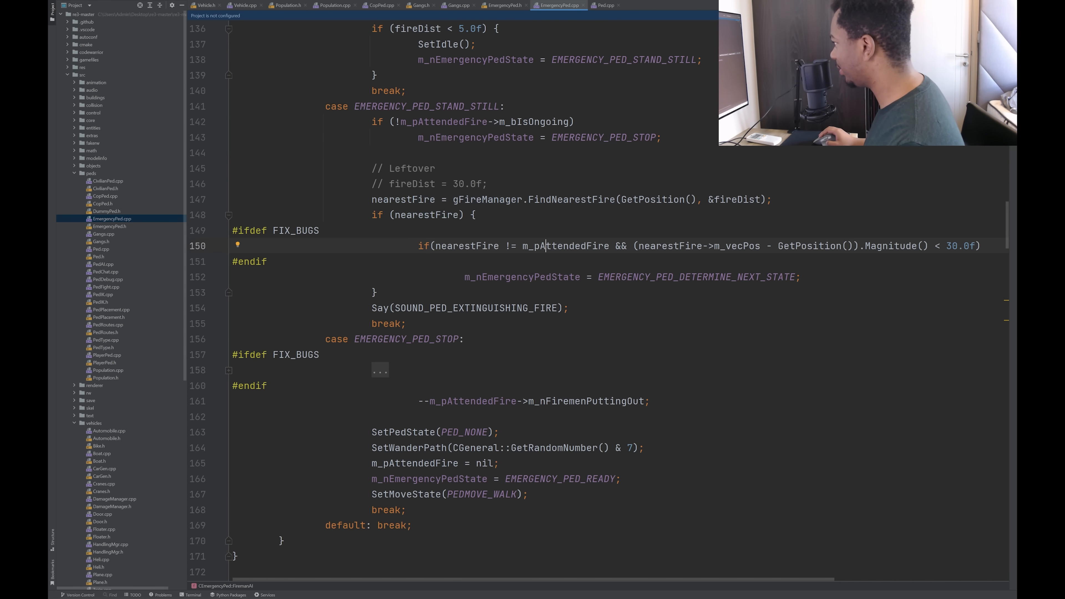
double_click(953, 245)
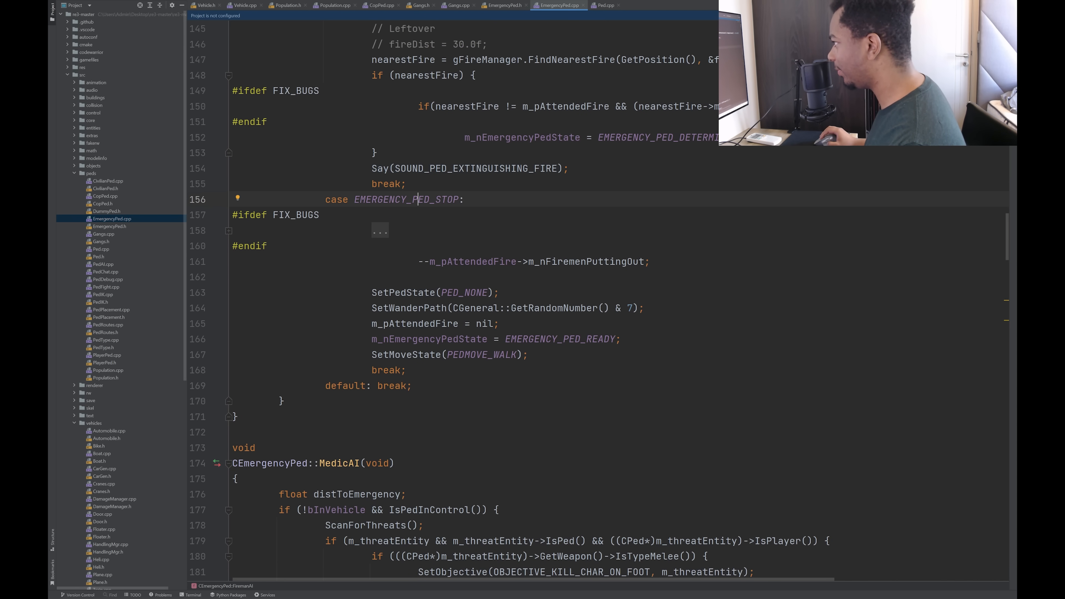
double_click(586, 261)
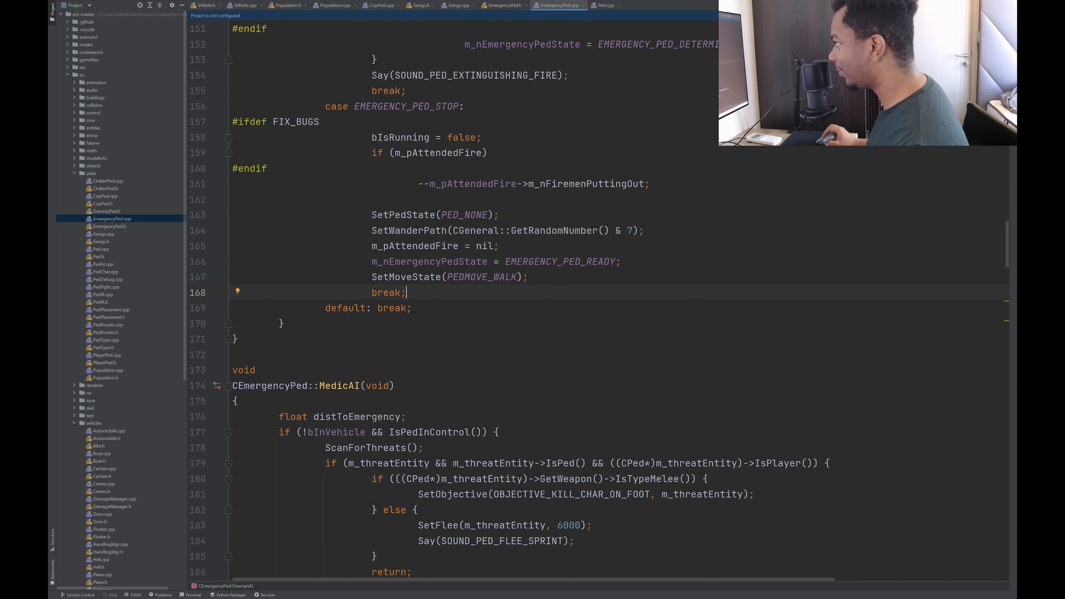
Read past the end of FiremanAI into the start of CEmergencyPed::MedicAI.
scroll("up", 3)
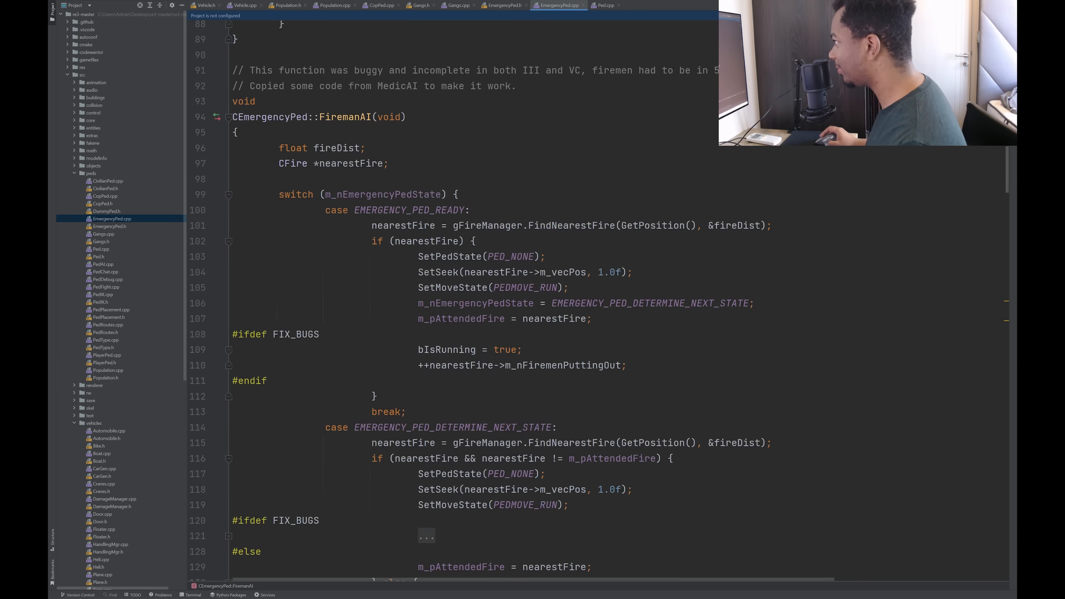
scroll("down", 3)
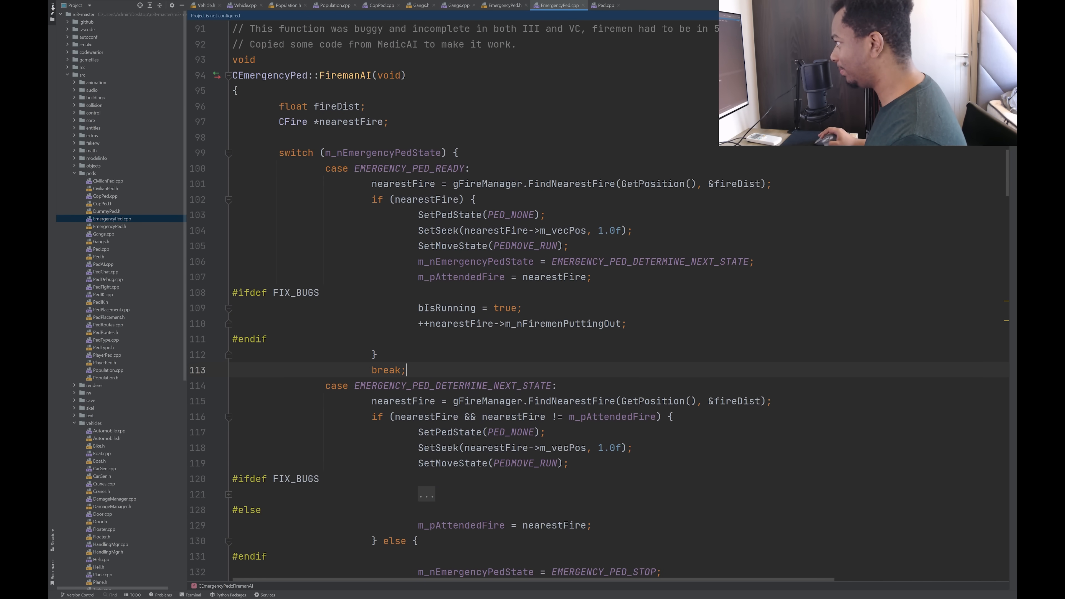
scroll("down", 3)
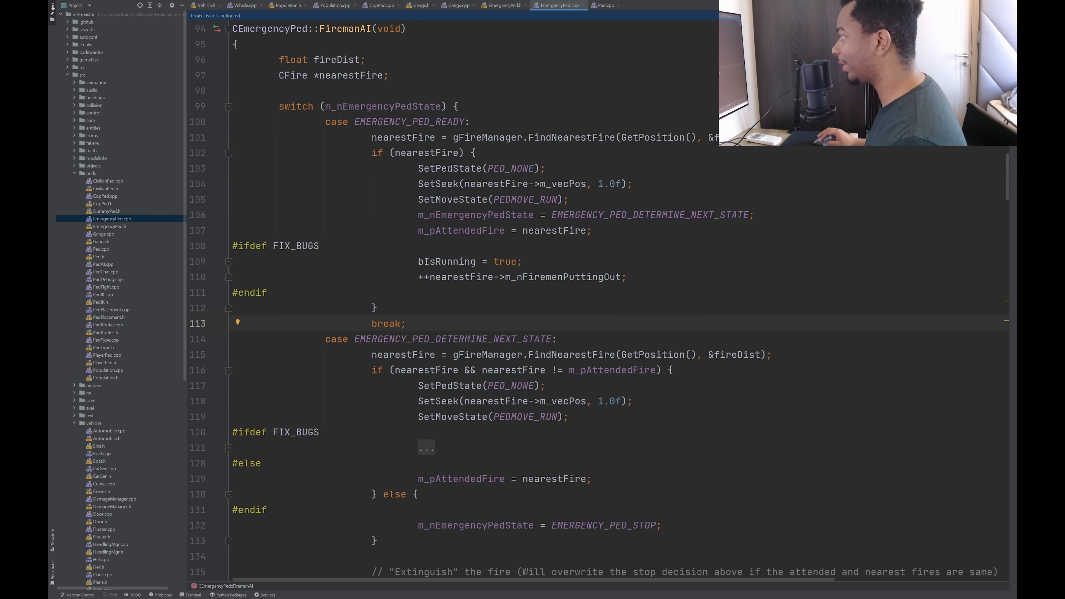
scroll("down", 3)
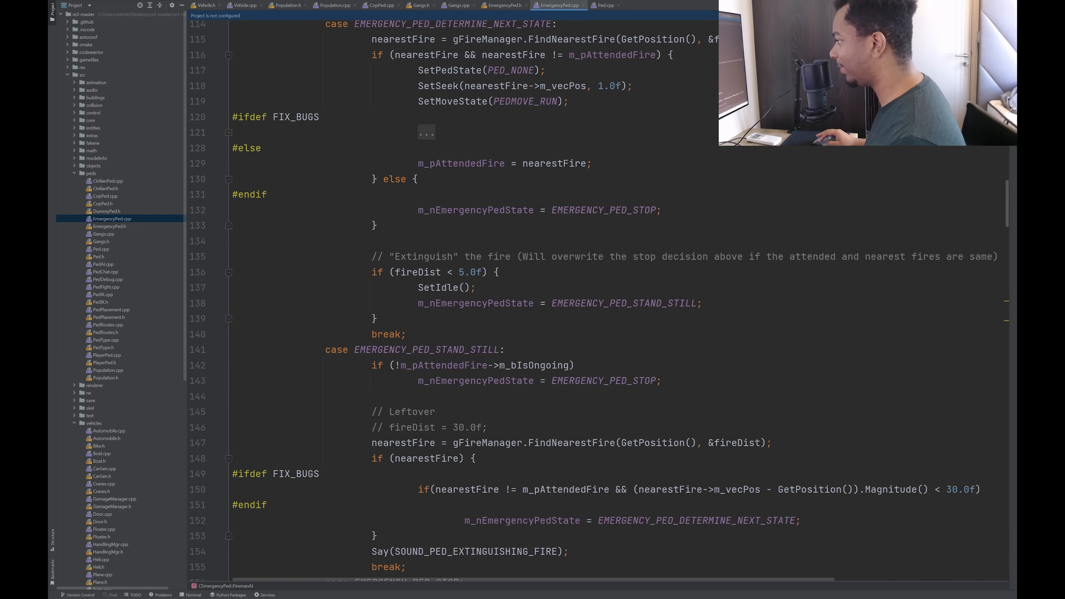
scroll("down", 3)
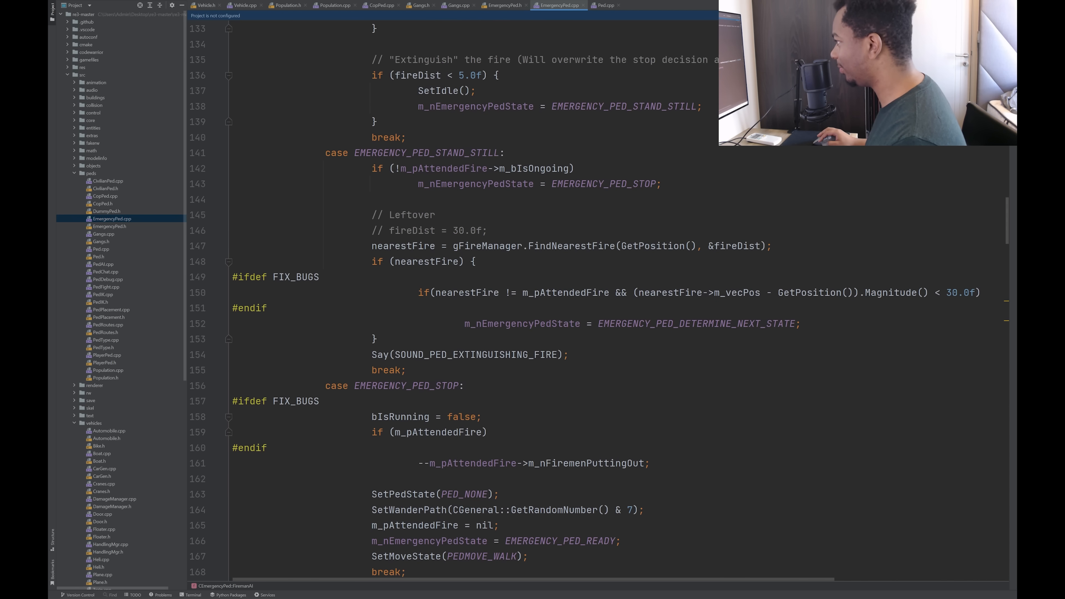
scroll("down", 3)
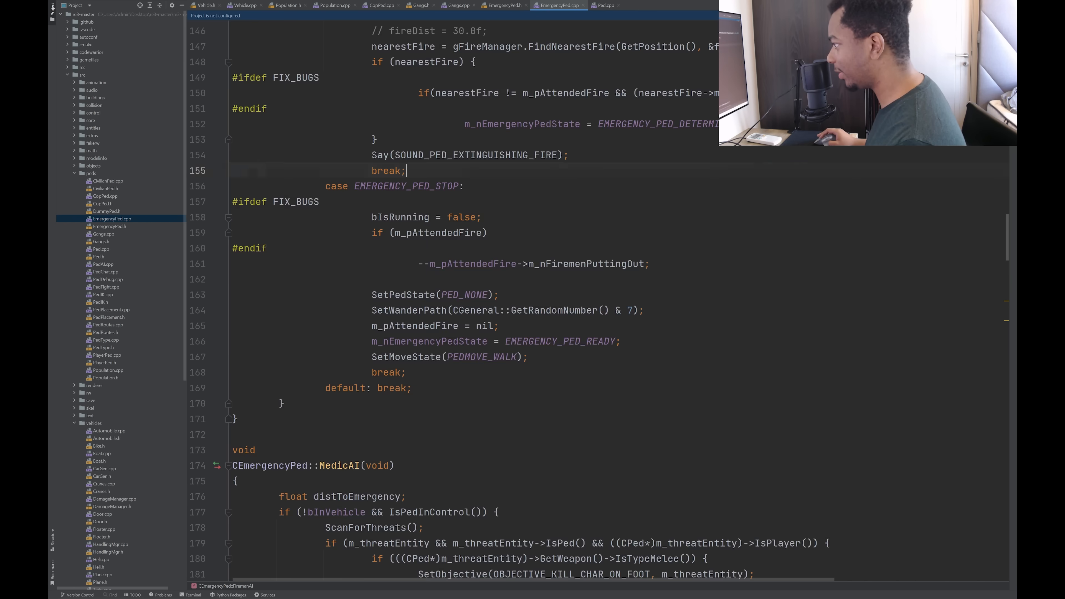
scroll("down", 3)
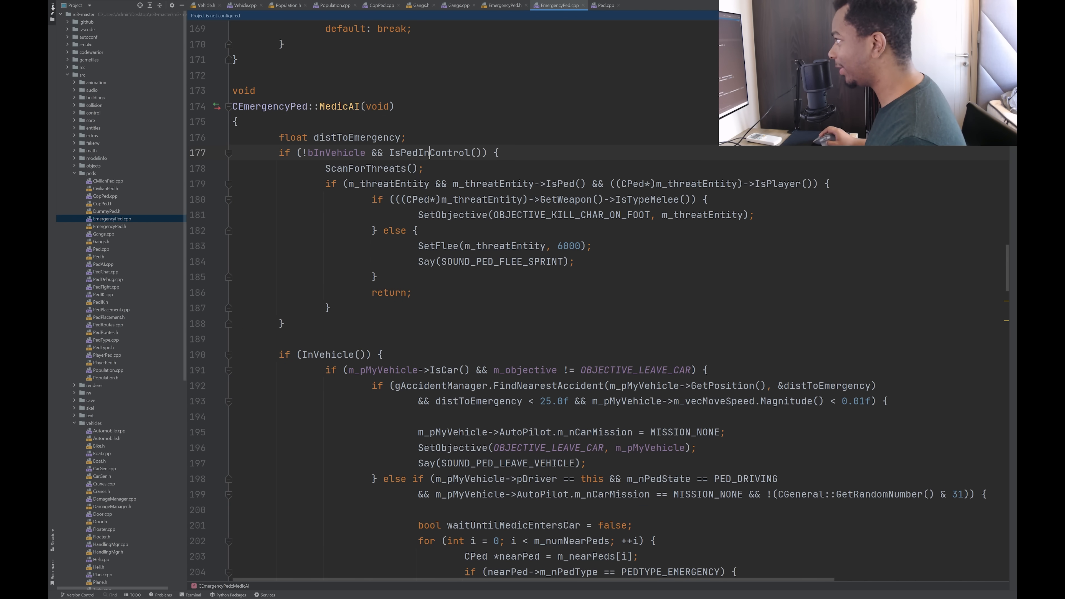
double_click(363, 169)
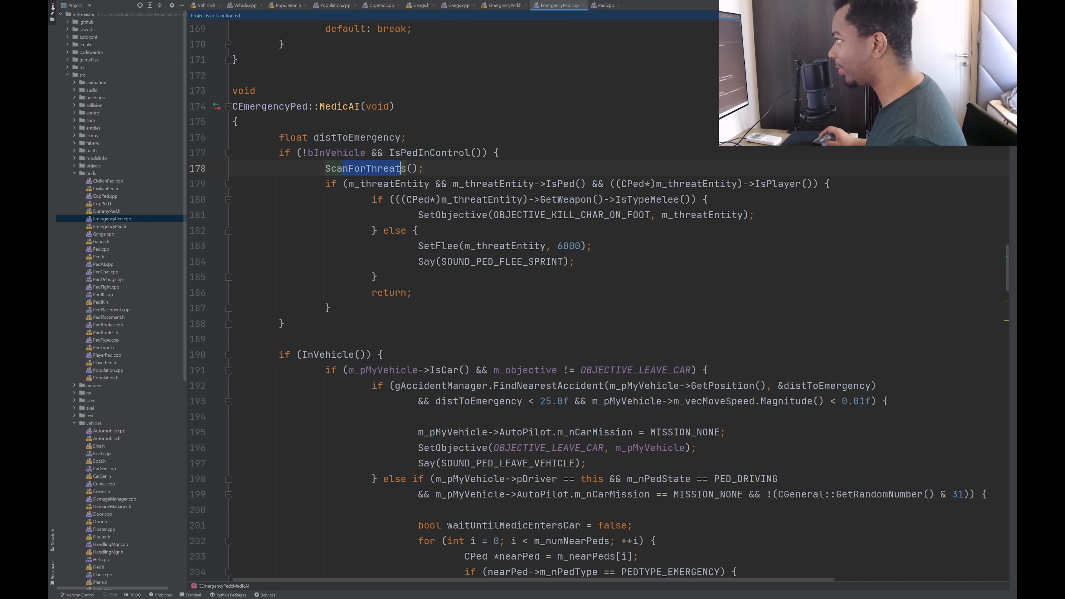